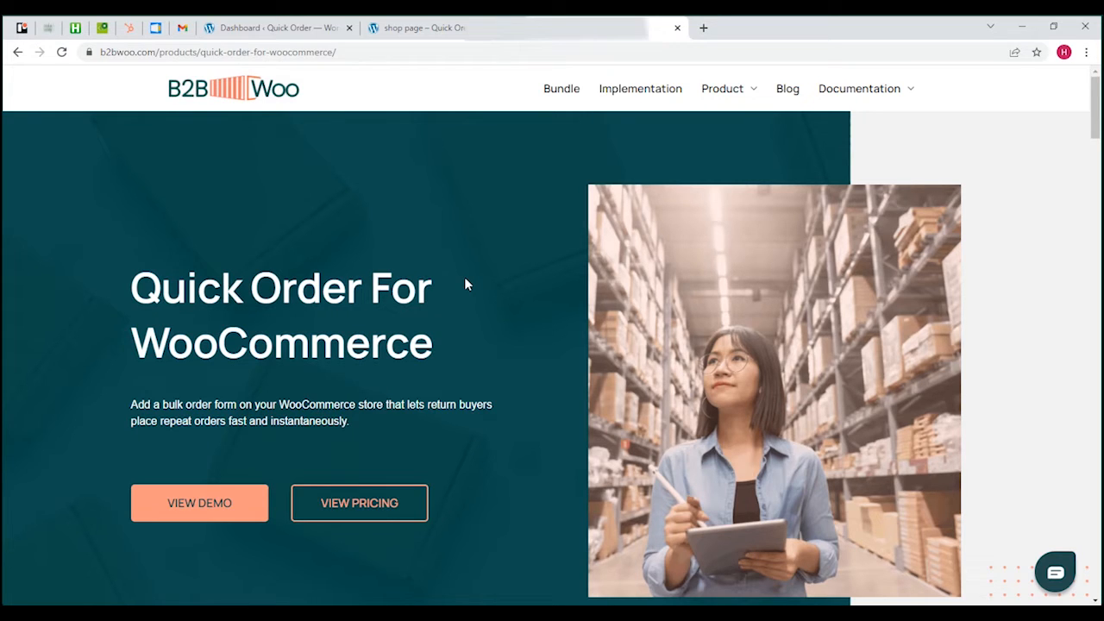
pyautogui.moveTo(462, 291)
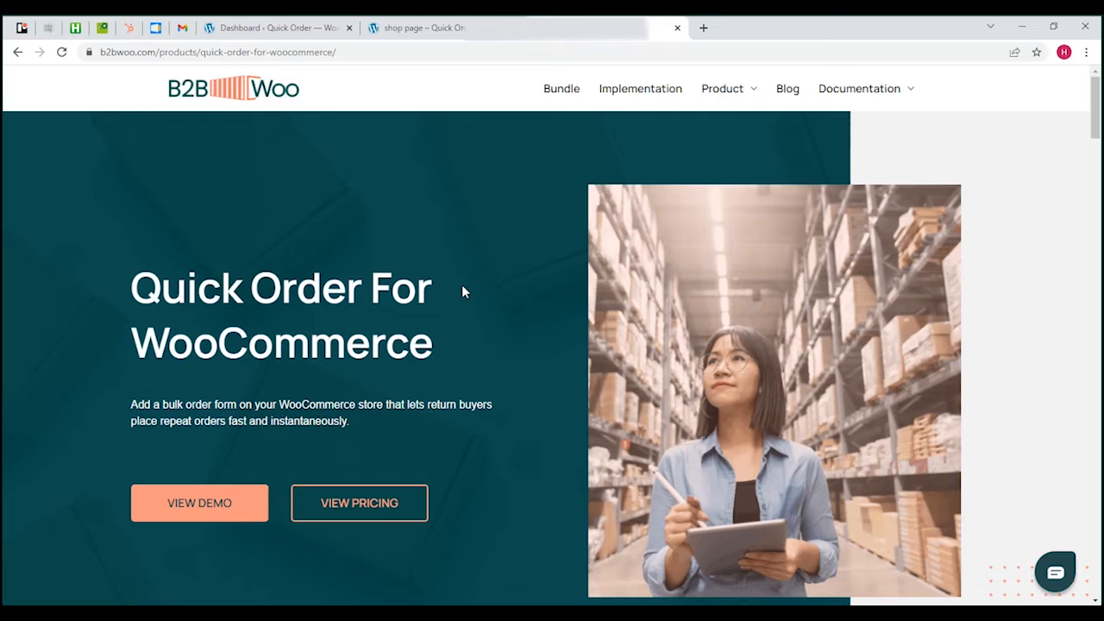
pyautogui.moveTo(470, 169)
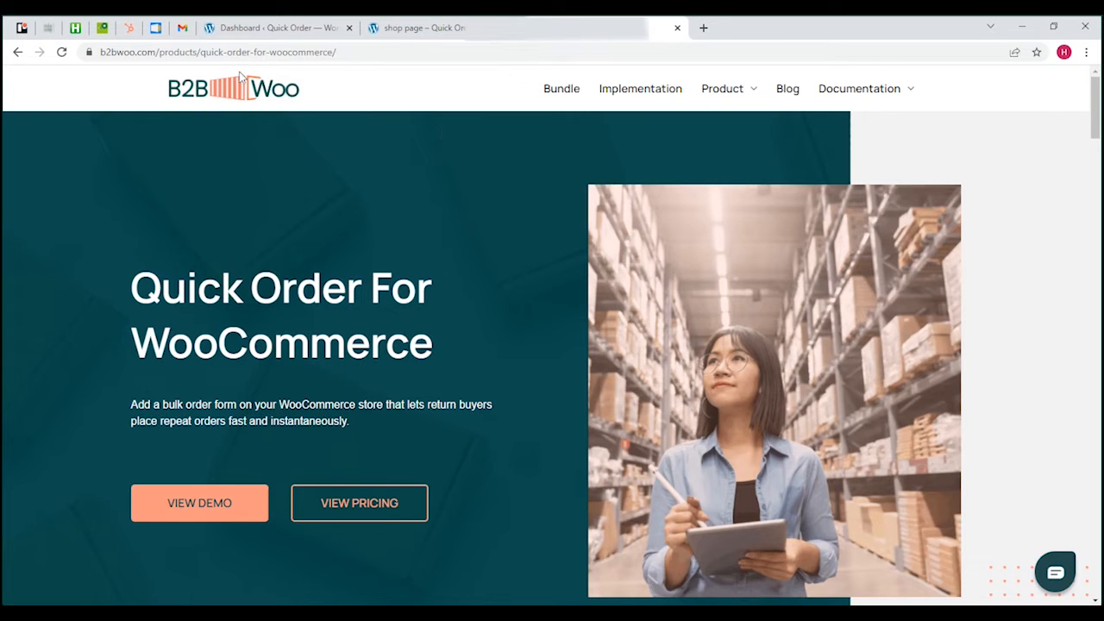
pyautogui.moveTo(187, 105)
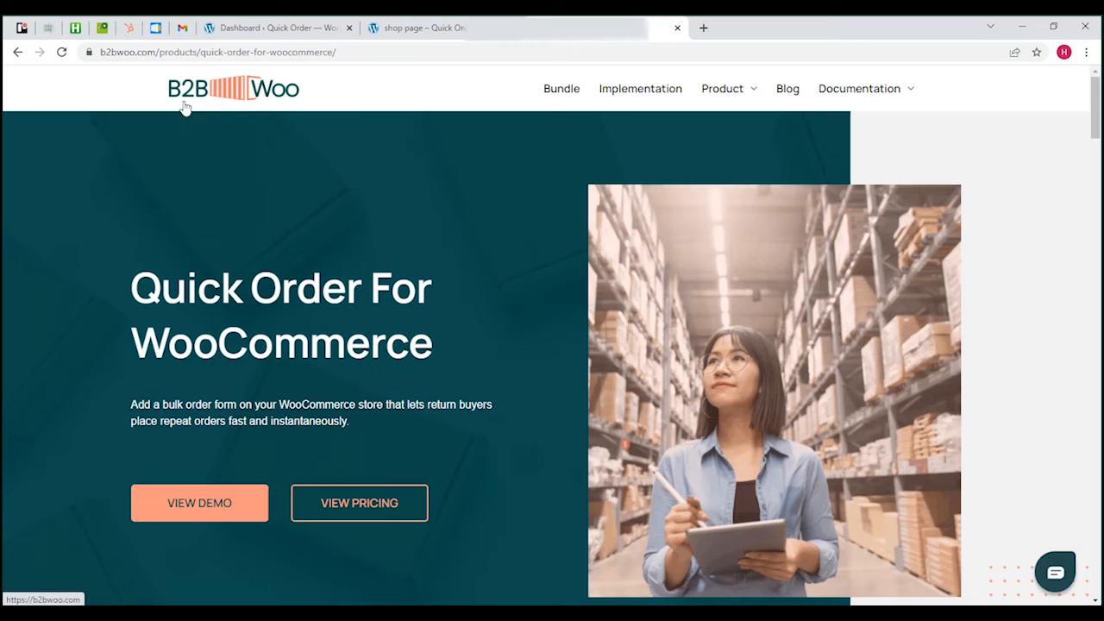
pyautogui.moveTo(114, 79)
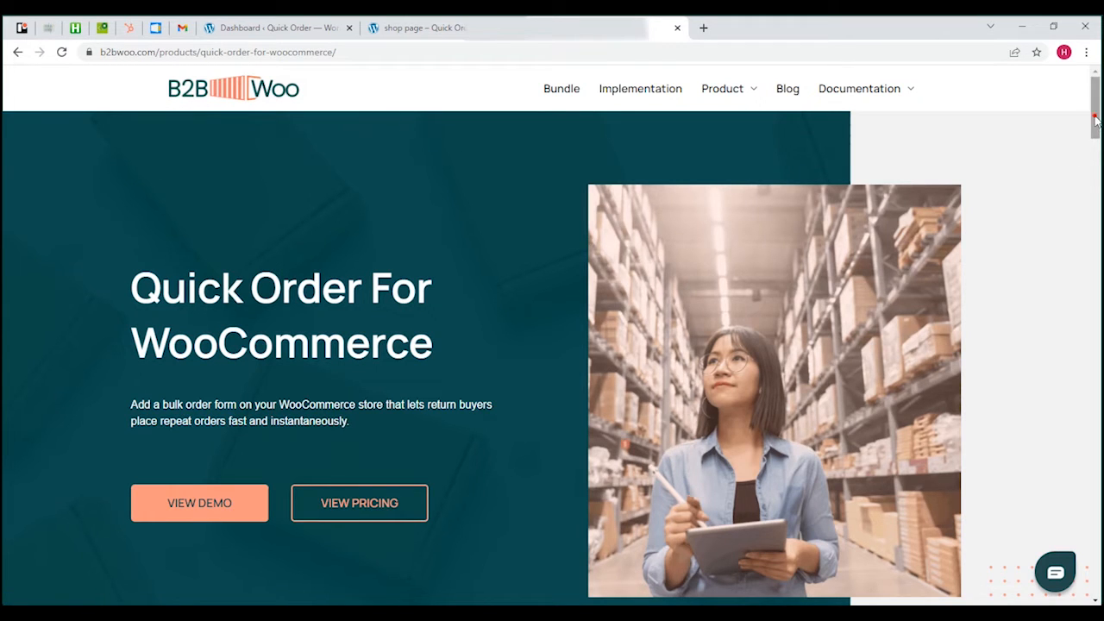
# - Go to WooCommerce > Quick Order settings from the dashboard and open the Pages list in a new tab
pyautogui.scroll(-3)
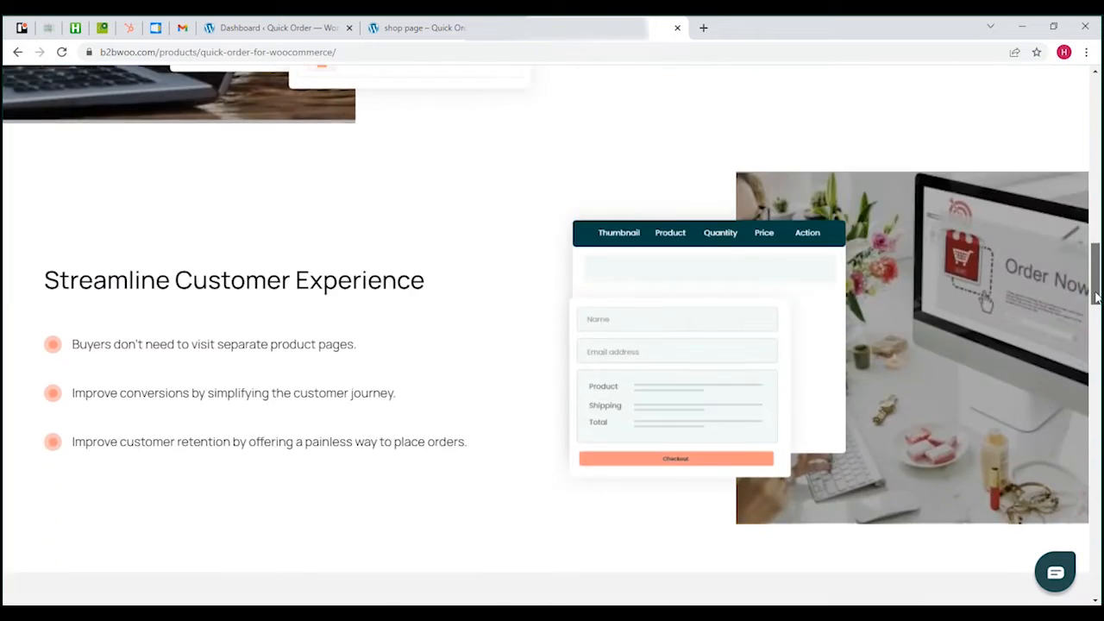
pyautogui.scroll(-3)
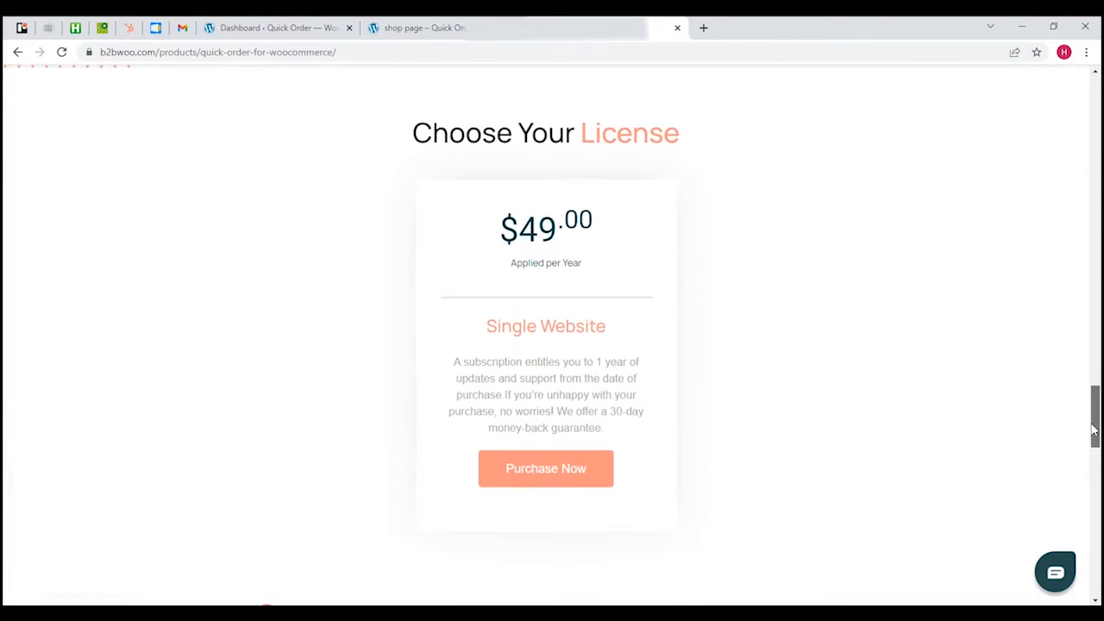
pyautogui.scroll(3)
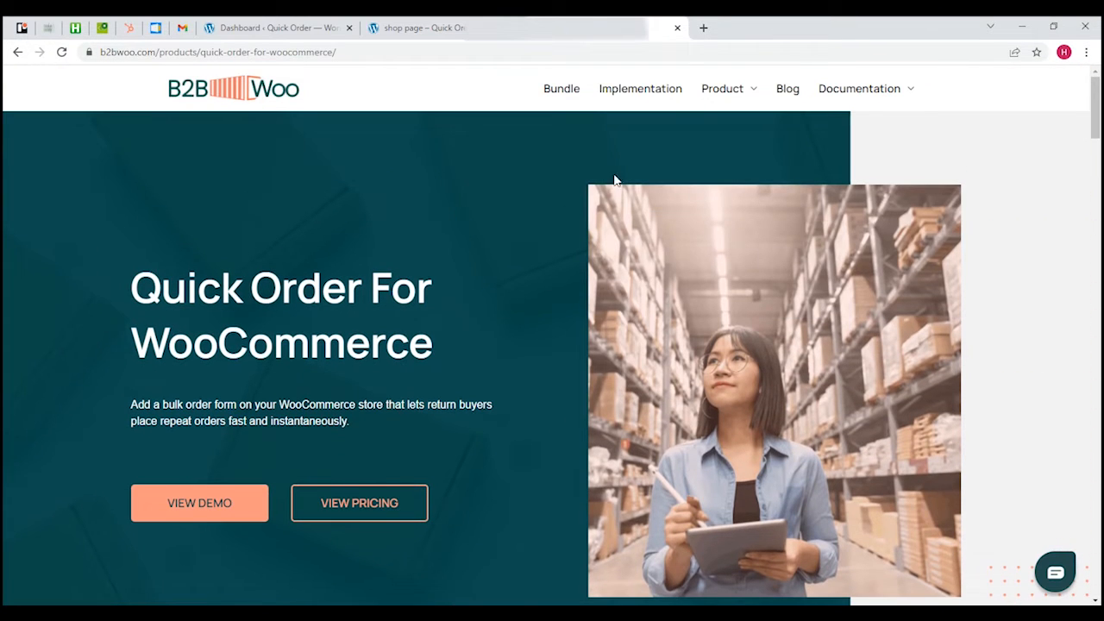
pyautogui.moveTo(376, 129)
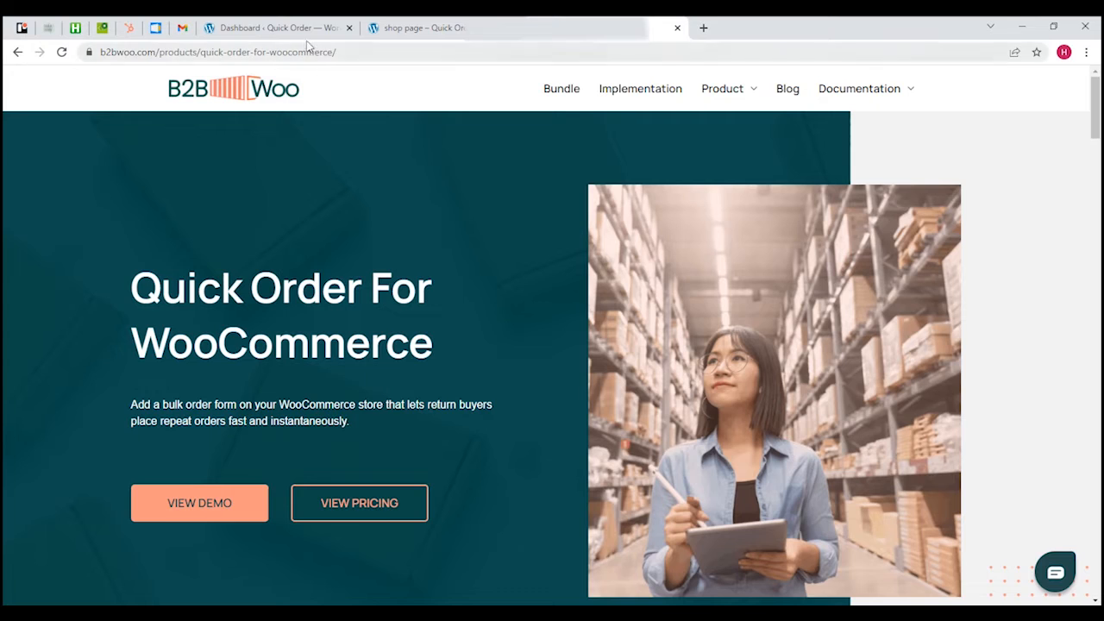
pyautogui.moveTo(302, 31)
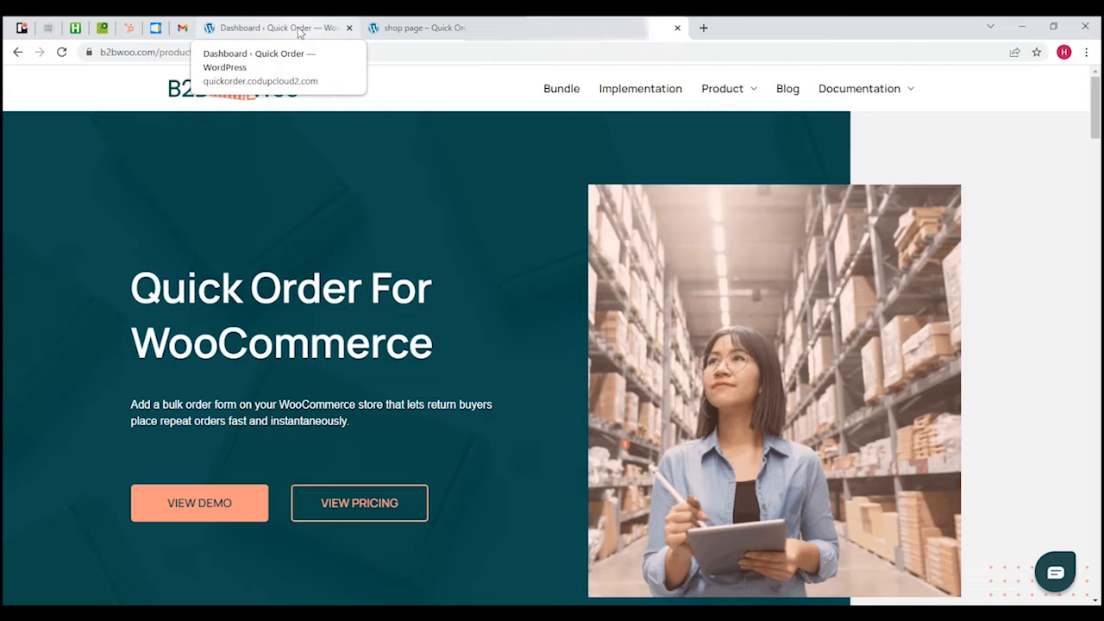
pyautogui.click(276, 27)
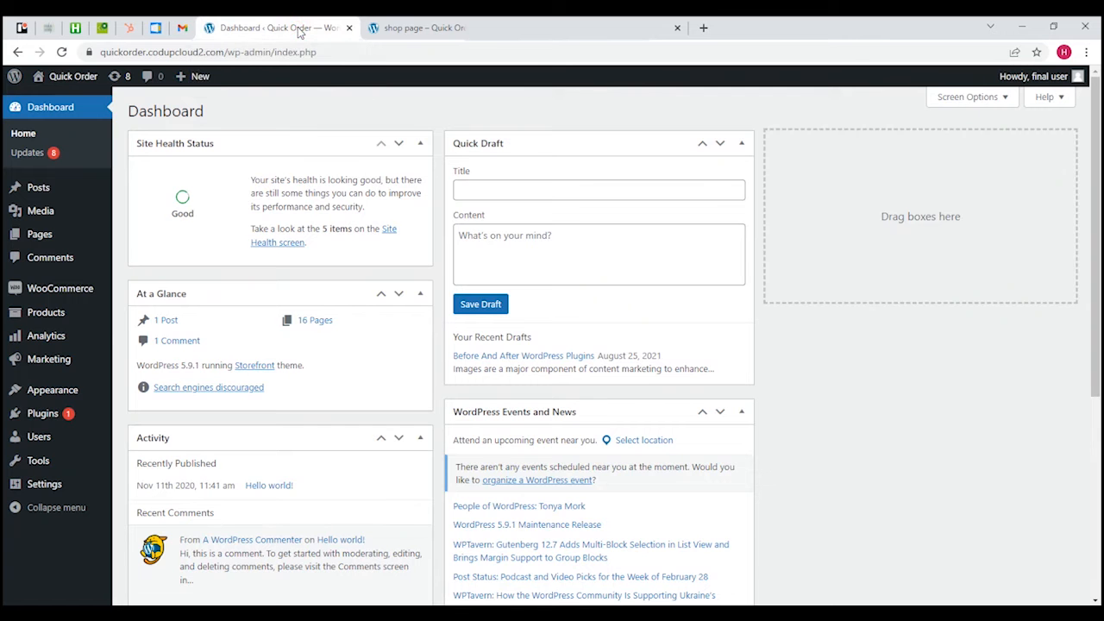
pyautogui.moveTo(48, 152)
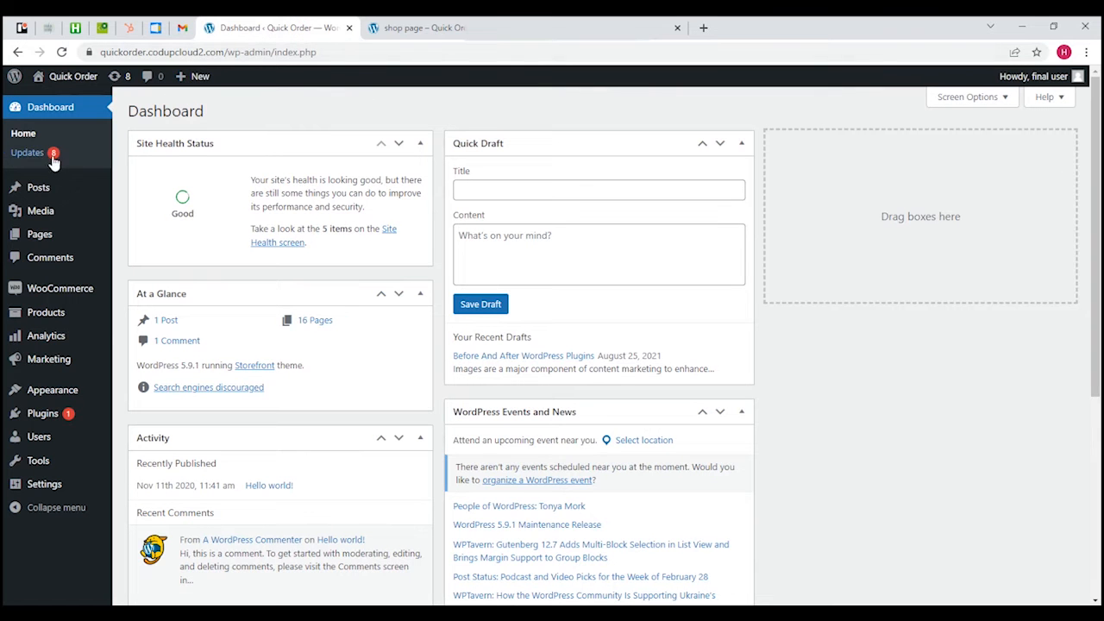
pyautogui.moveTo(114, 176)
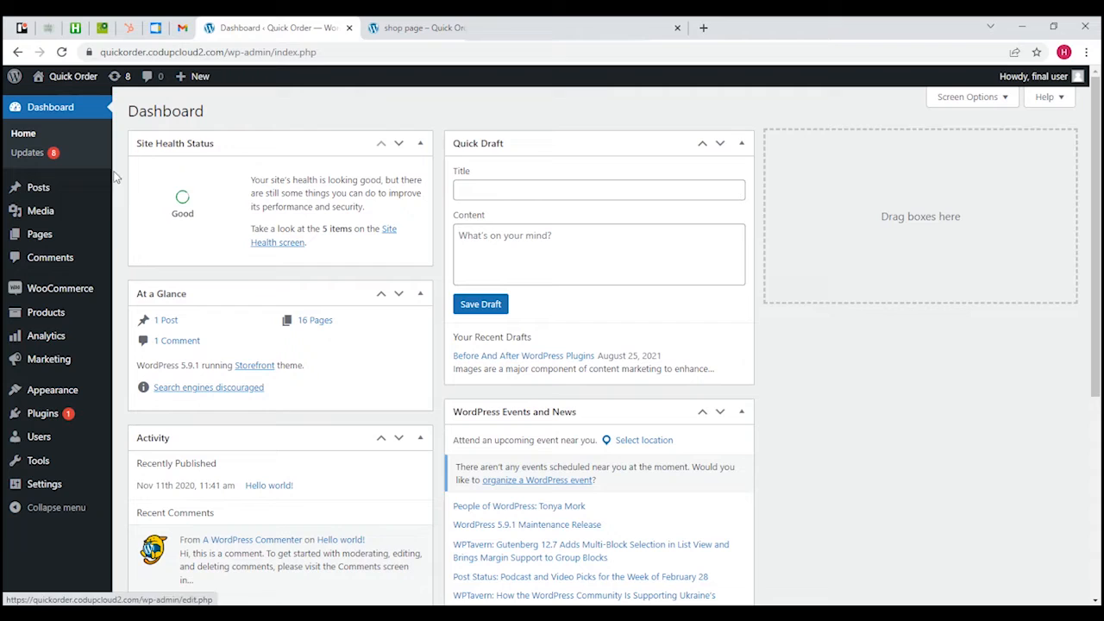
pyautogui.moveTo(131, 336)
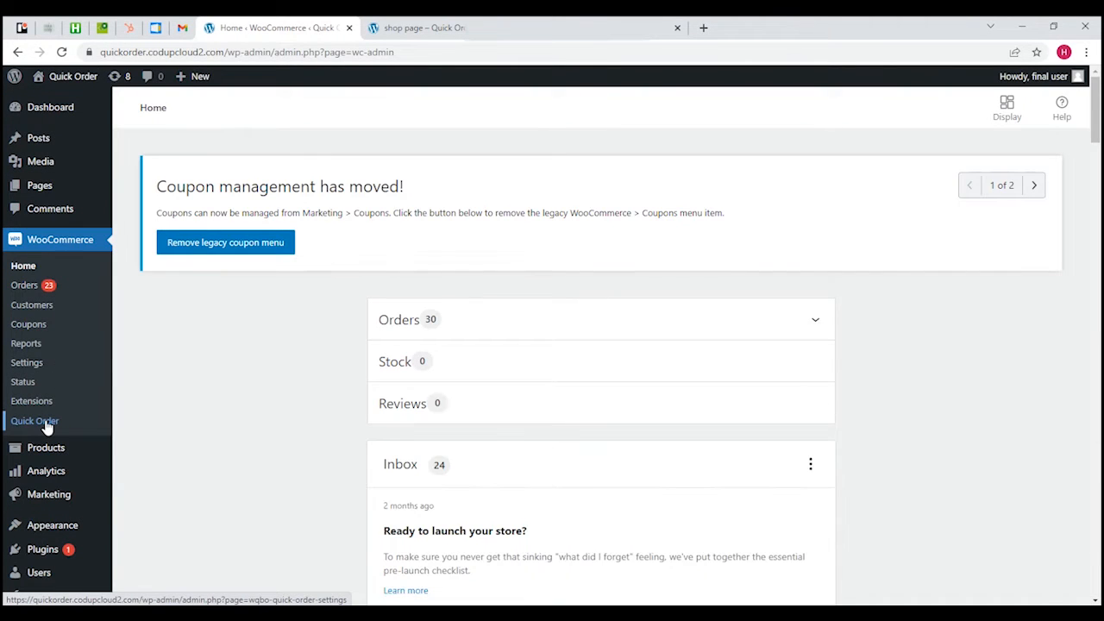
pyautogui.click(35, 421)
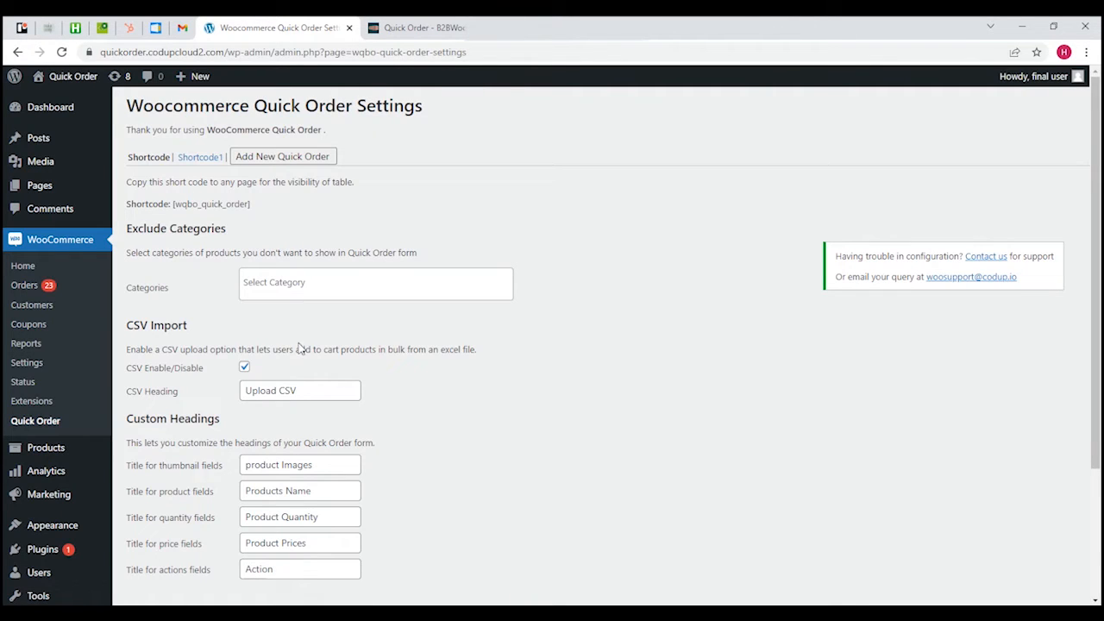
pyautogui.moveTo(427, 440)
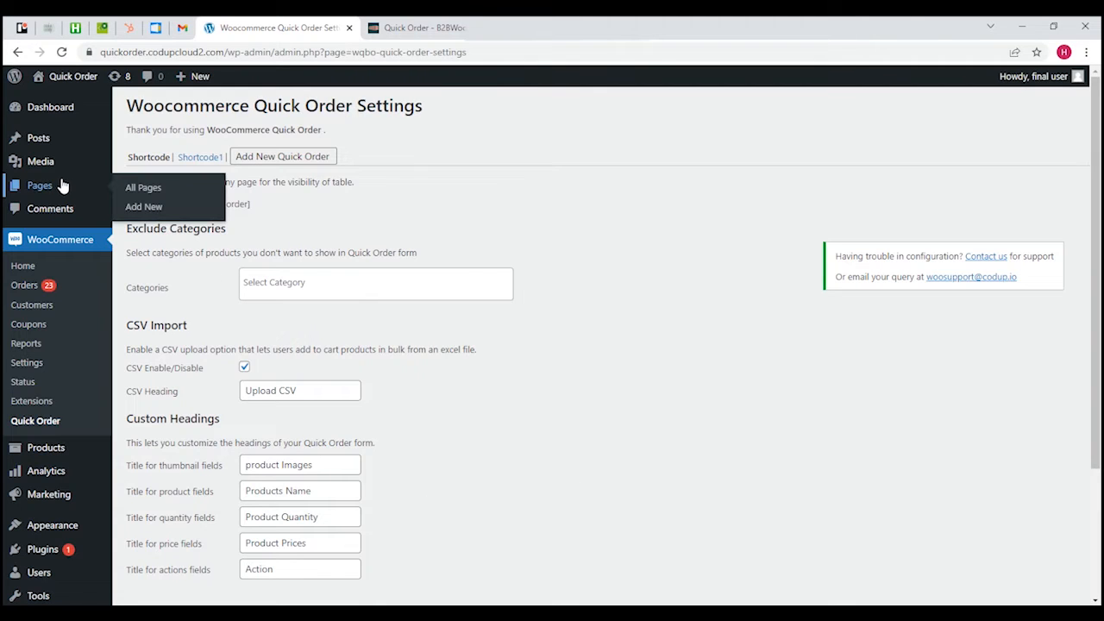
pyautogui.moveTo(48, 189)
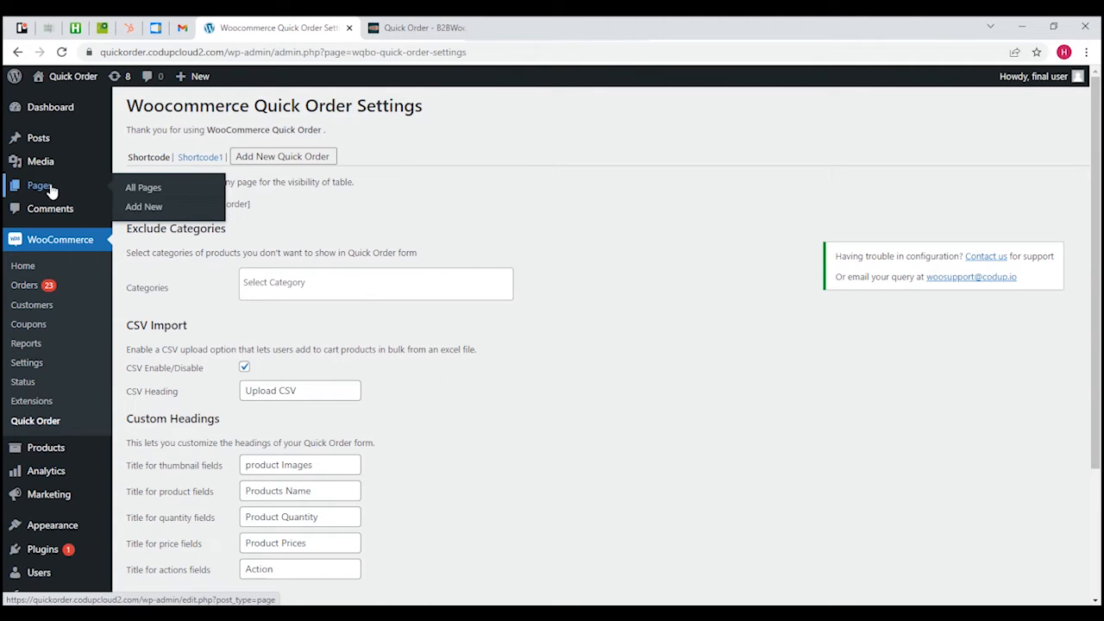
pyautogui.rightClick(38, 186)
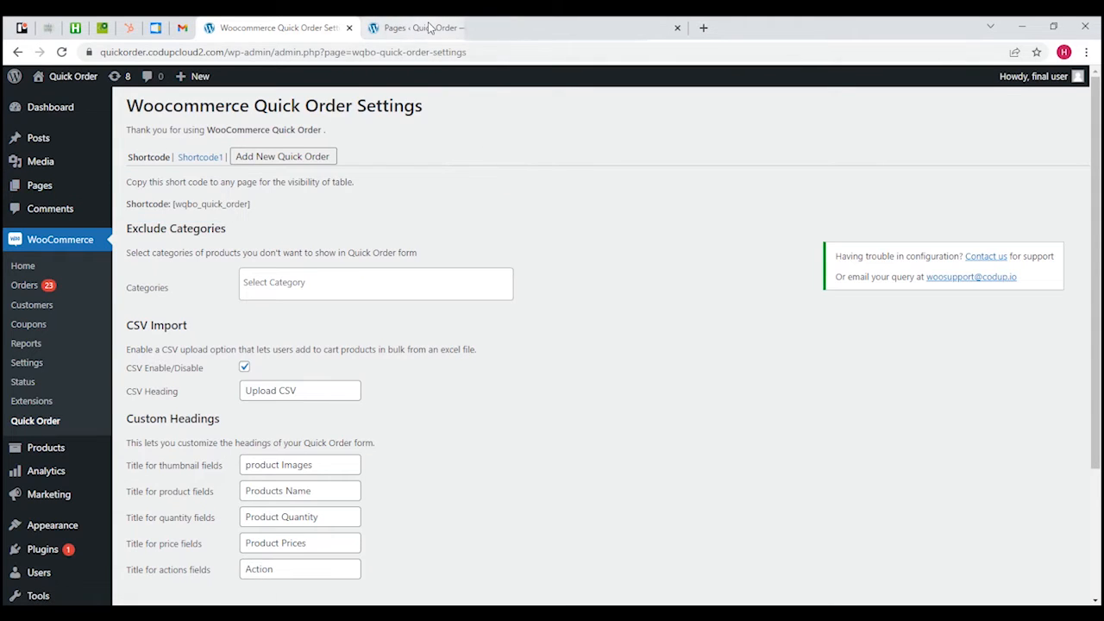
# - Create a new page titled 'Shop 123'
pyautogui.click(422, 28)
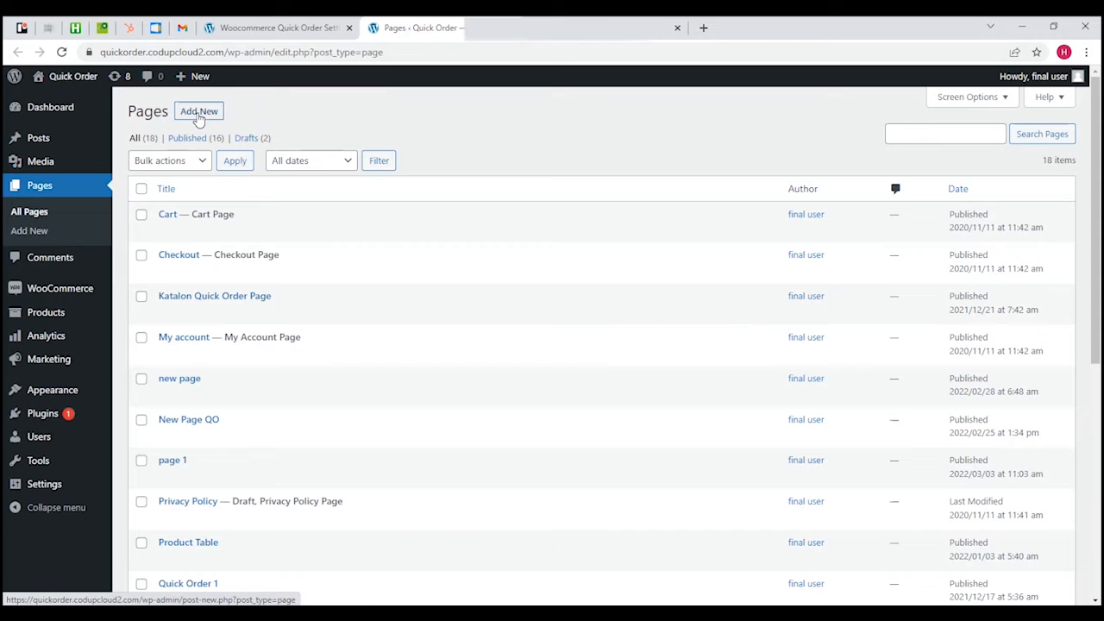
pyautogui.click(198, 110)
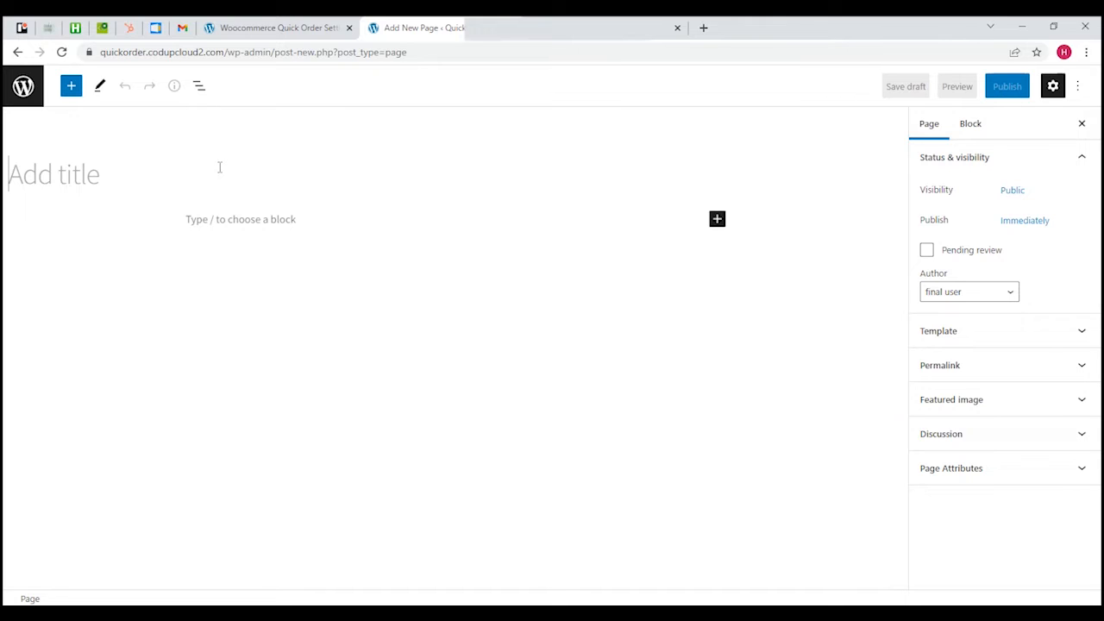
pyautogui.write('S')
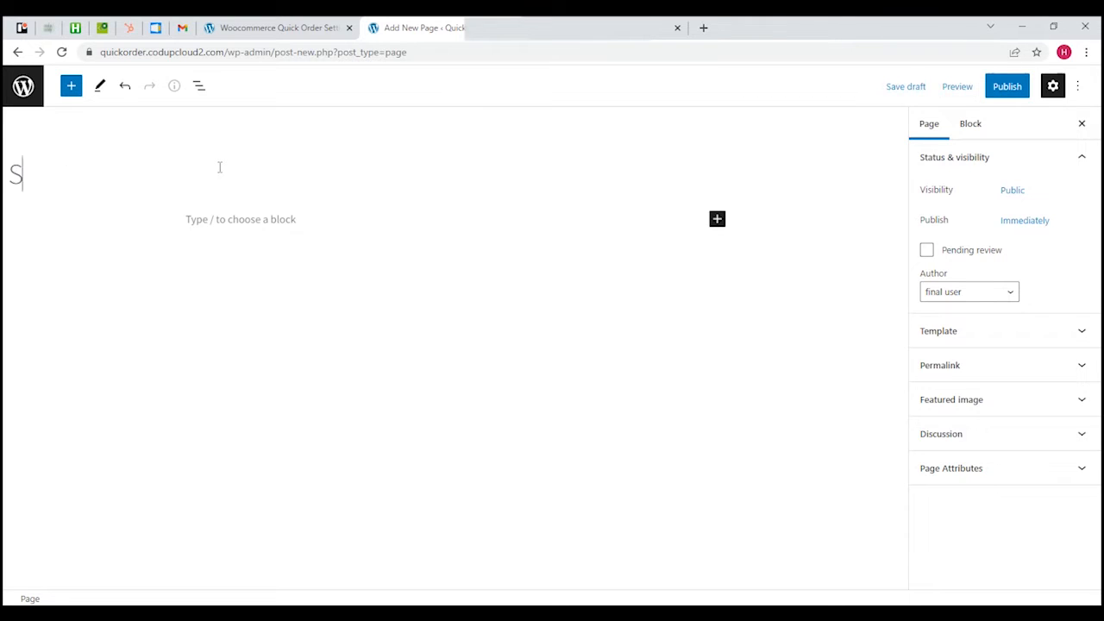
pyautogui.write('h')
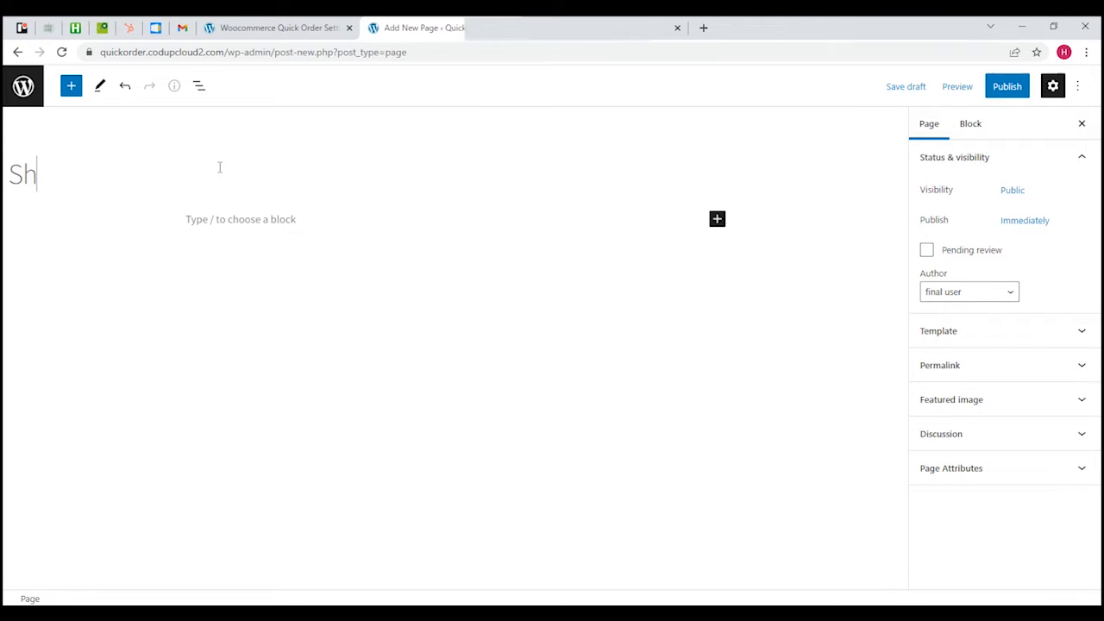
pyautogui.write('op')
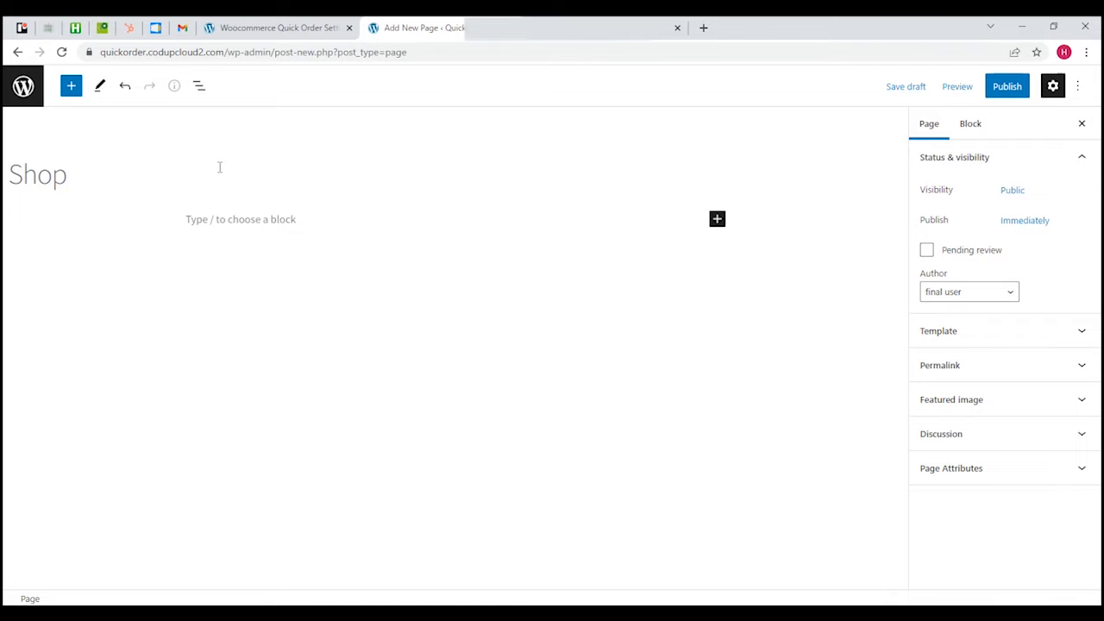
pyautogui.write('123')
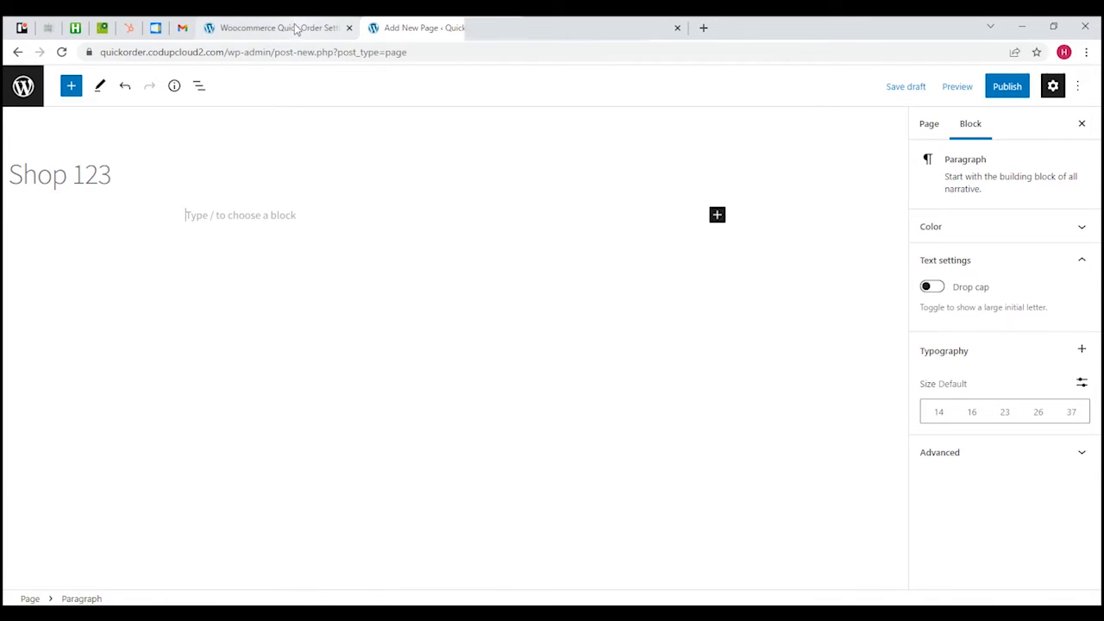
# - Add the [wqbo_quick_order] shortcode to the page body, publish it and view the live page
pyautogui.click(284, 27)
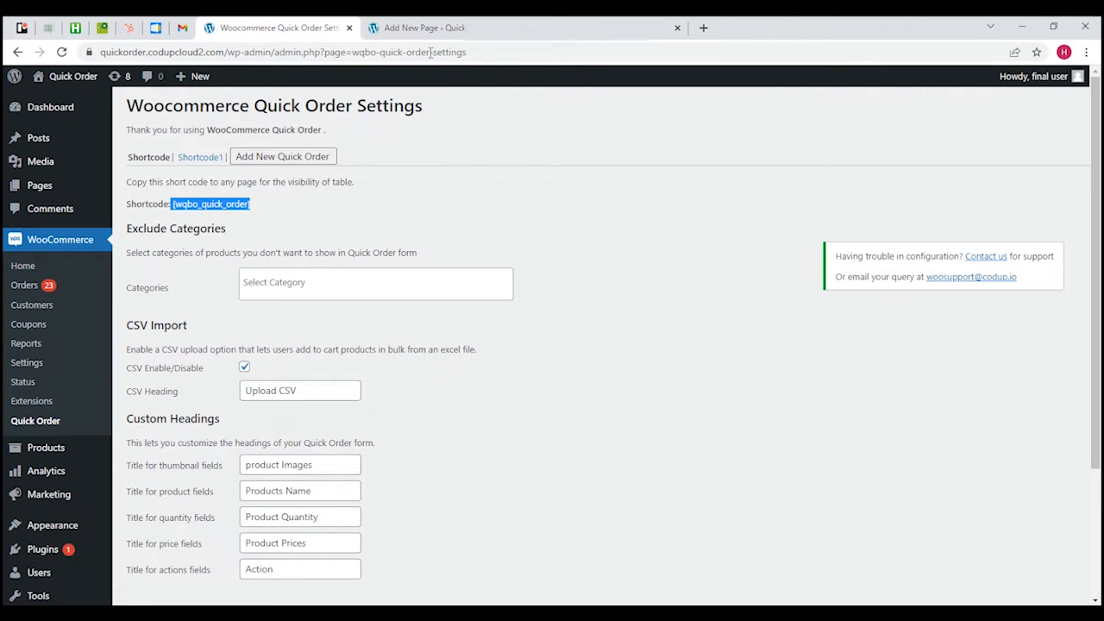
pyautogui.click(431, 28)
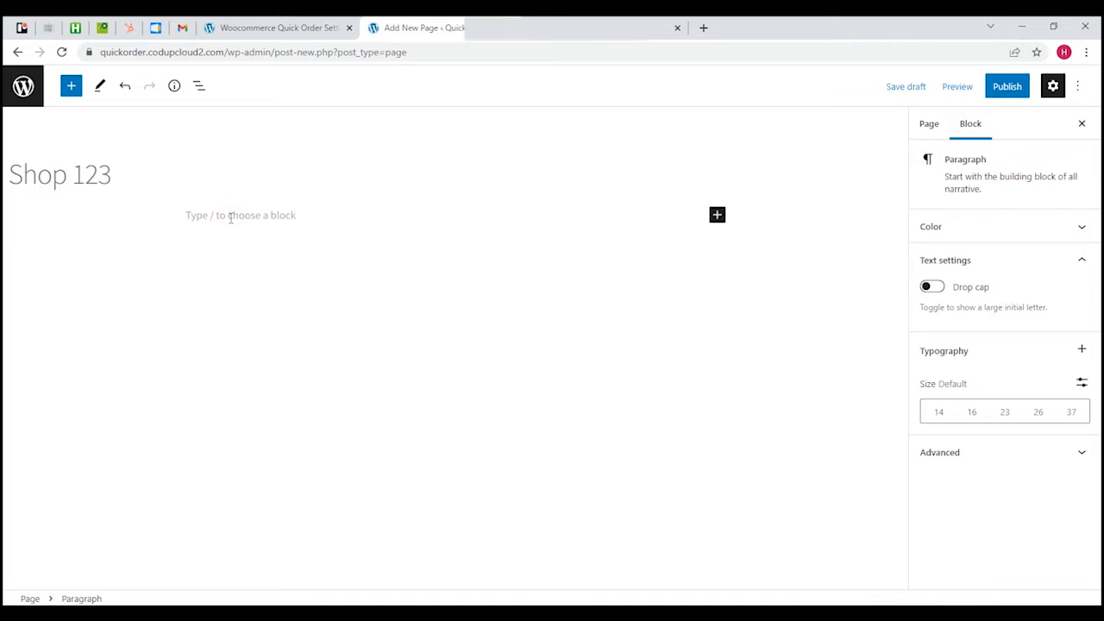
pyautogui.write('[wqbo_quick_order]')
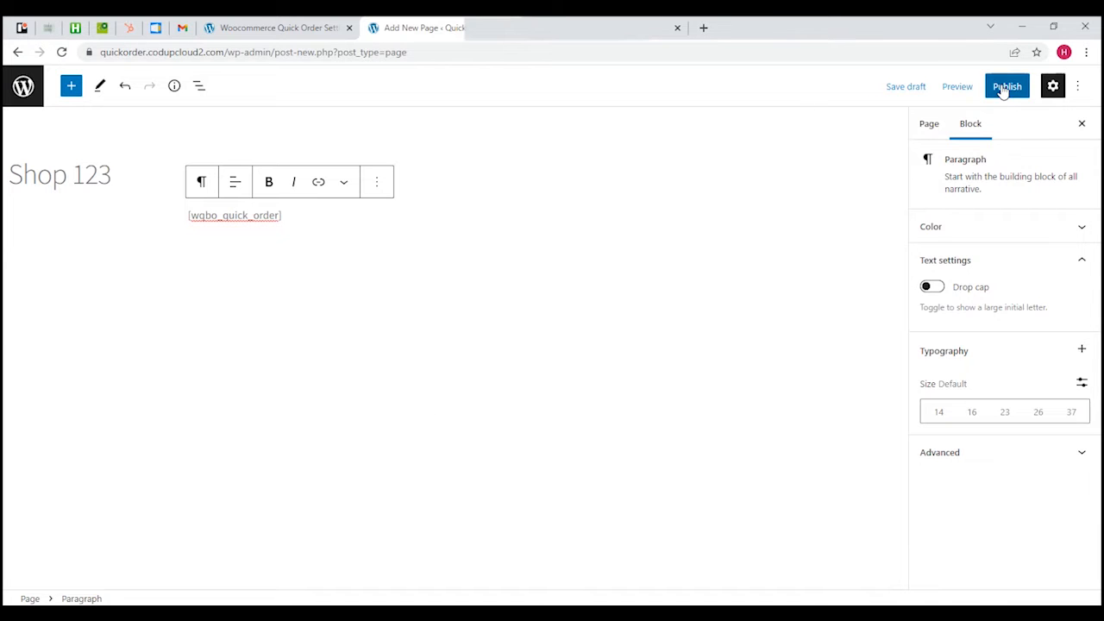
pyautogui.click(1008, 86)
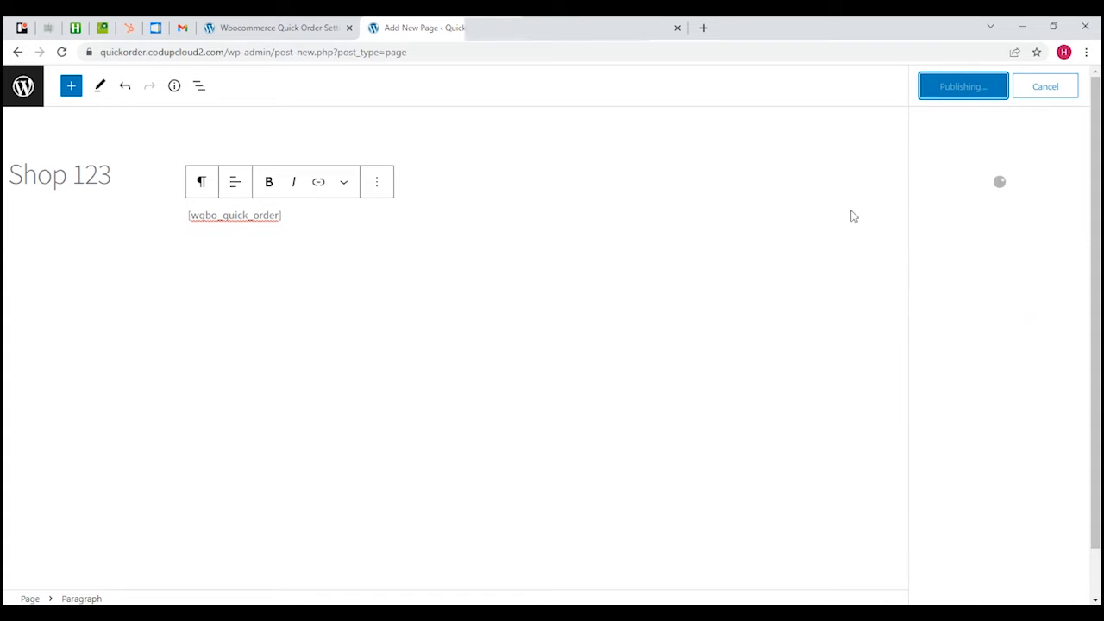
pyautogui.click(962, 87)
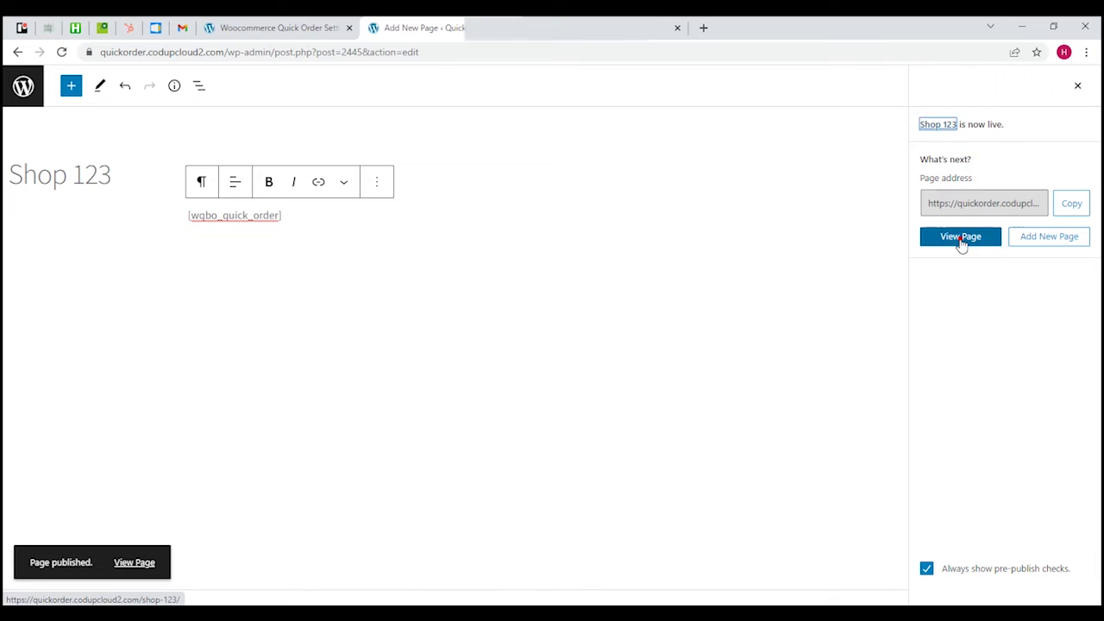
pyautogui.click(959, 236)
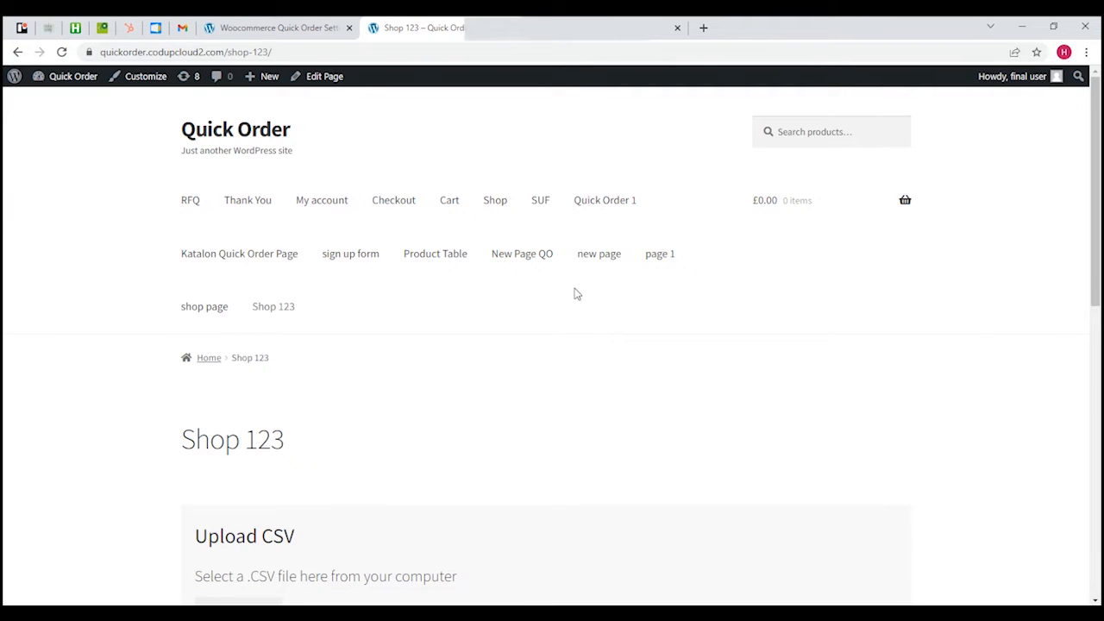
pyautogui.moveTo(684, 318)
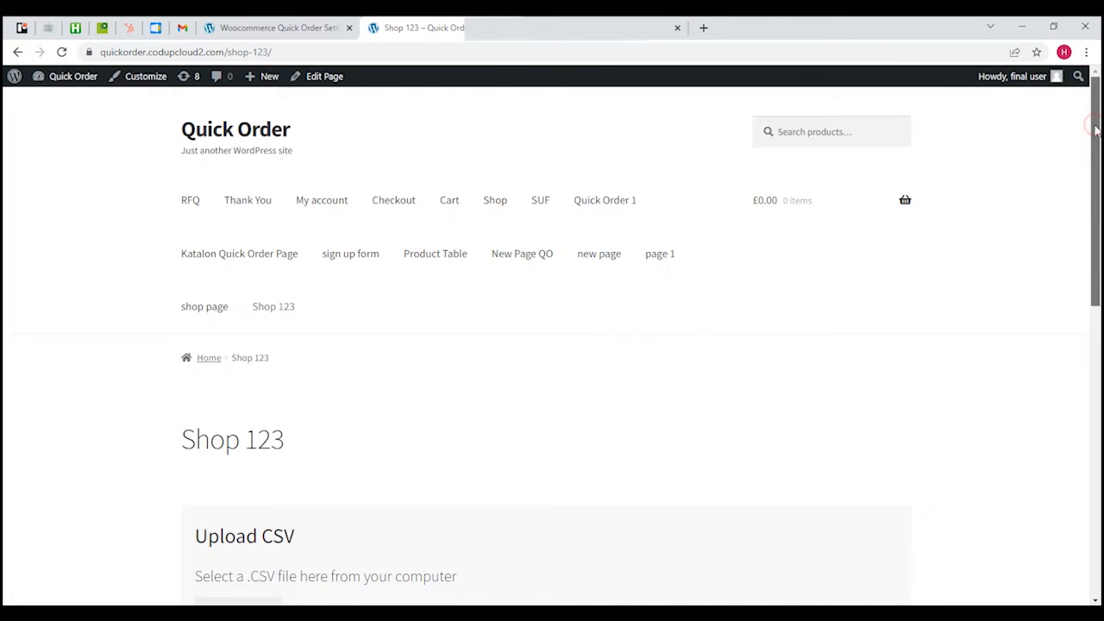
# - Review the empty Shop 123 quick order form and bucket, then return to the Quick Order settings
pyautogui.scroll(-3)
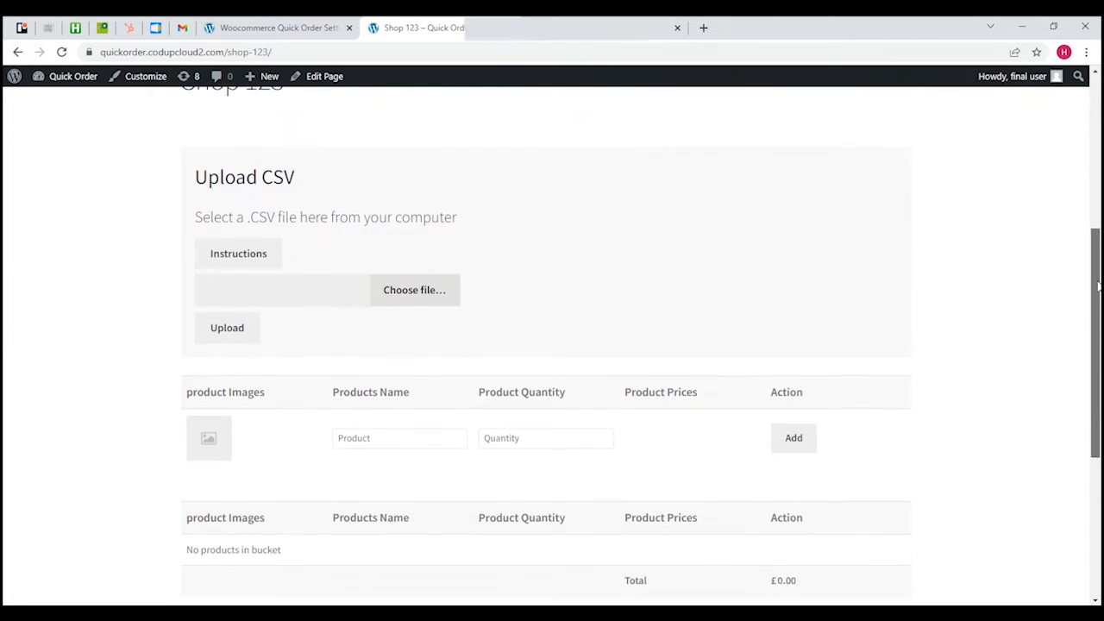
pyautogui.scroll(-3)
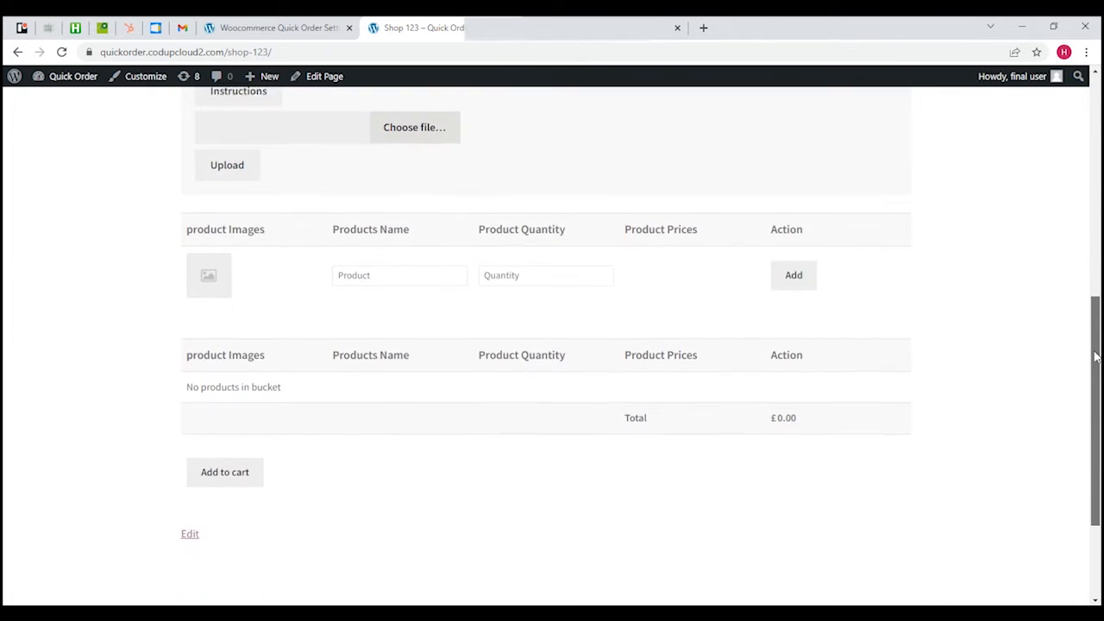
pyautogui.scroll(3)
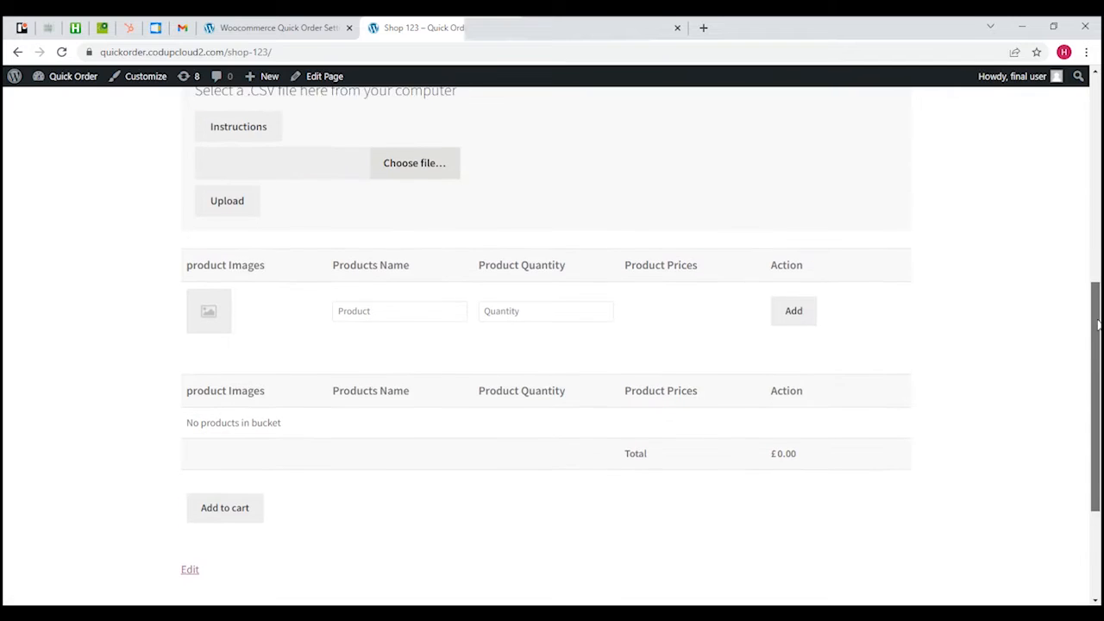
pyautogui.scroll(3)
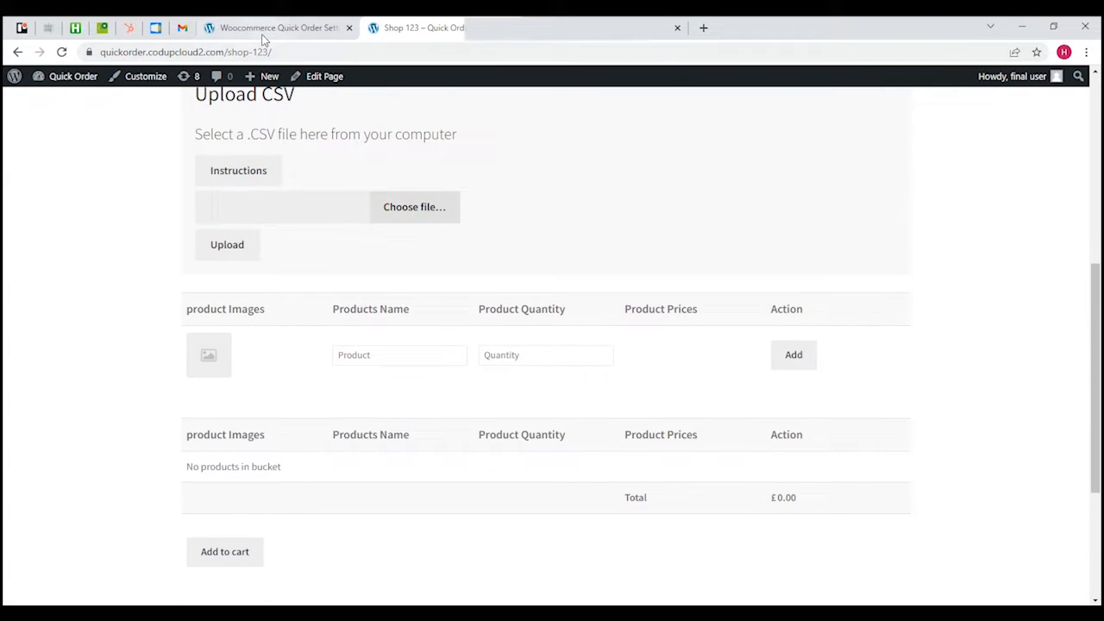
pyautogui.click(276, 28)
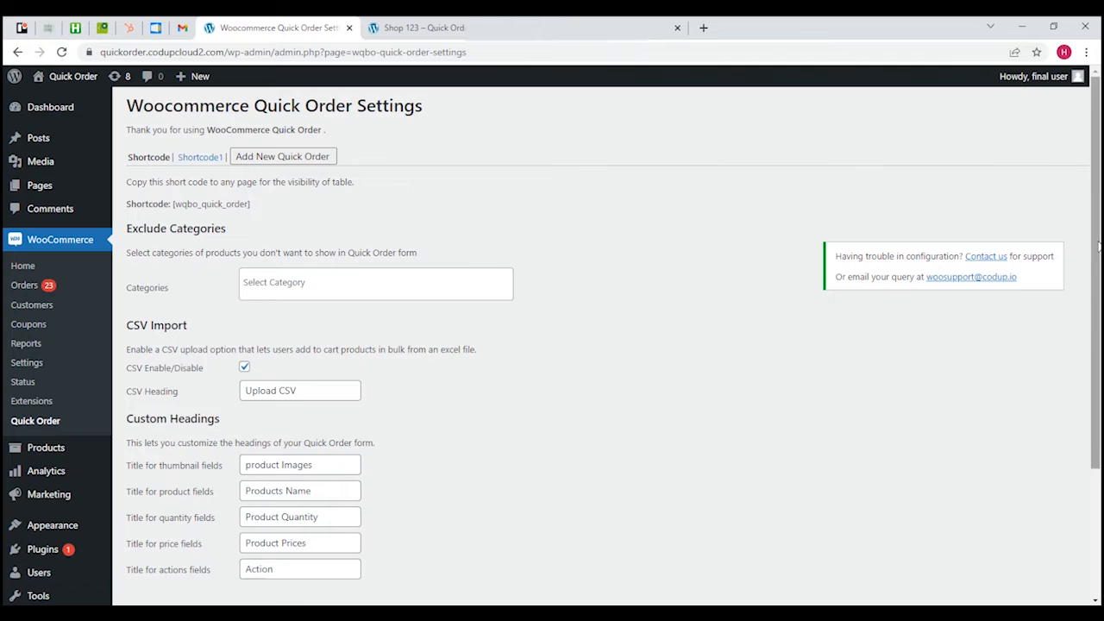
pyautogui.scroll(-3)
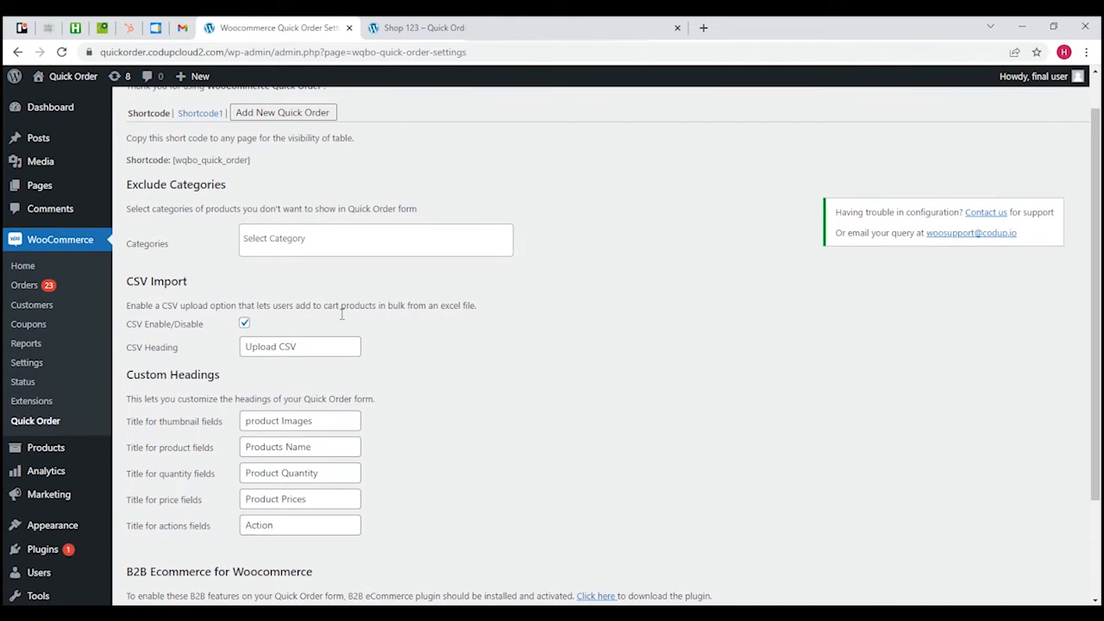
pyautogui.moveTo(179, 273)
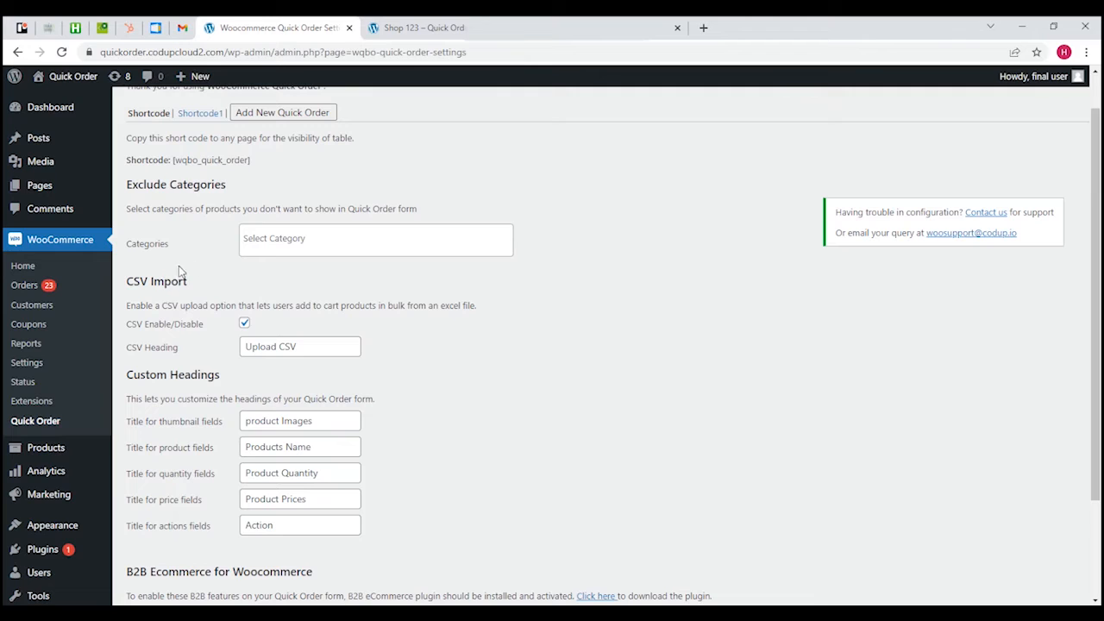
pyautogui.moveTo(186, 304)
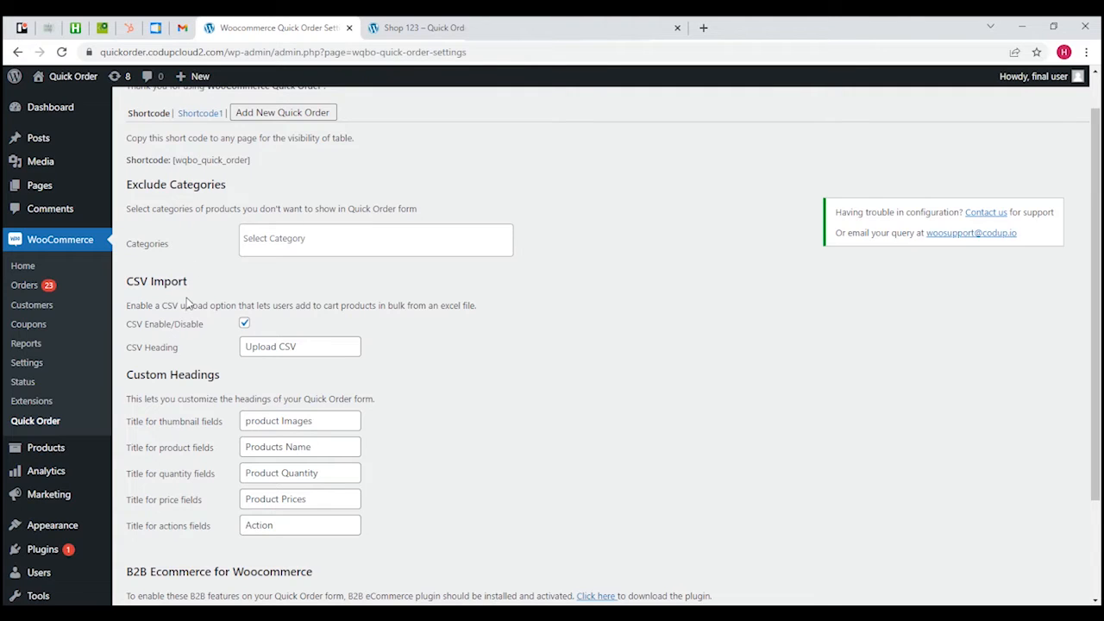
pyautogui.moveTo(207, 388)
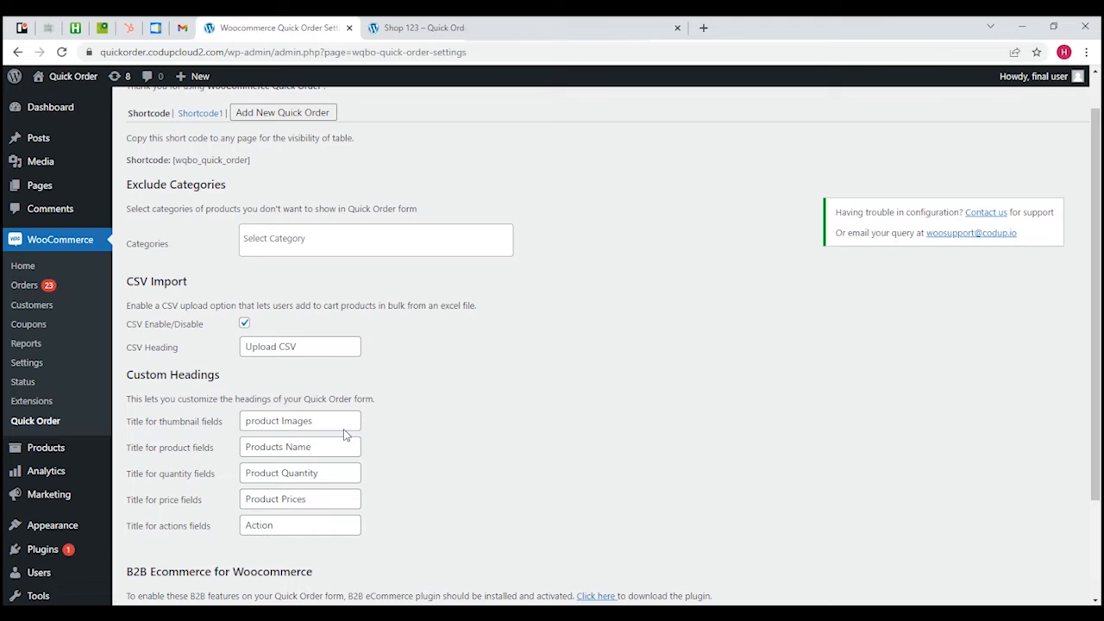
pyautogui.moveTo(1096, 285)
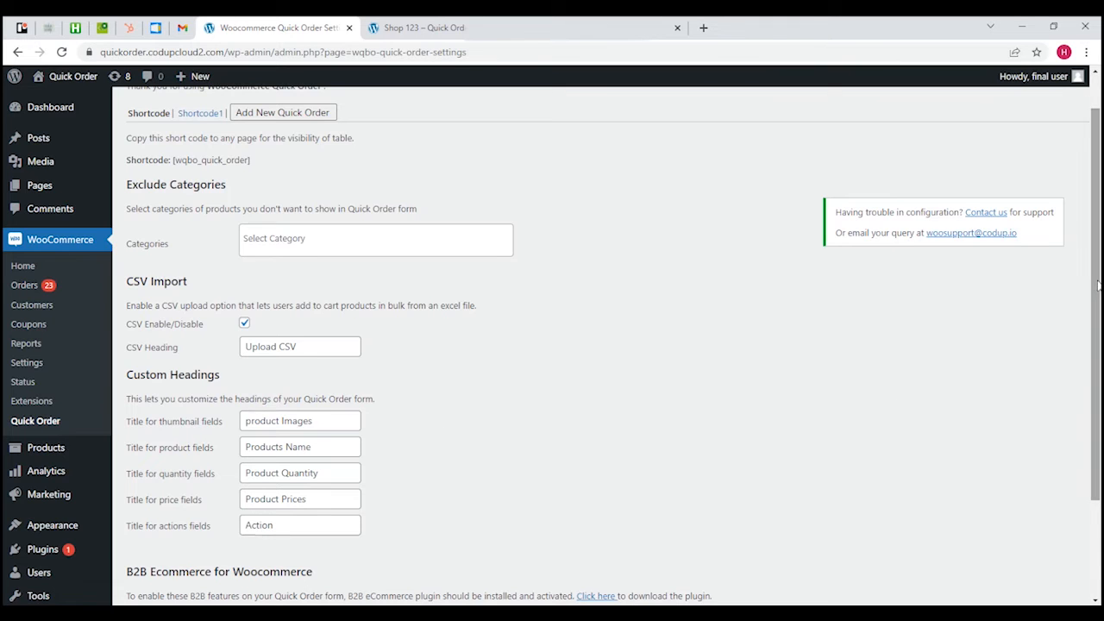
pyautogui.scroll(-3)
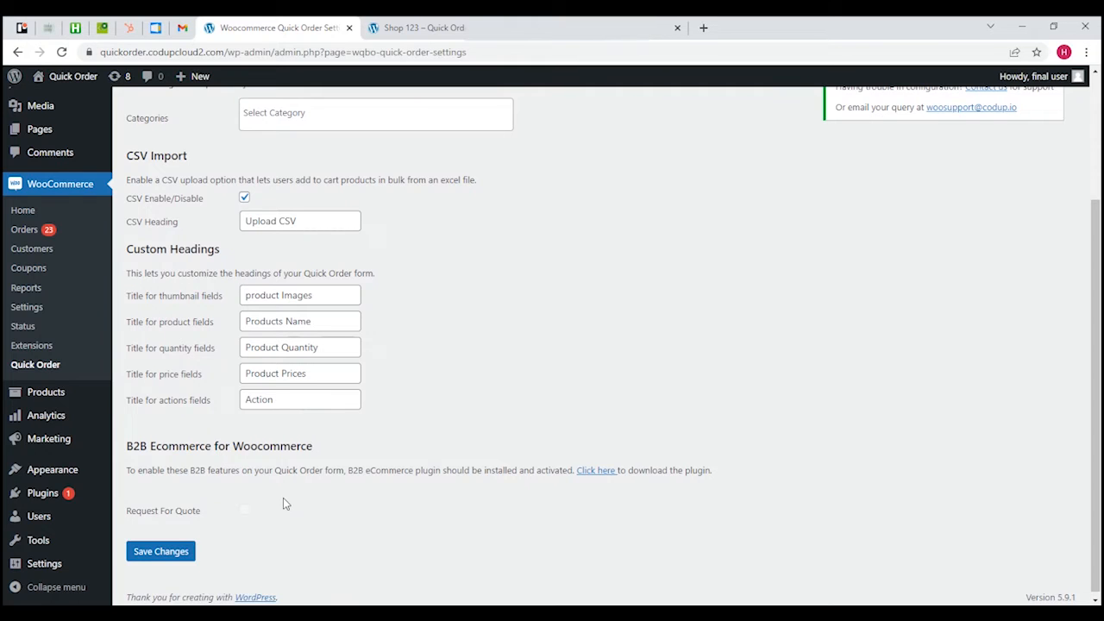
pyautogui.moveTo(448, 542)
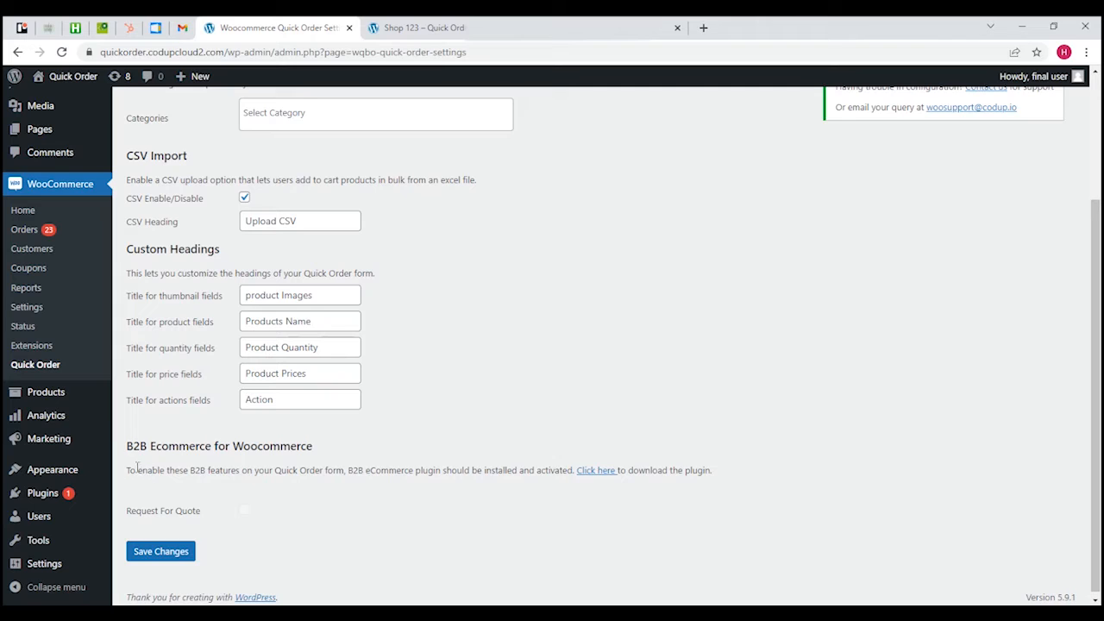
pyautogui.moveTo(131, 481)
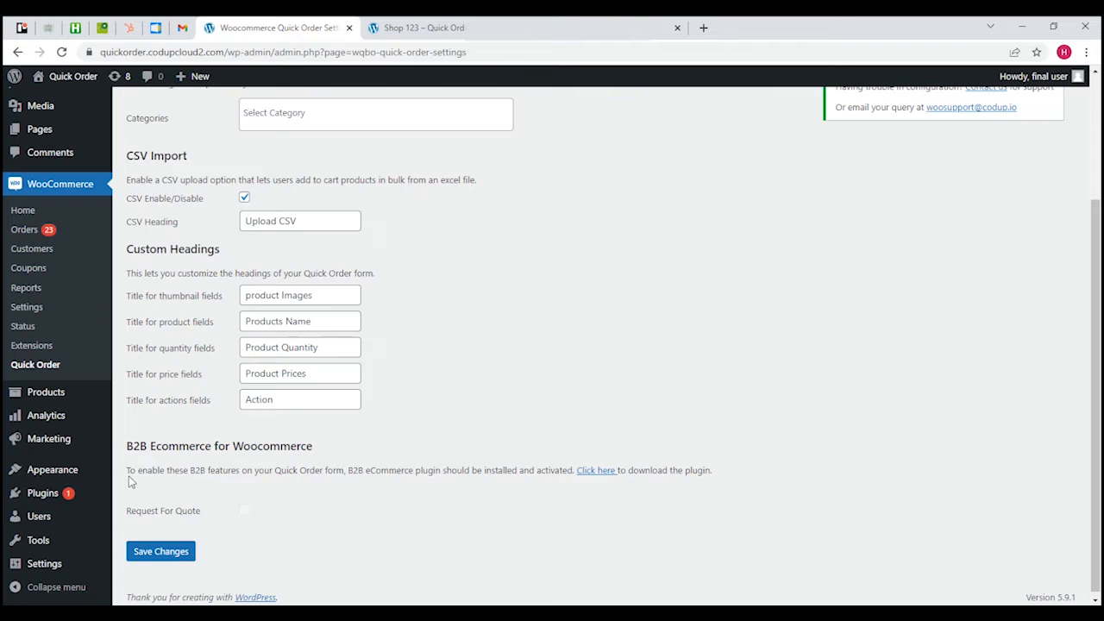
pyautogui.moveTo(265, 483)
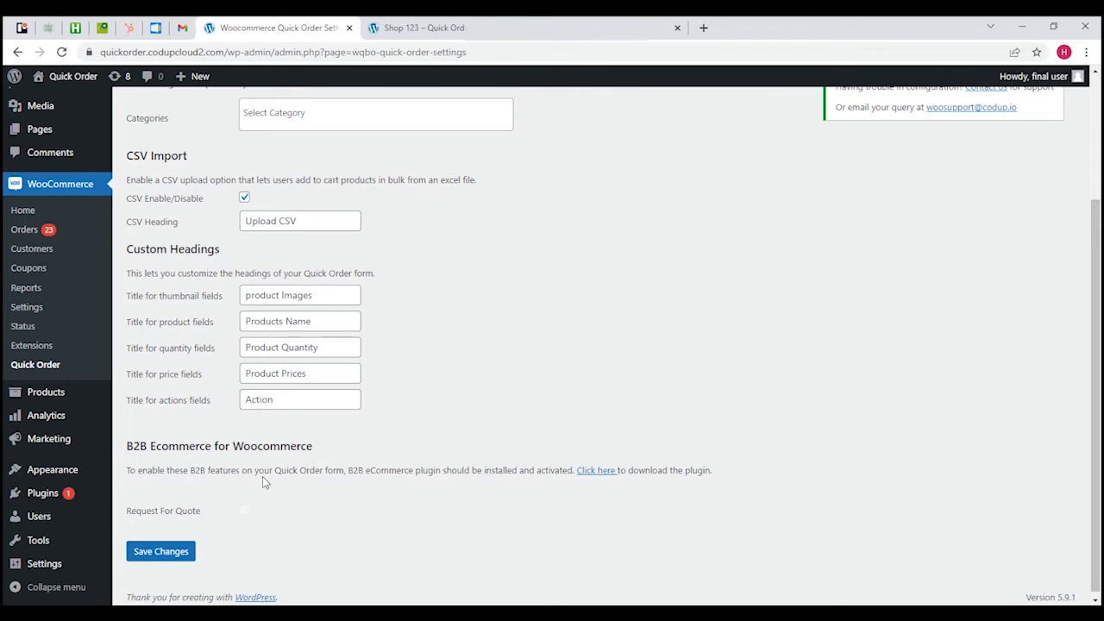
pyautogui.moveTo(349, 487)
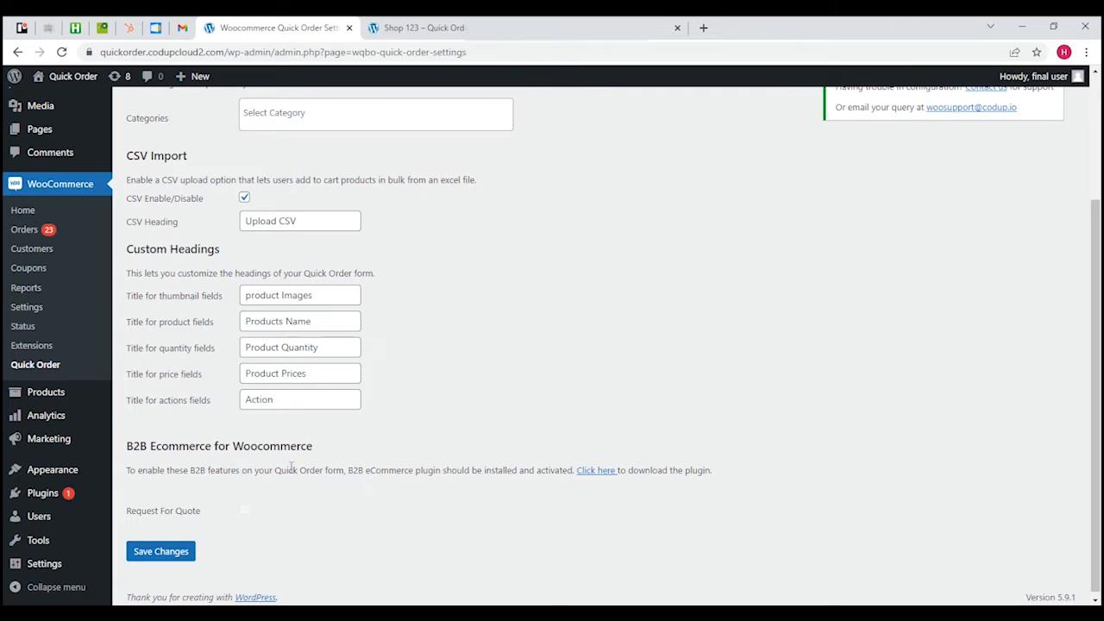
pyautogui.moveTo(359, 490)
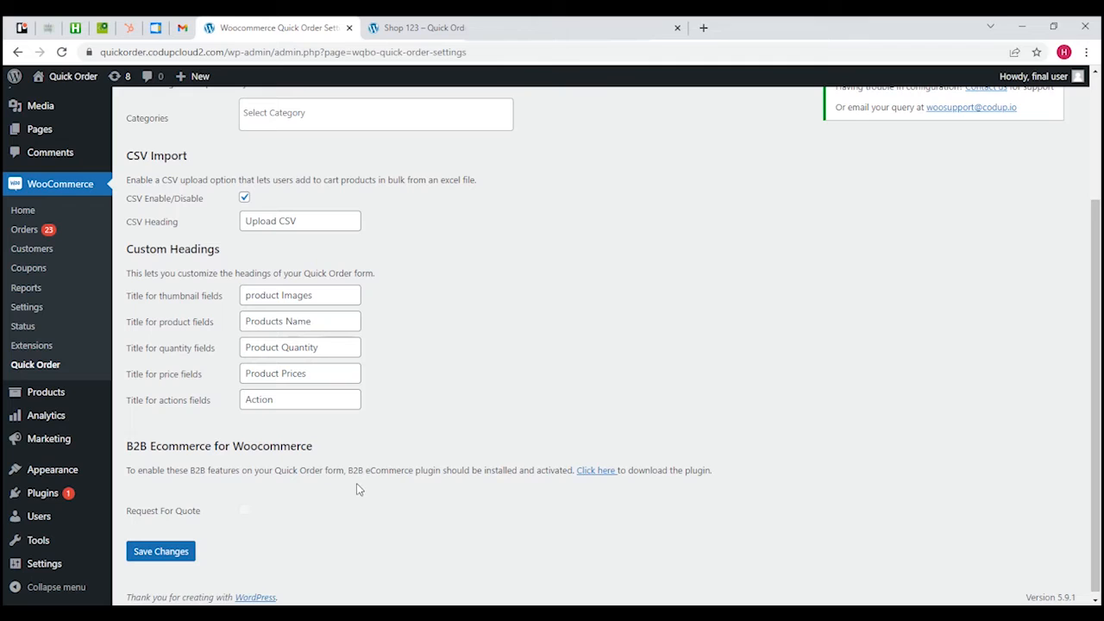
pyautogui.moveTo(405, 474)
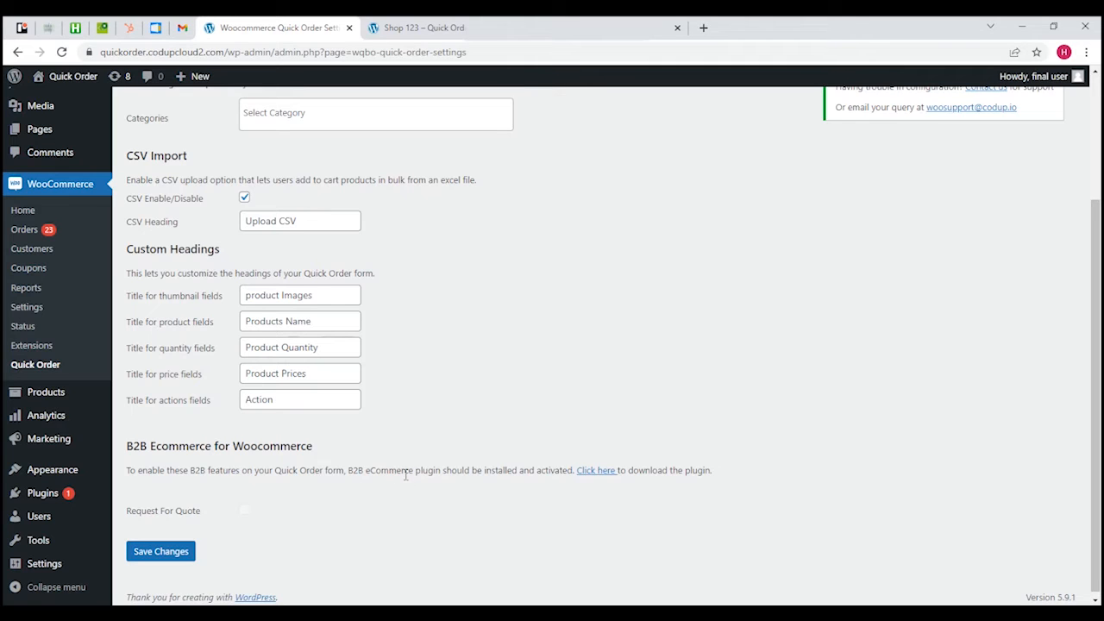
pyautogui.moveTo(419, 487)
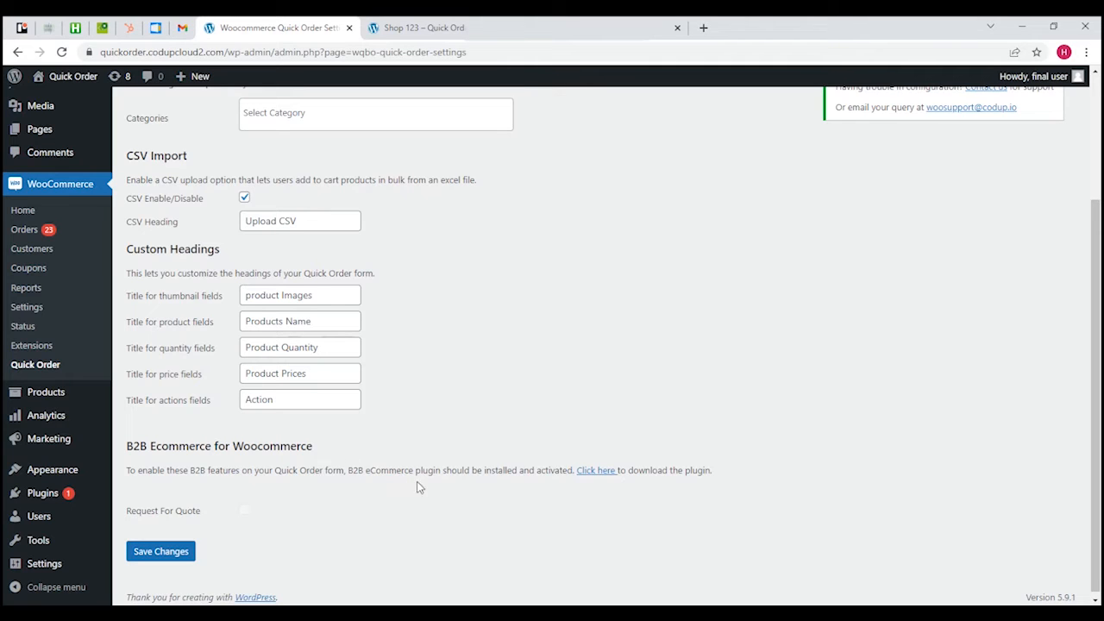
pyautogui.moveTo(355, 481)
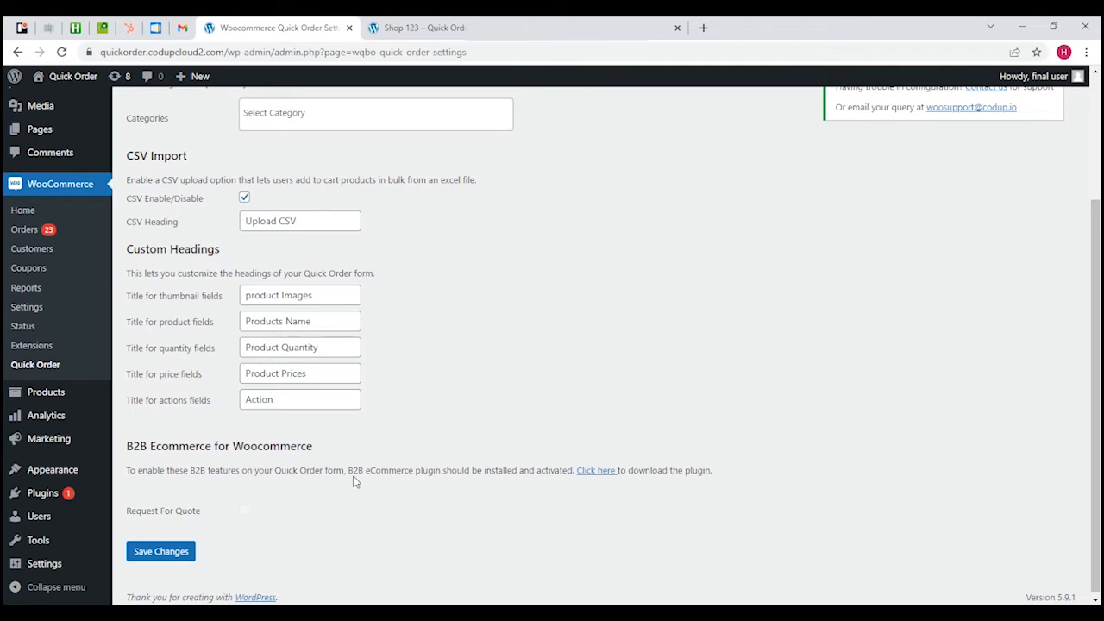
pyautogui.moveTo(159, 514)
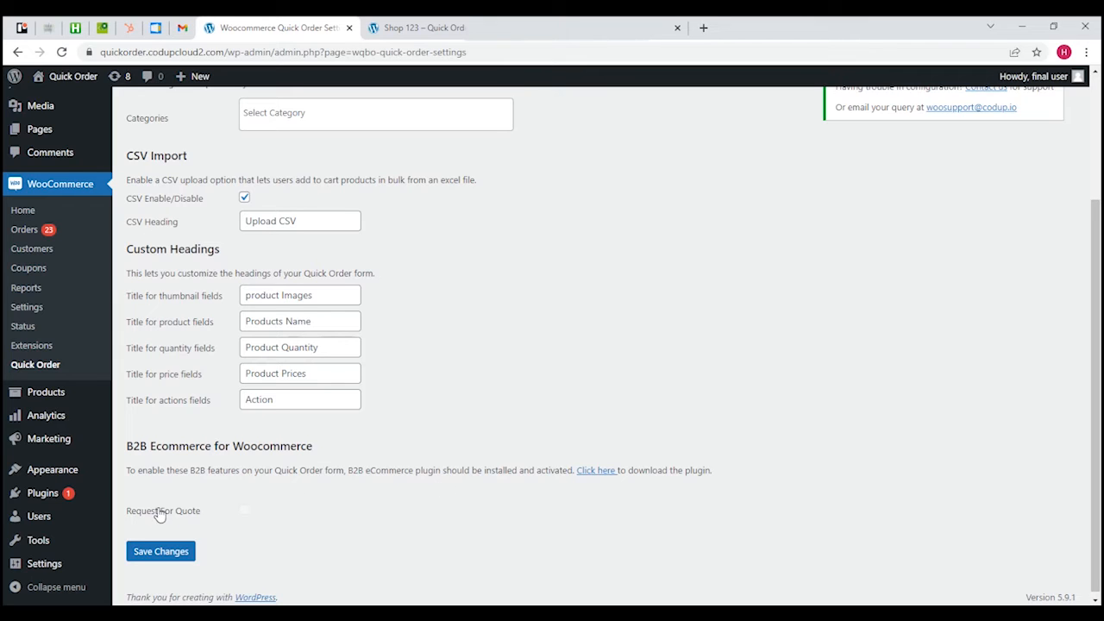
pyautogui.moveTo(372, 497)
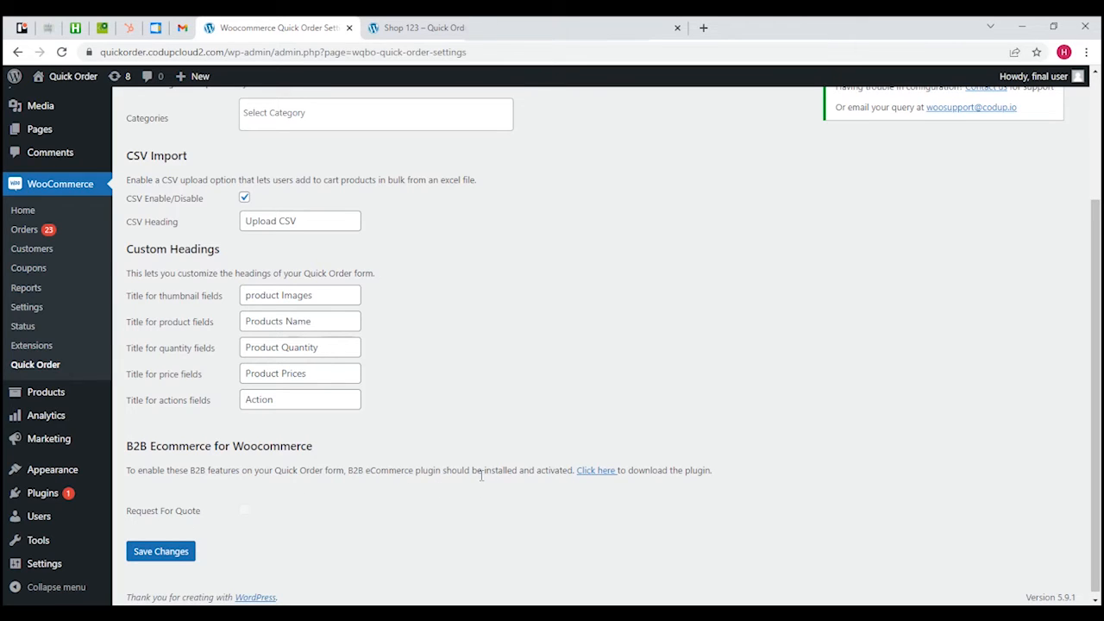
pyautogui.moveTo(348, 469); pyautogui.dragTo(406, 470)
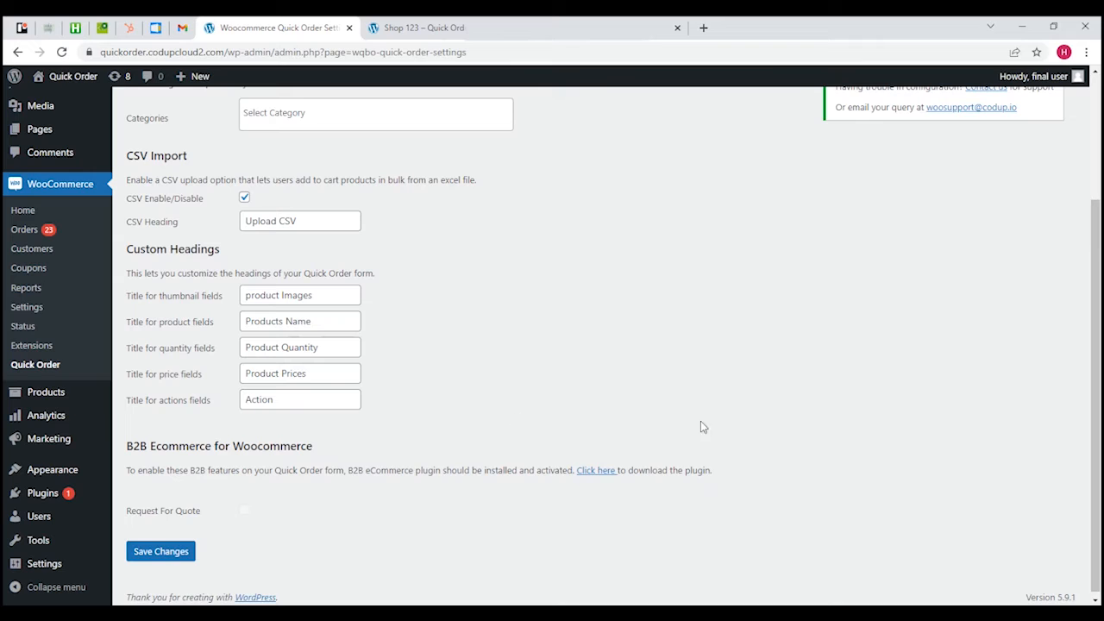
pyautogui.moveTo(982, 411)
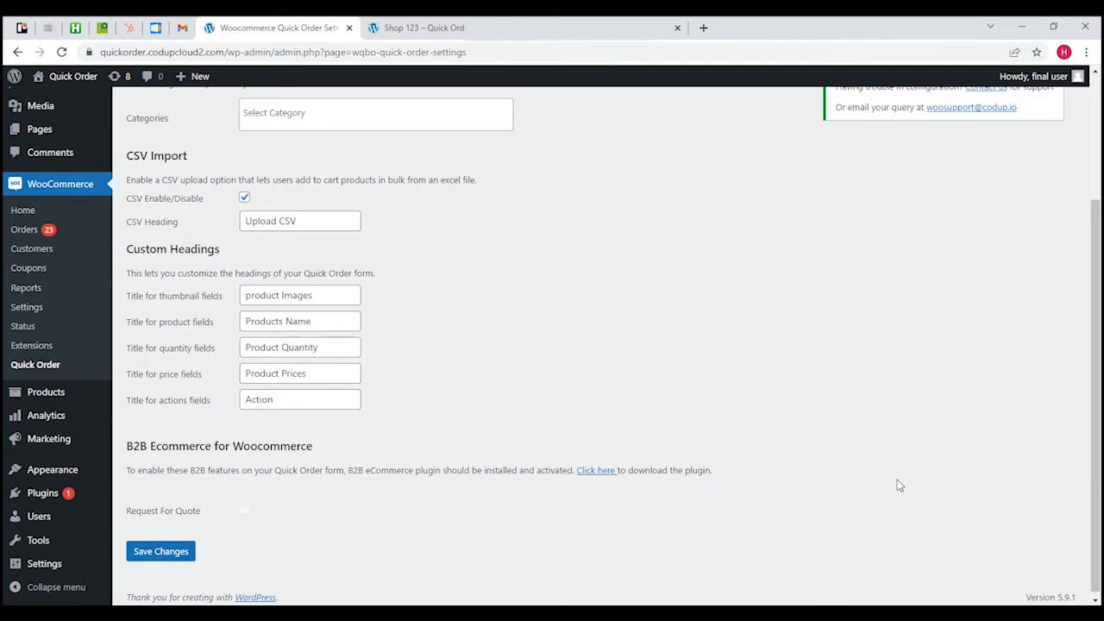
pyautogui.moveTo(897, 365)
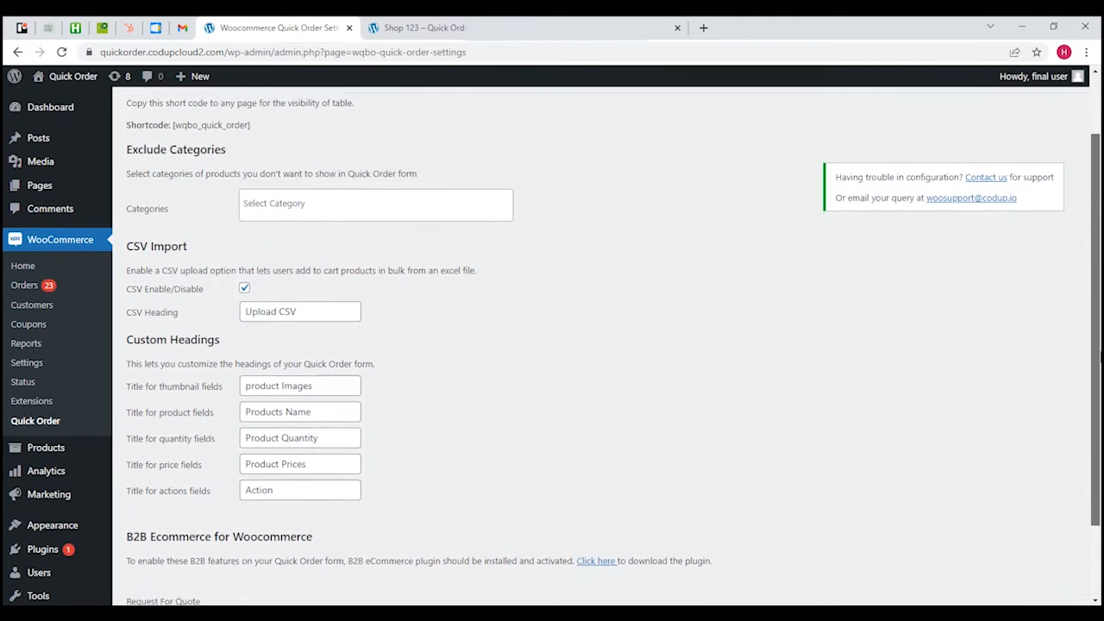
pyautogui.scroll(3)
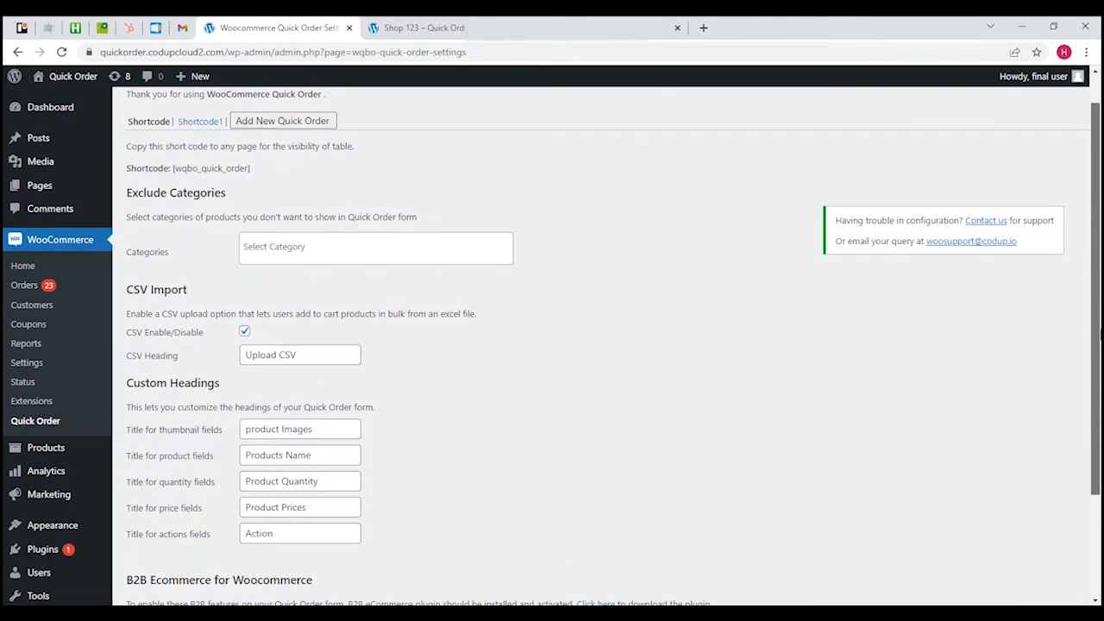
pyautogui.click(428, 28)
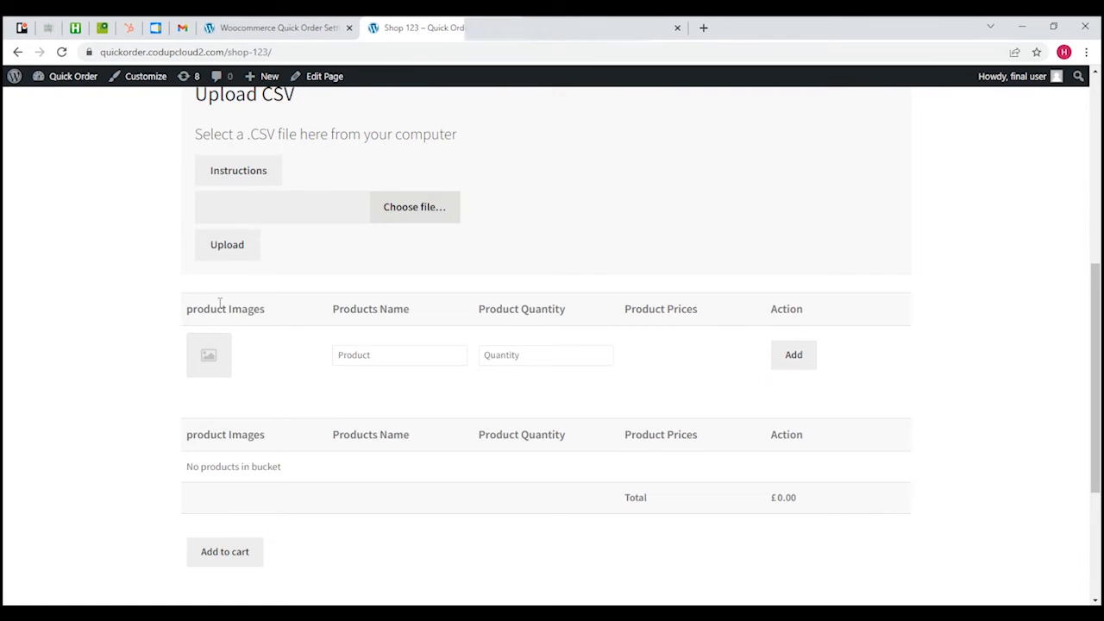
pyautogui.moveTo(348, 310)
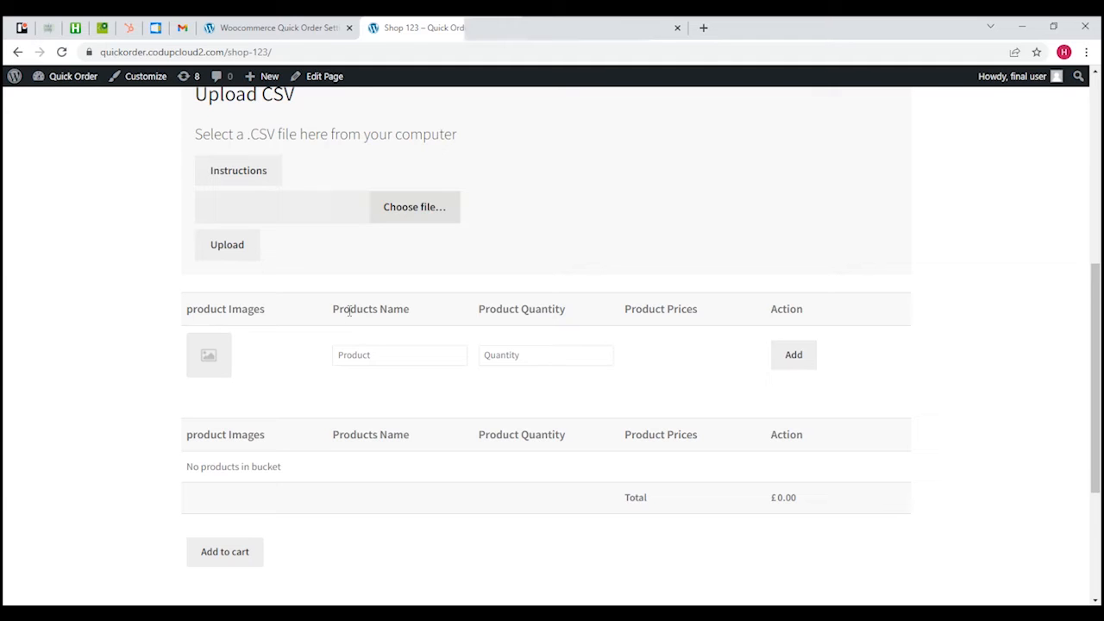
pyautogui.moveTo(674, 317)
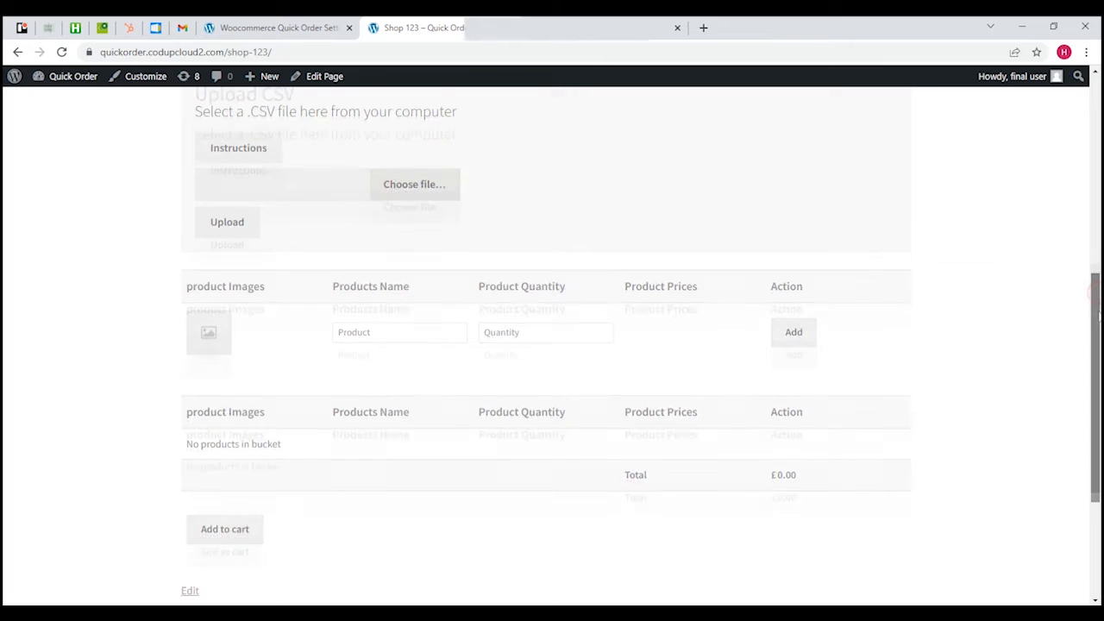
pyautogui.scroll(-3)
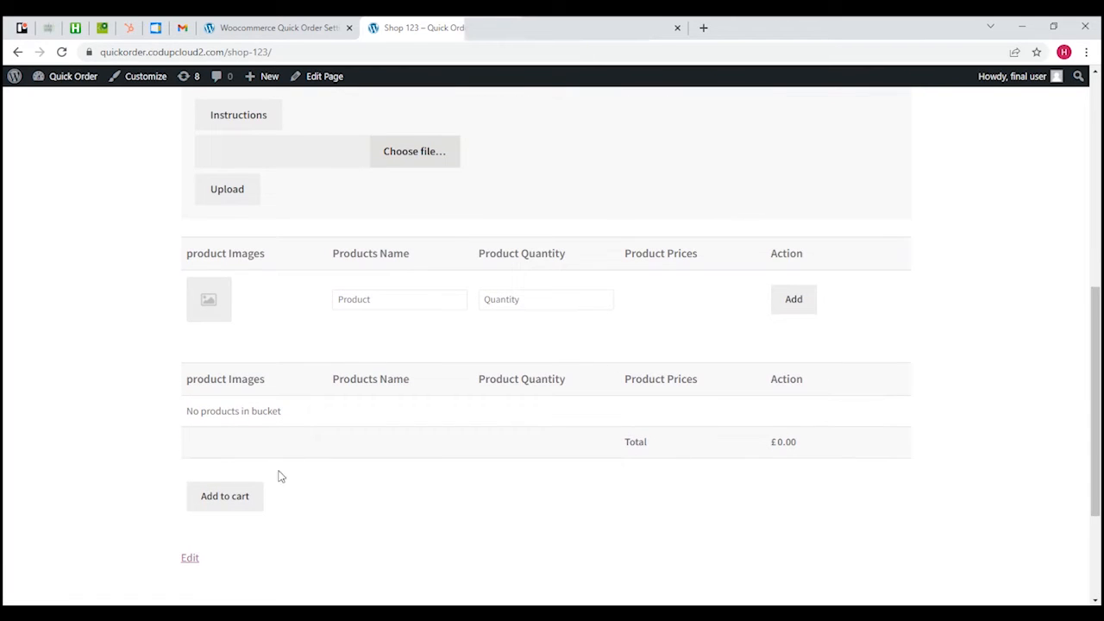
pyautogui.moveTo(495, 486)
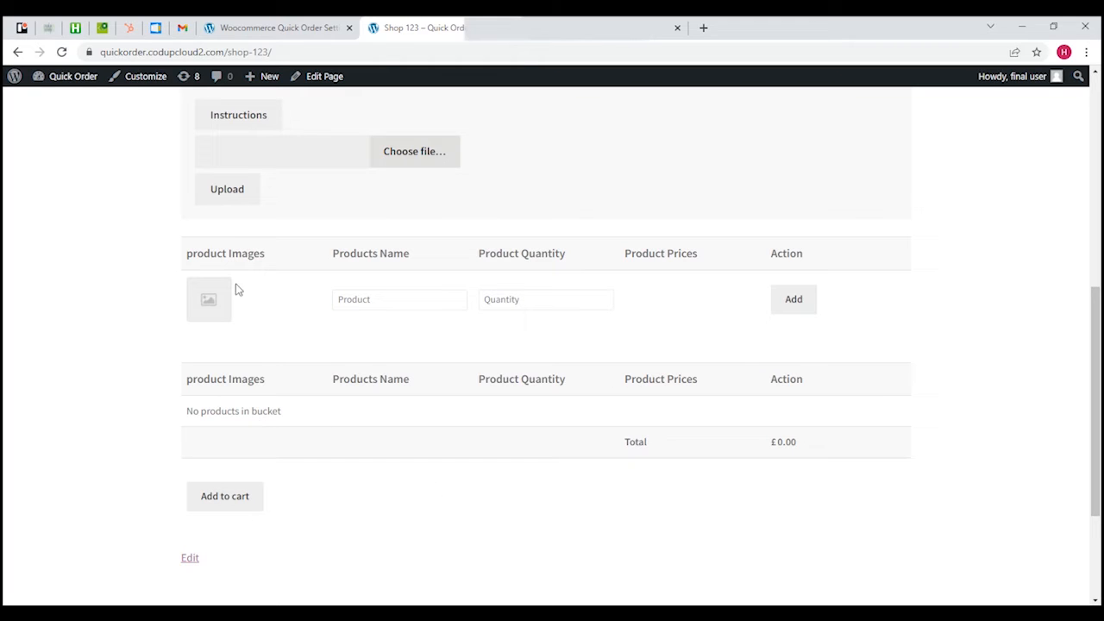
pyautogui.moveTo(188, 402)
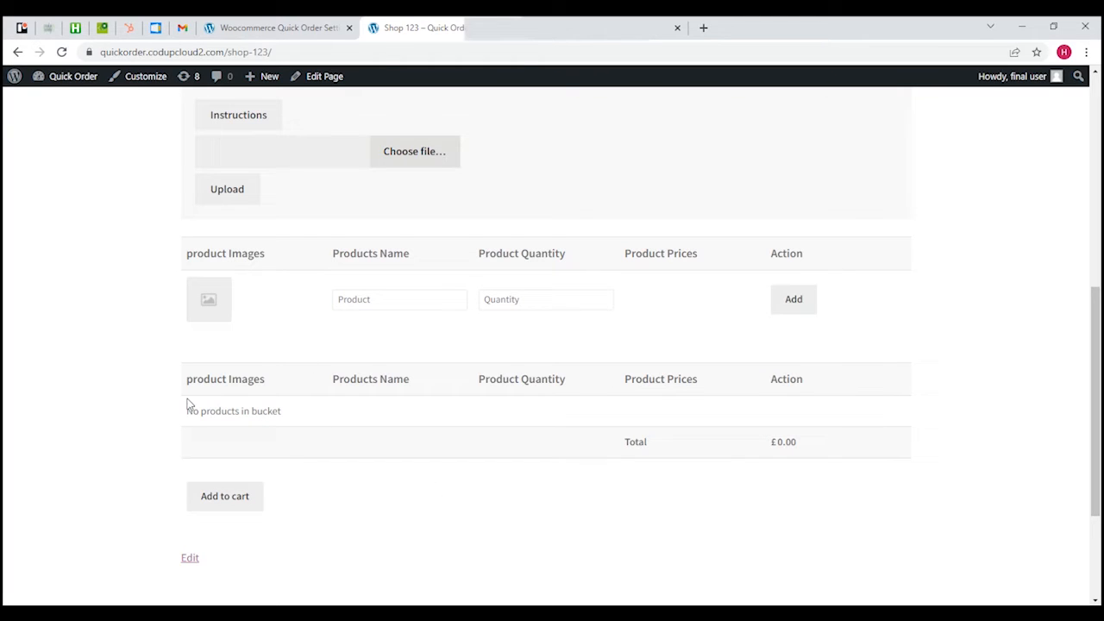
pyautogui.moveTo(455, 424)
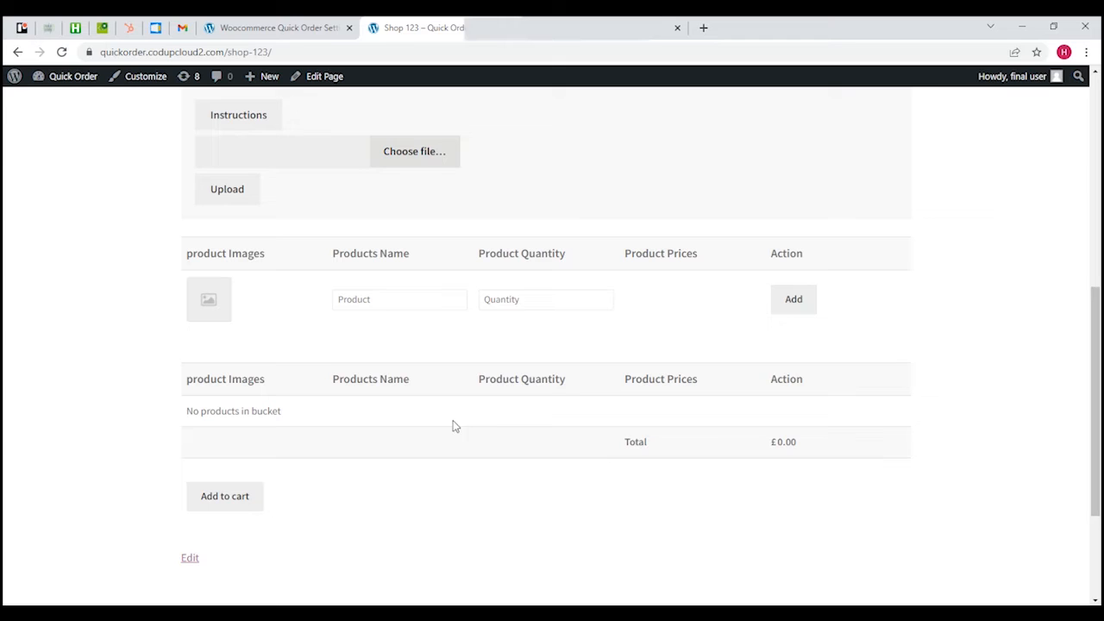
pyautogui.moveTo(469, 424)
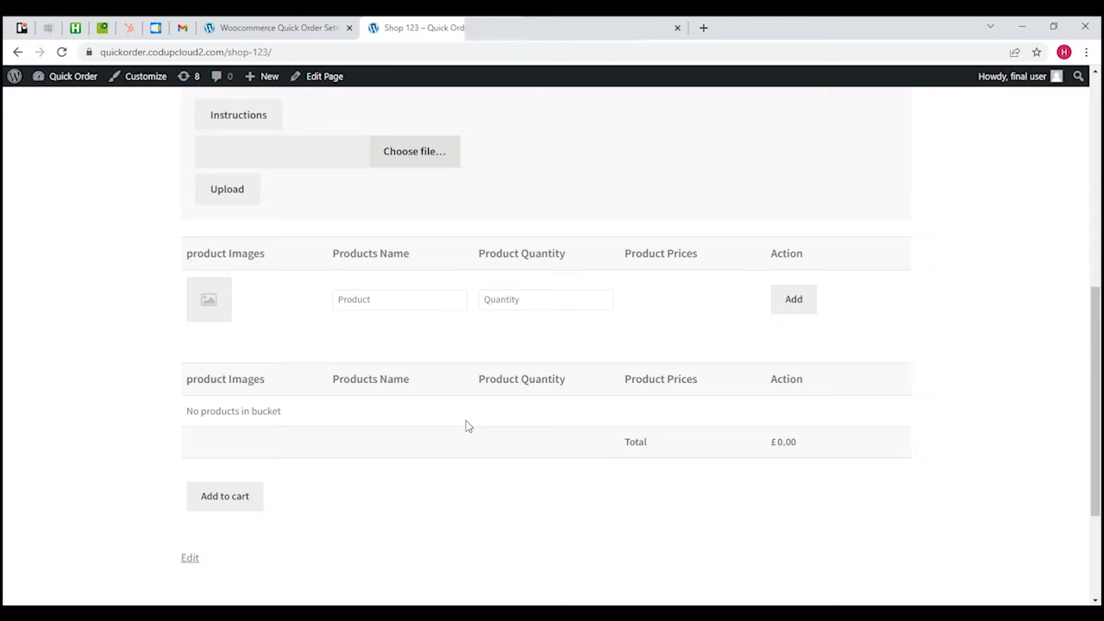
pyautogui.moveTo(269, 37)
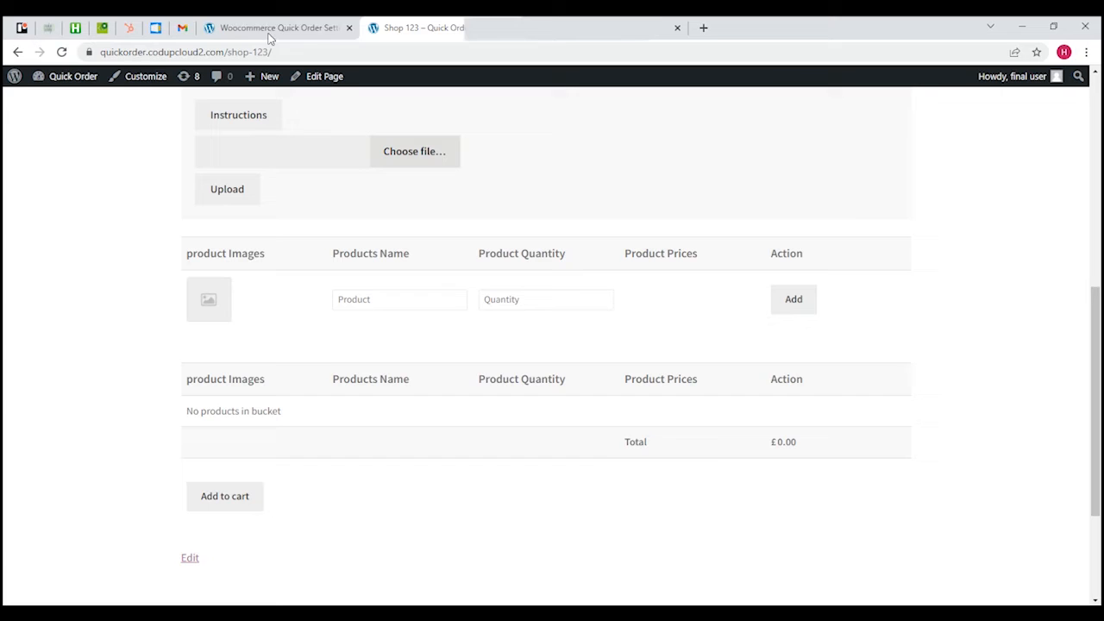
pyautogui.moveTo(276, 33)
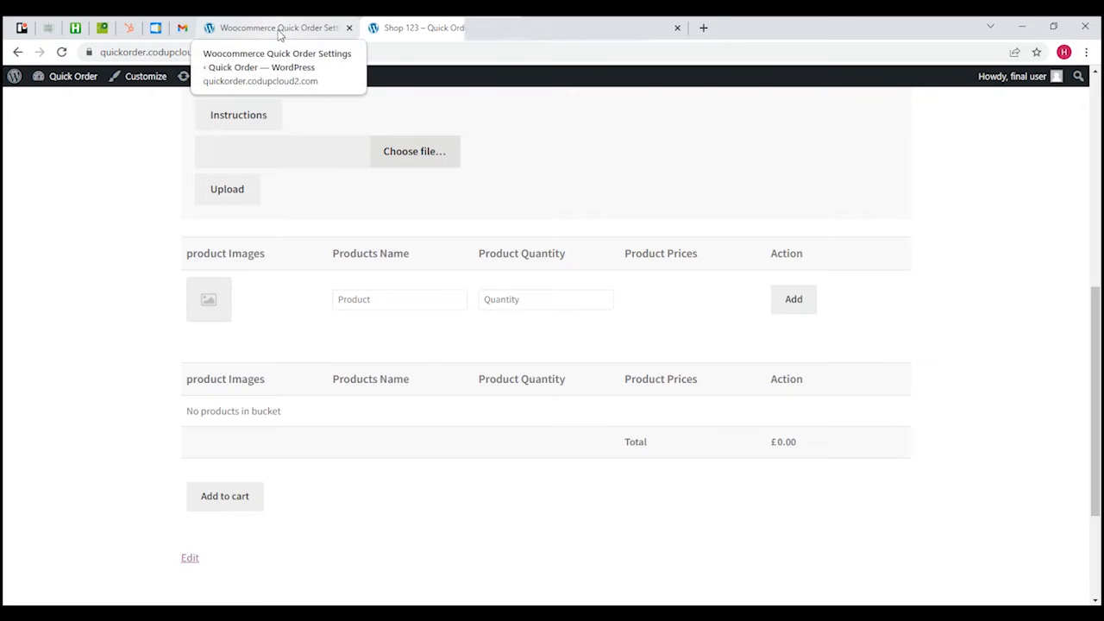
# - Rename the custom headings to Product Images 1, Products Name 1, Product Quantity 1, Product Prices 1, Action 1 and save
pyautogui.click(279, 28)
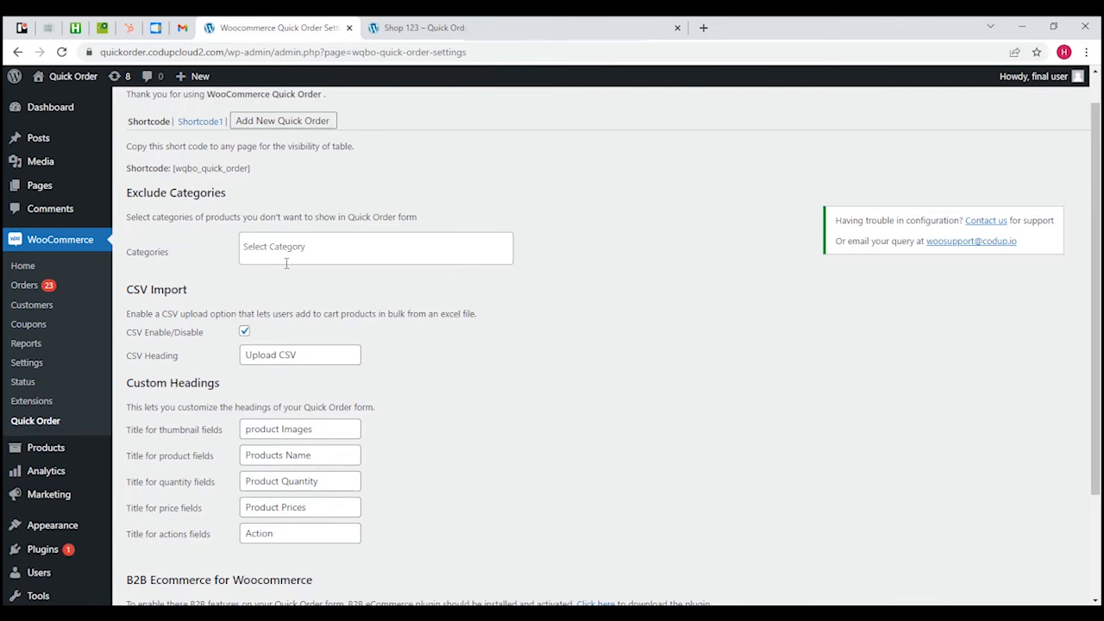
pyautogui.moveTo(376, 317)
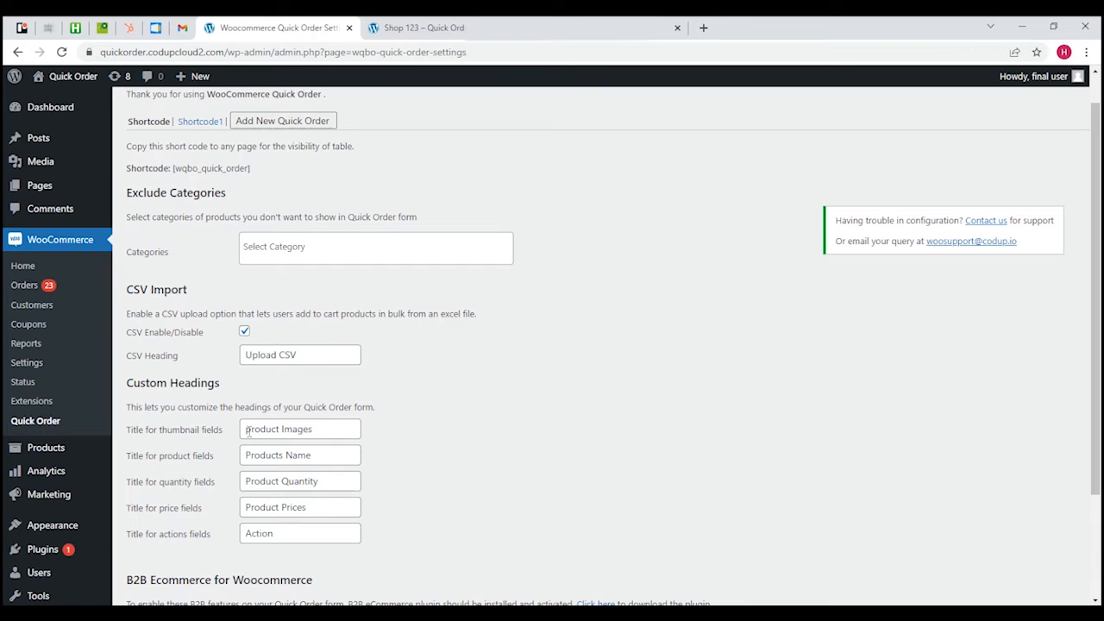
pyautogui.click(301, 427)
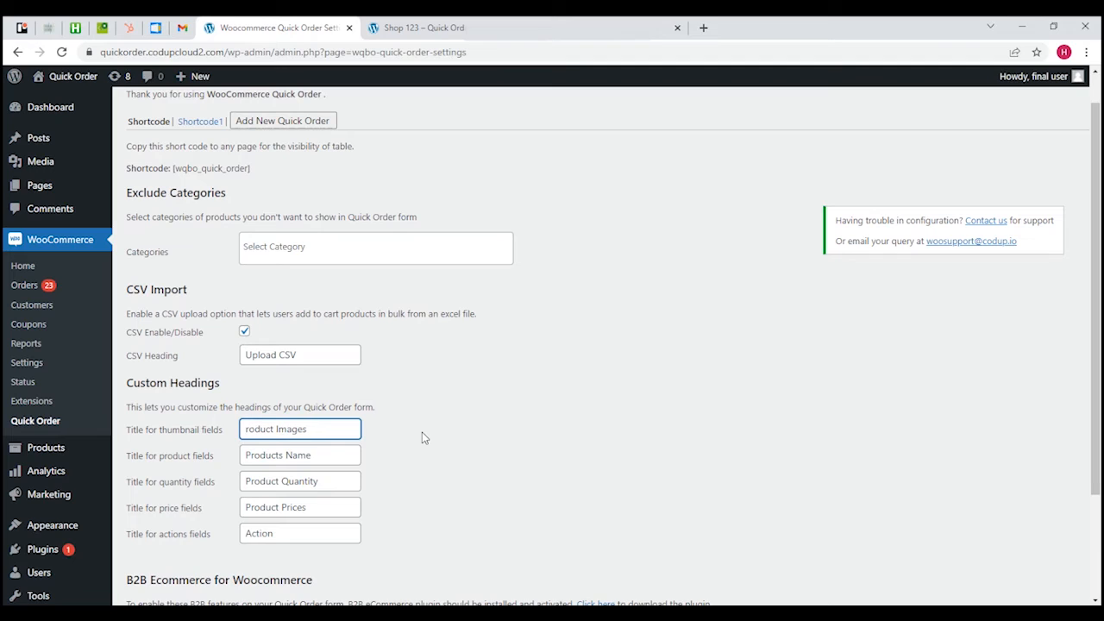
pyautogui.write('Product Images')
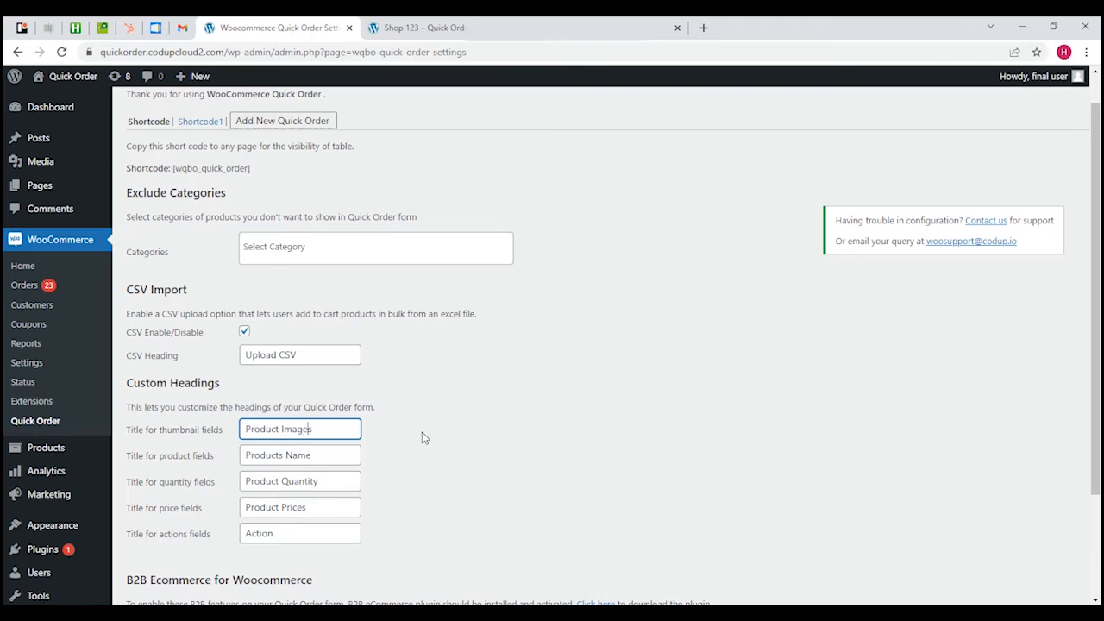
pyautogui.write('1')
pyautogui.click(300, 455)
pyautogui.write(' 1')
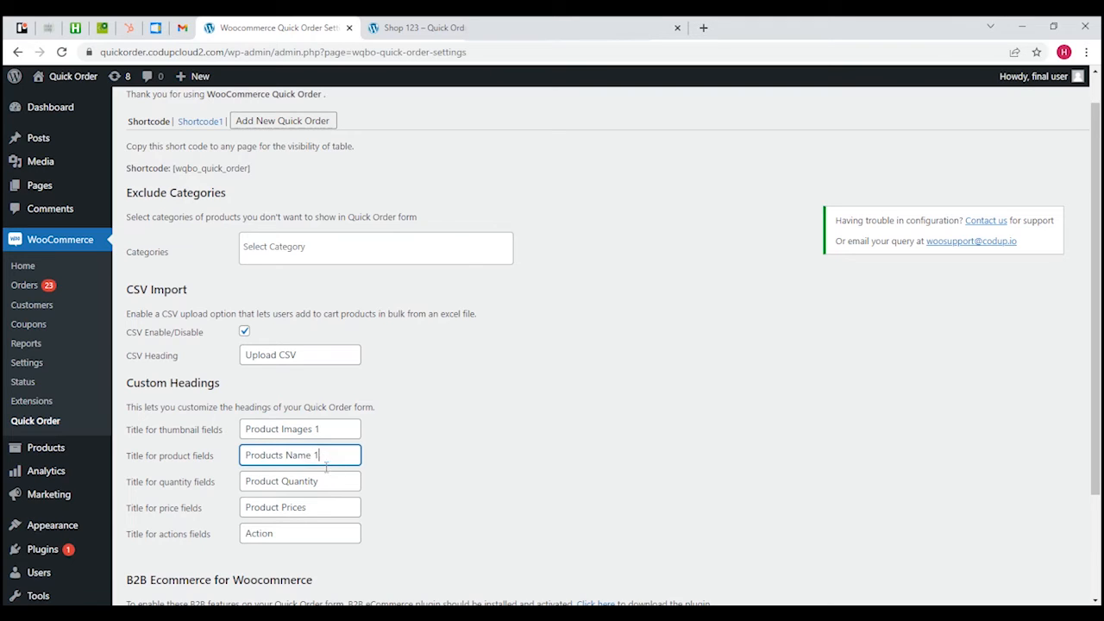
pyautogui.click(300, 480)
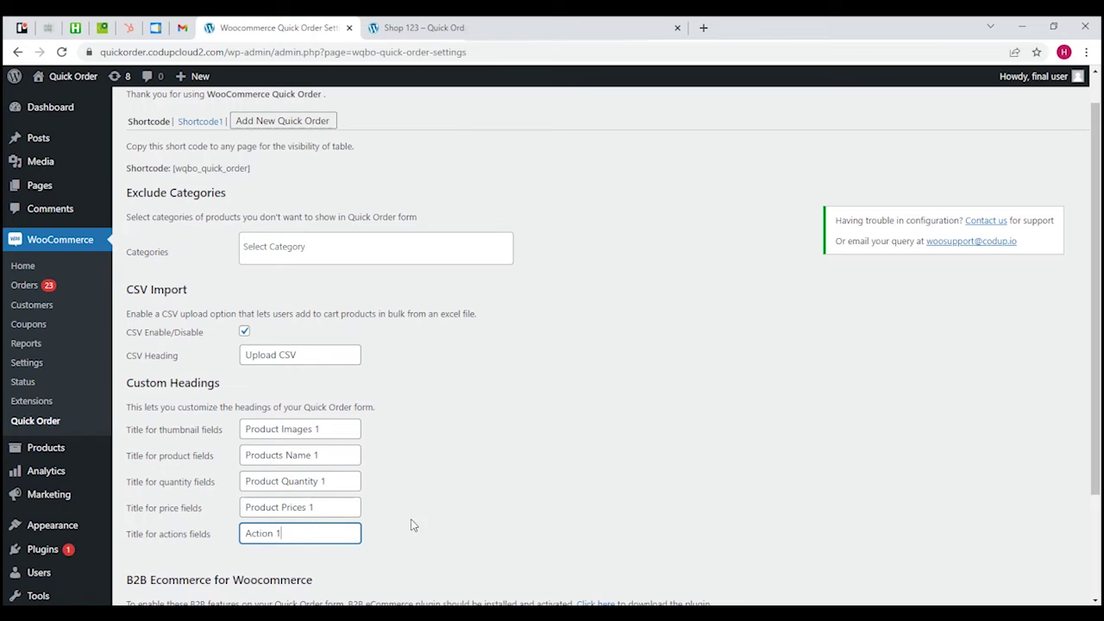
pyautogui.moveTo(508, 472)
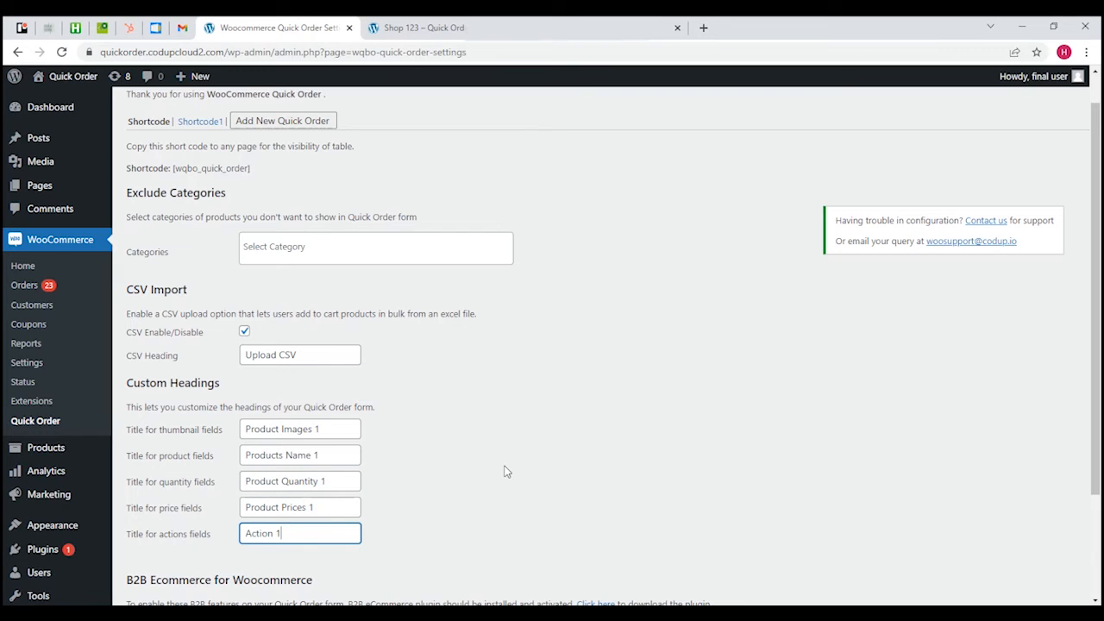
pyautogui.click(508, 472)
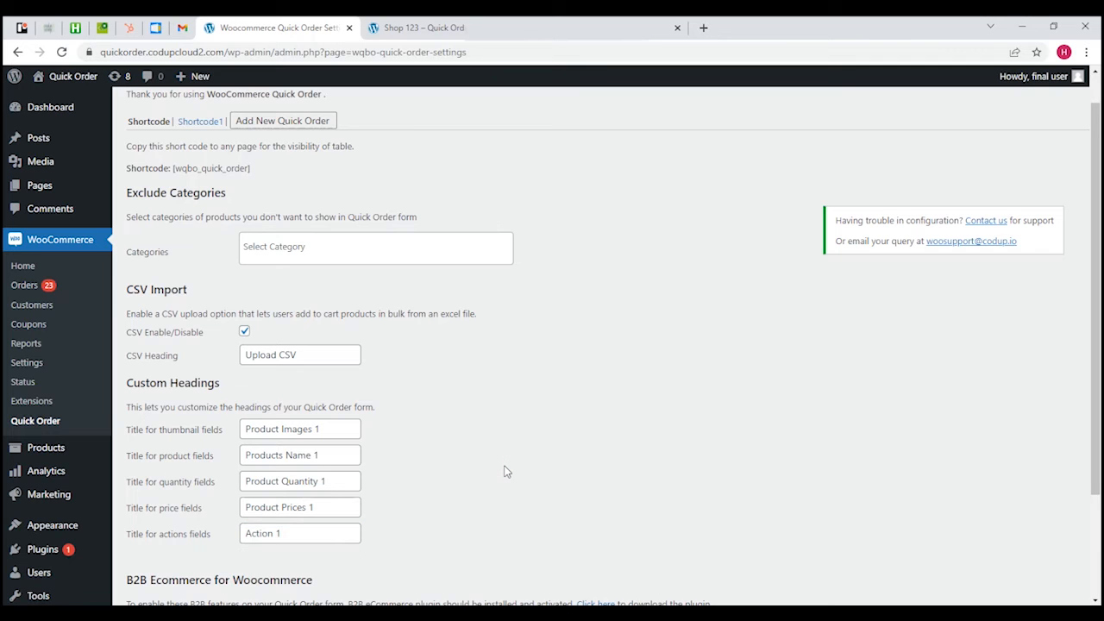
pyautogui.moveTo(1094, 286)
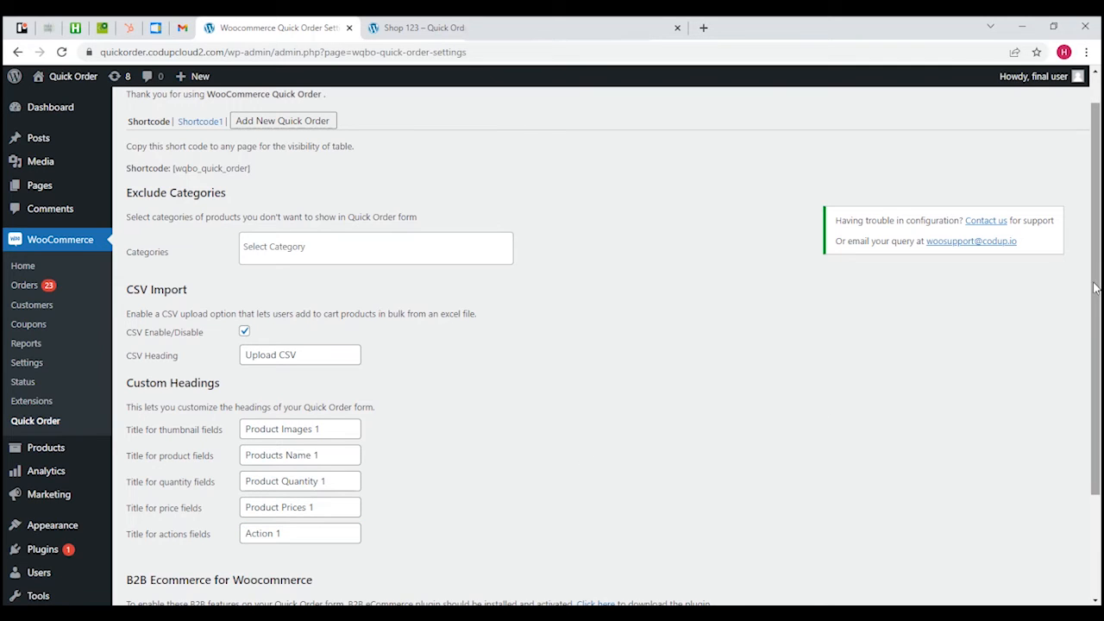
pyautogui.scroll(-3)
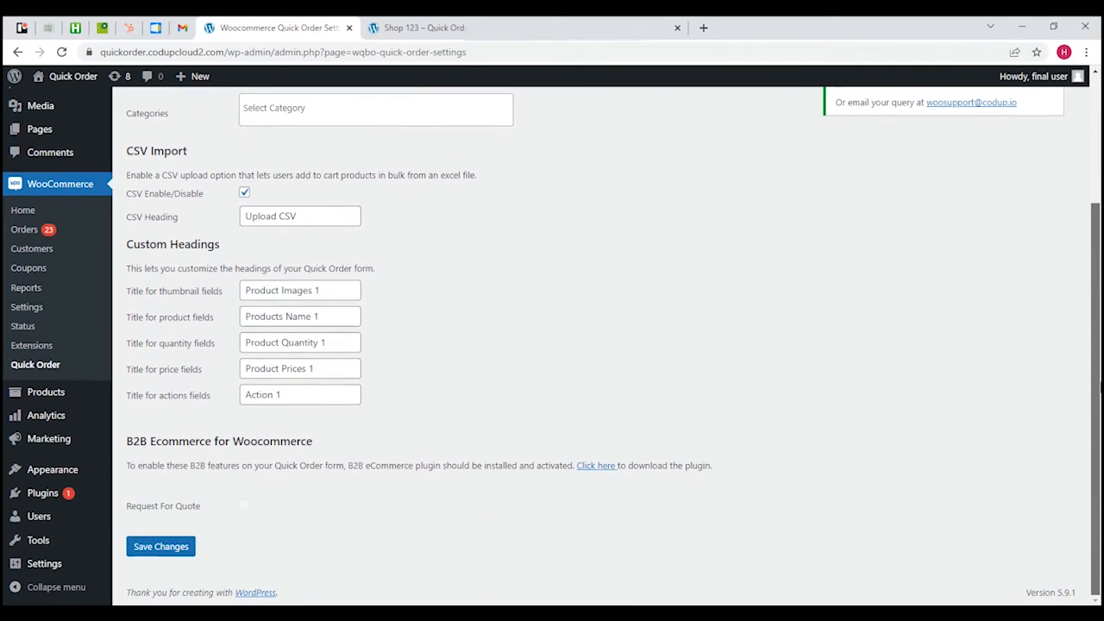
pyautogui.moveTo(196, 552)
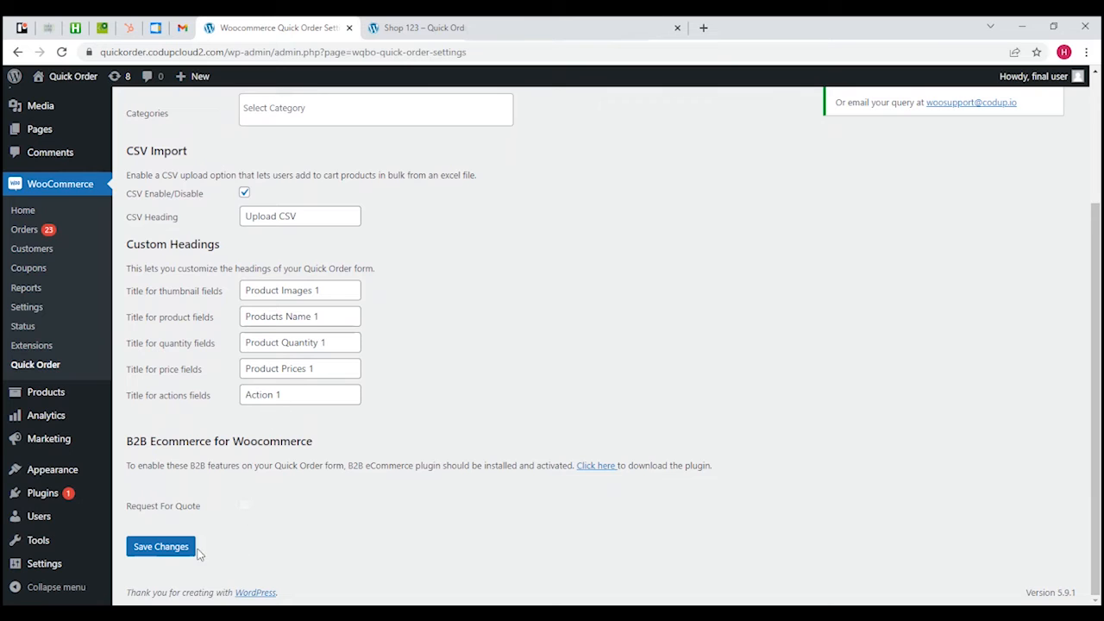
pyautogui.click(160, 546)
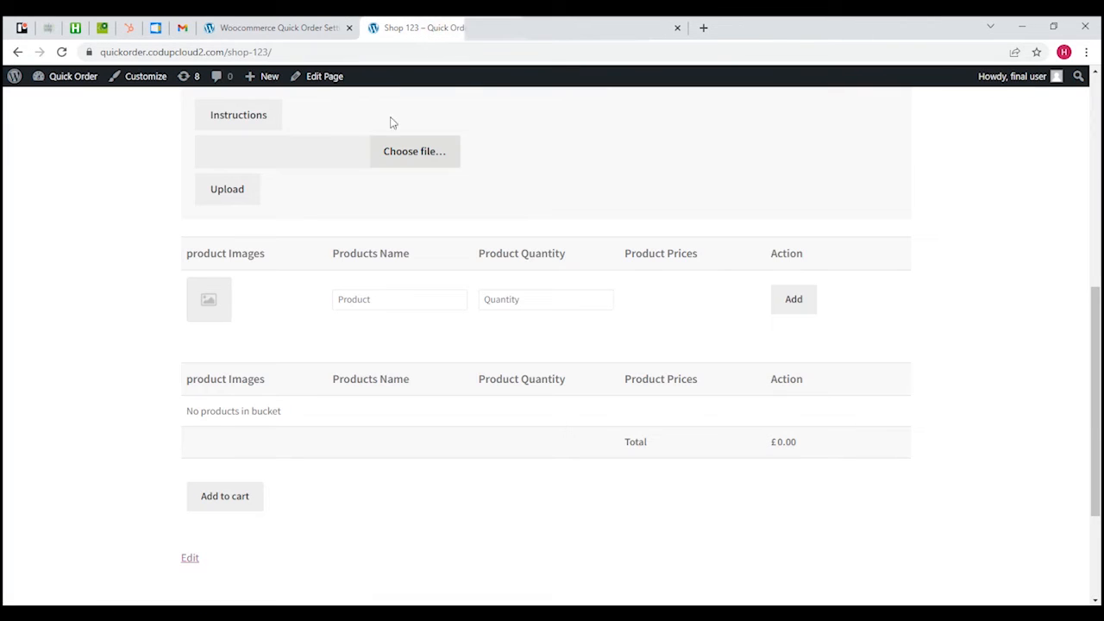
pyautogui.moveTo(66, 48)
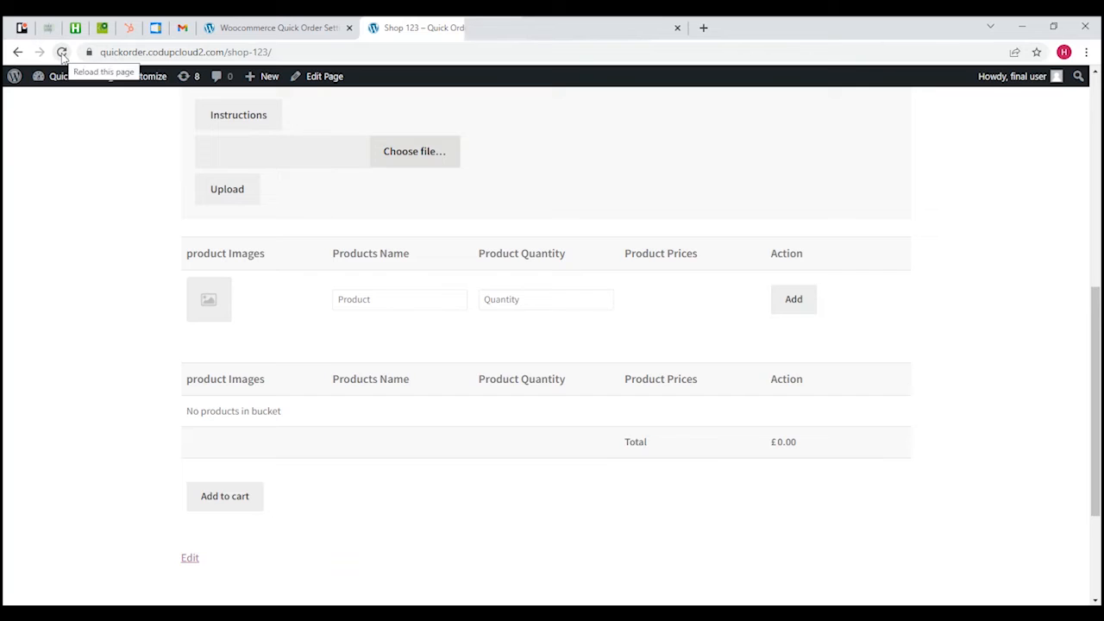
# - Reload the Shop 123 page so the tables show the renamed headings, ready to enter a product
pyautogui.click(62, 48)
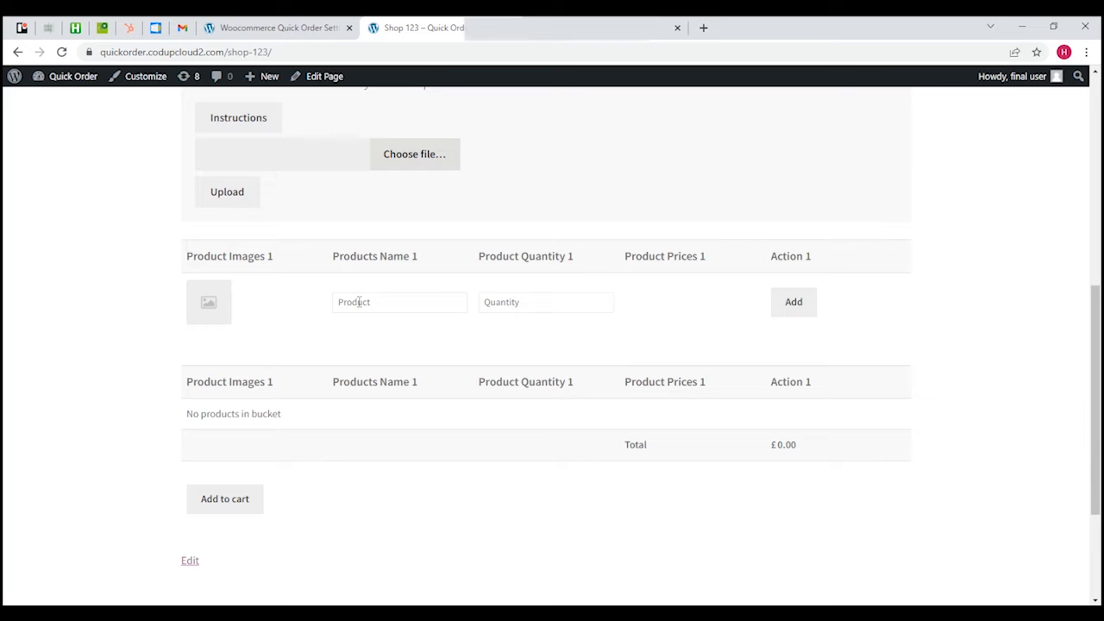
pyautogui.click(401, 302)
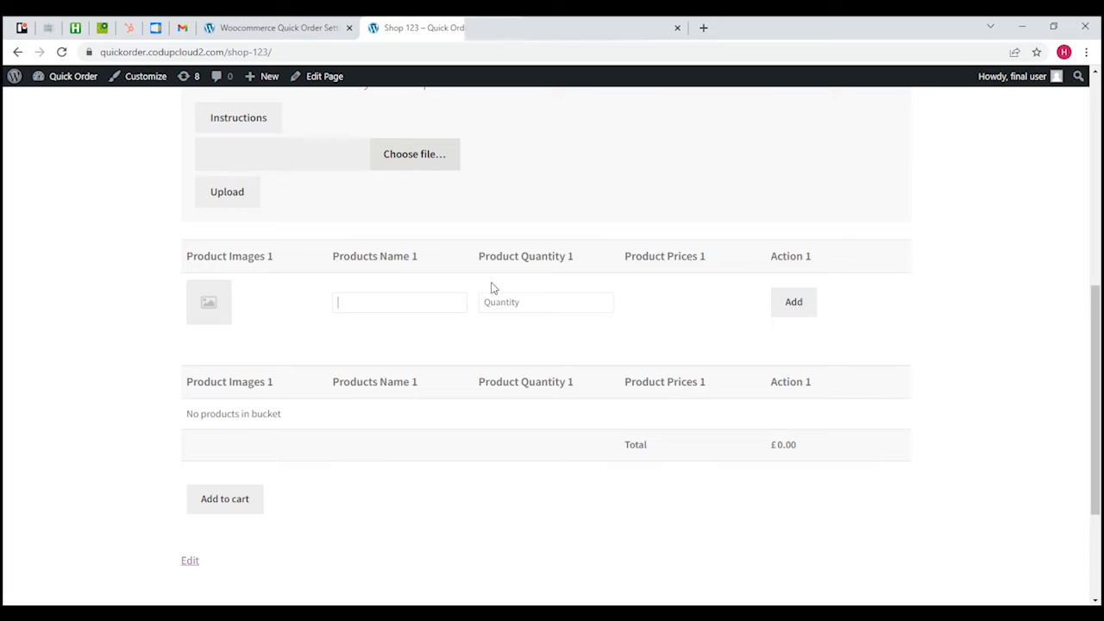
# - Add 200 of Hoodie - Blue to the bucket, making the total £4,000.00
pyautogui.write('hoo')
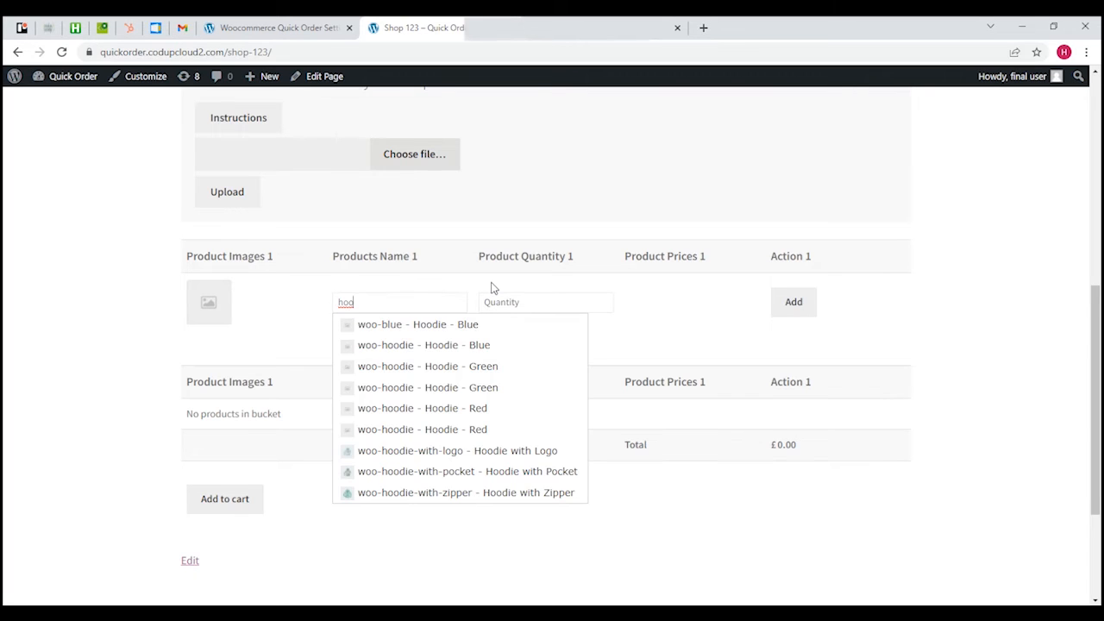
pyautogui.moveTo(485, 301)
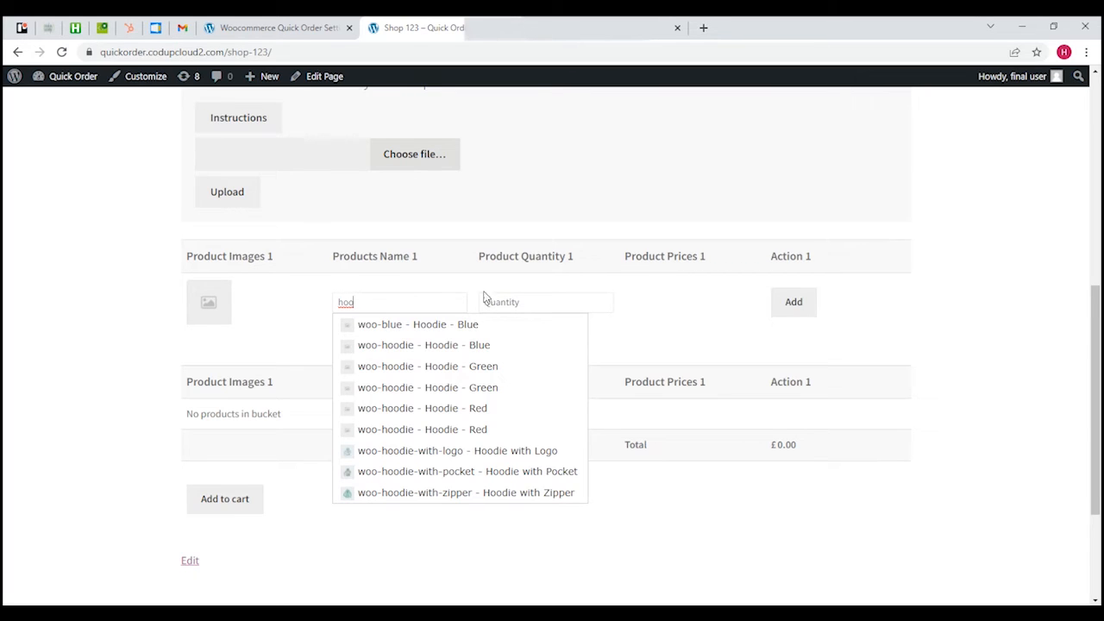
pyautogui.click(416, 324)
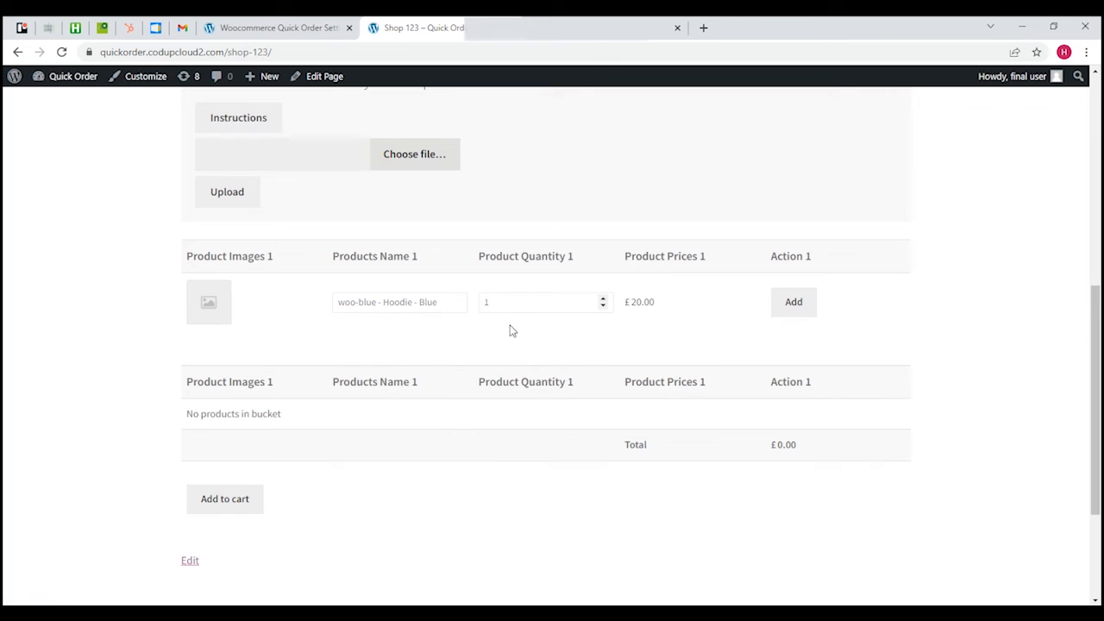
pyautogui.moveTo(540, 342)
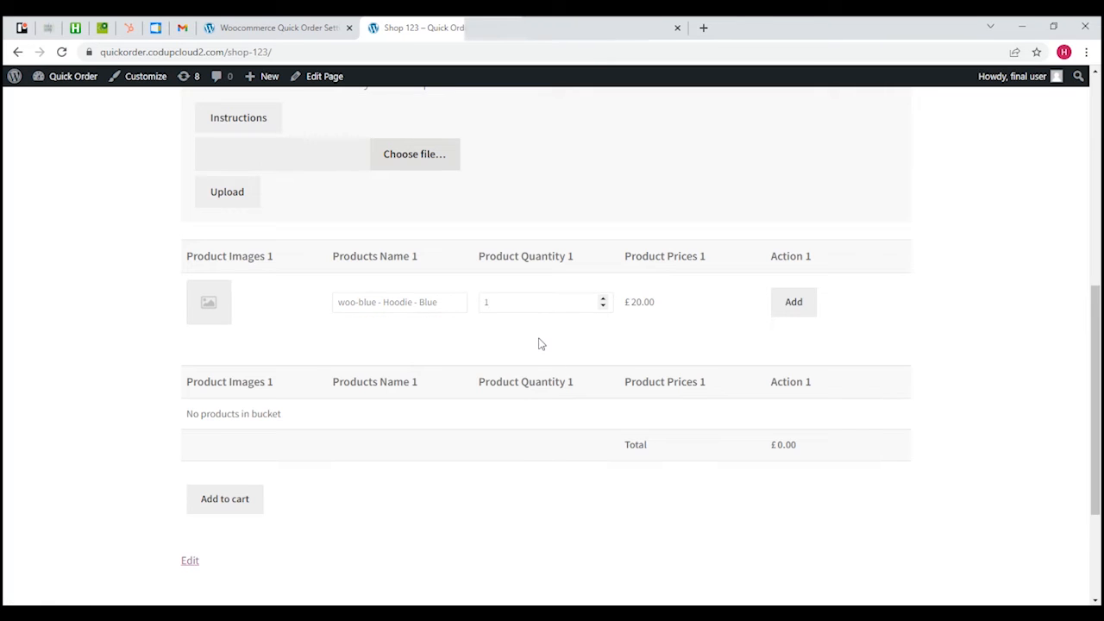
pyautogui.click(538, 302)
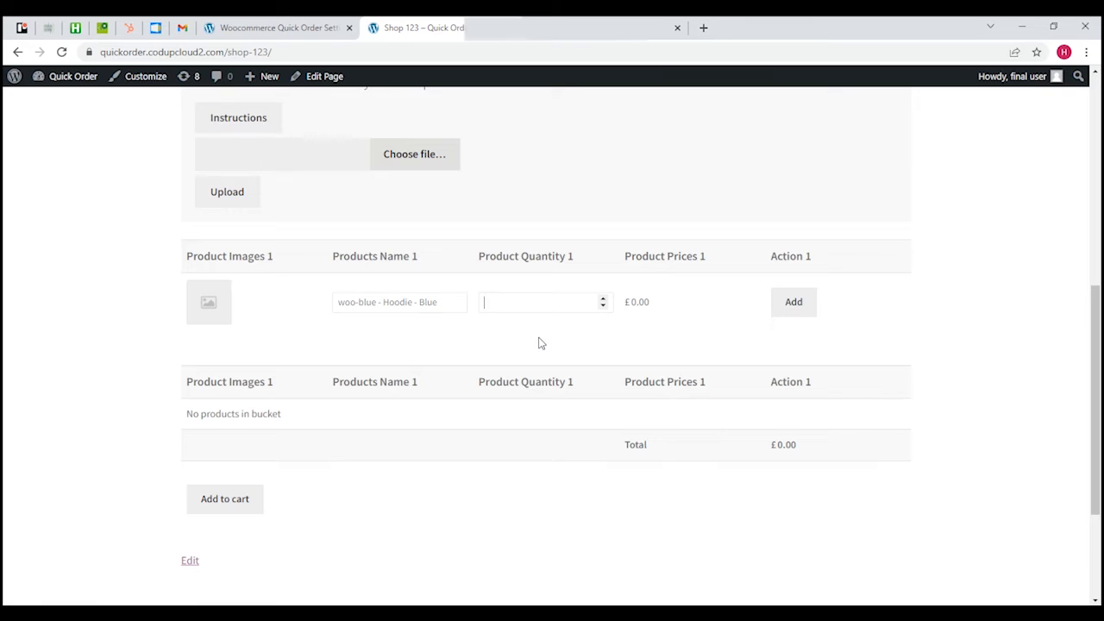
pyautogui.write('200')
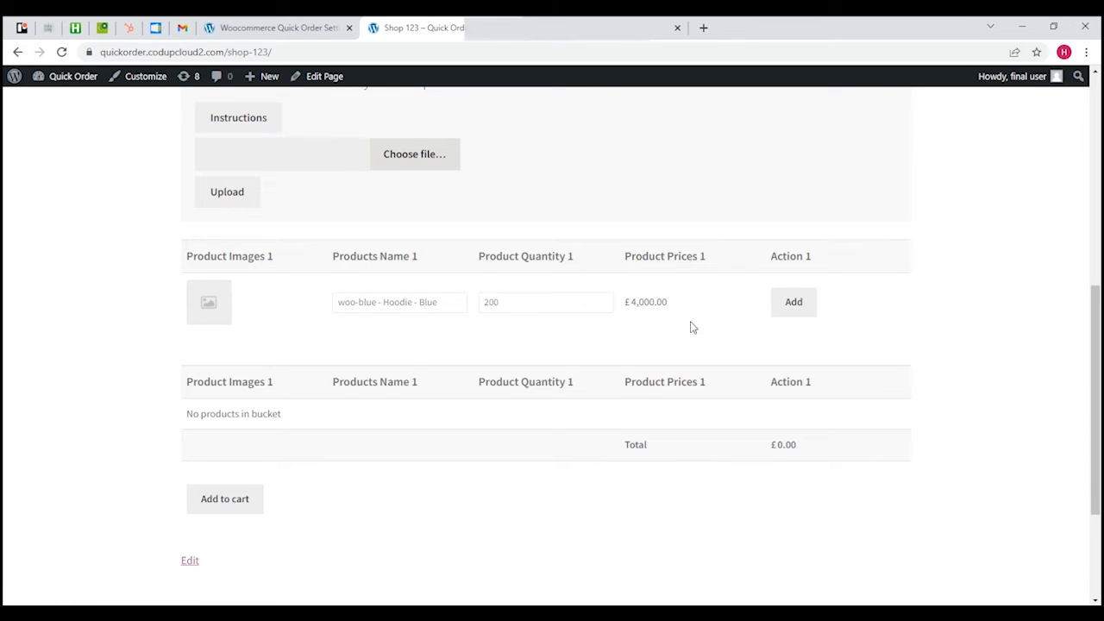
pyautogui.moveTo(505, 342)
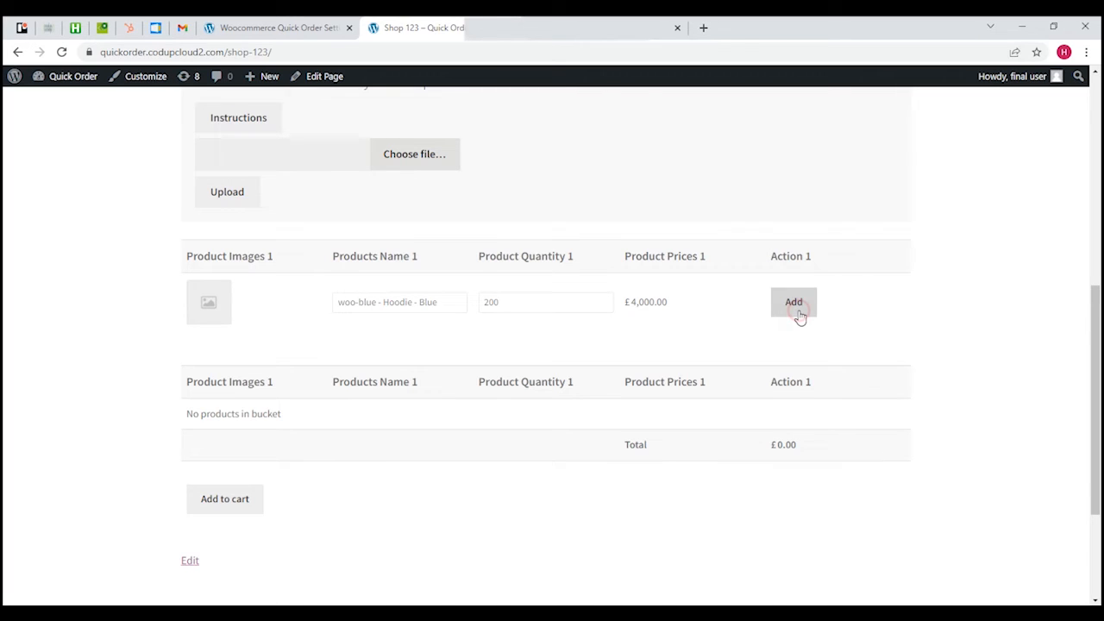
pyautogui.click(794, 302)
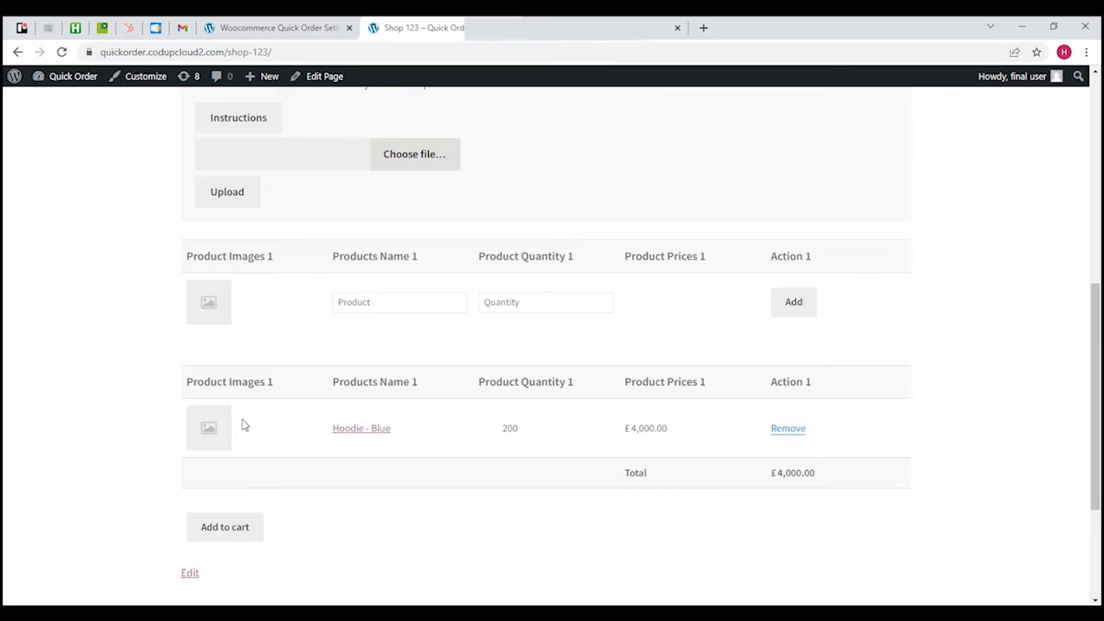
pyautogui.moveTo(404, 319)
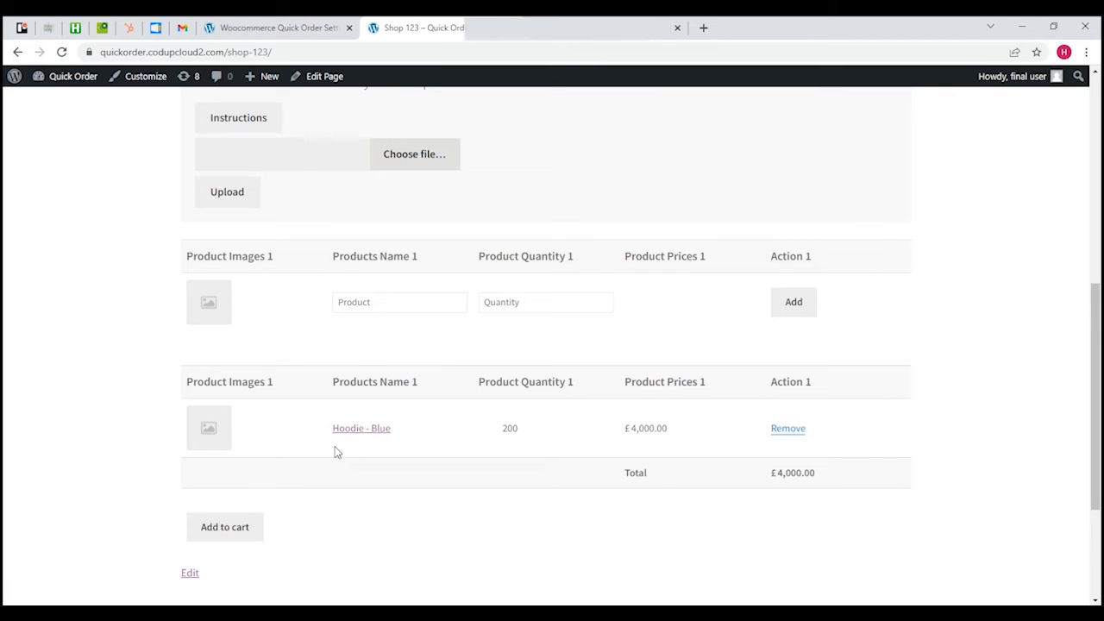
pyautogui.moveTo(407, 426)
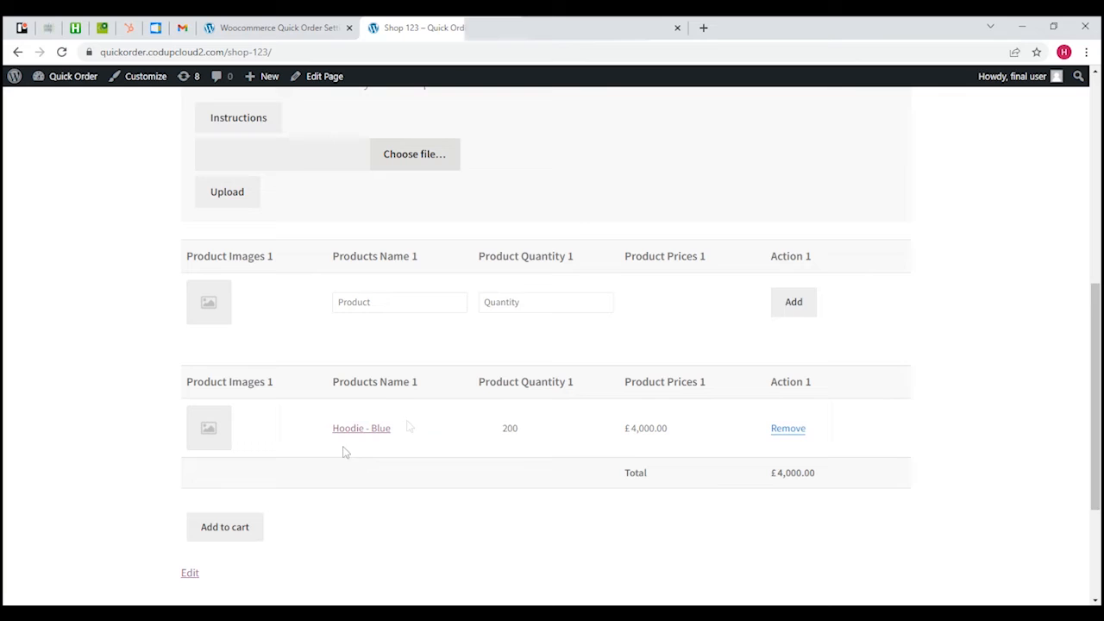
pyautogui.click(399, 302)
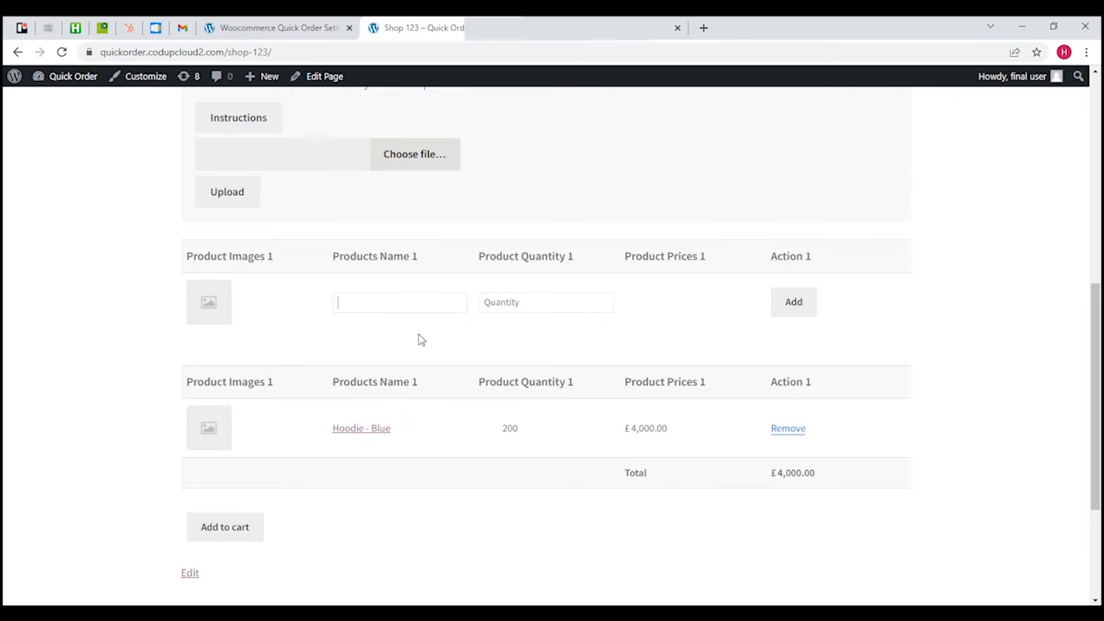
# - Add 300 of 5 Shirt Box to the bucket, bringing the total to £7,000.00
pyautogui.write('bott')
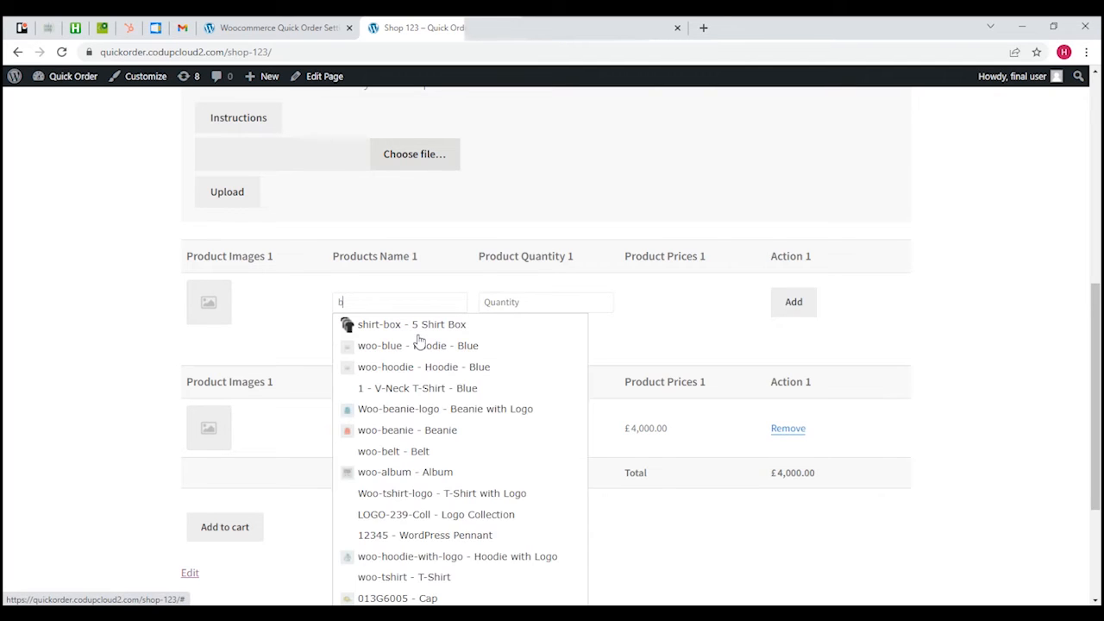
pyautogui.click(410, 325)
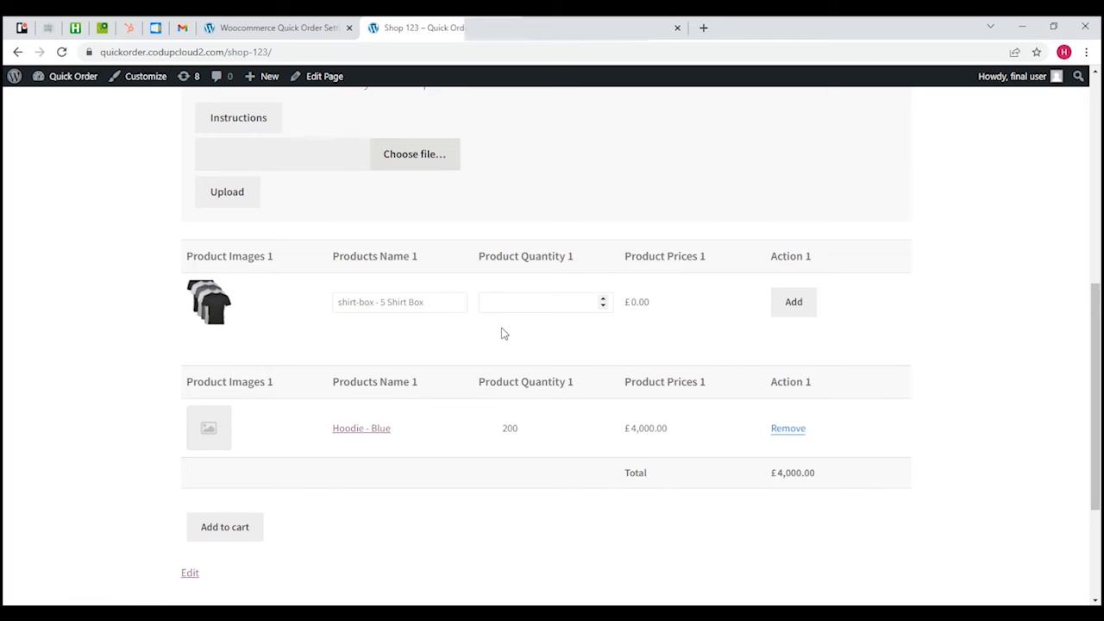
pyautogui.write('300')
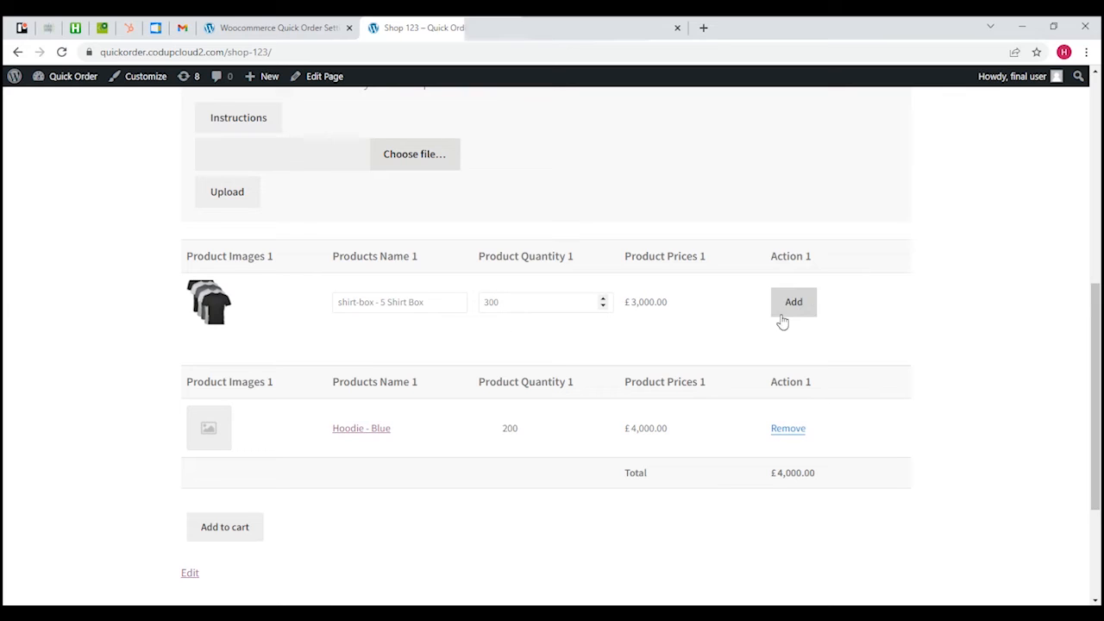
pyautogui.click(793, 302)
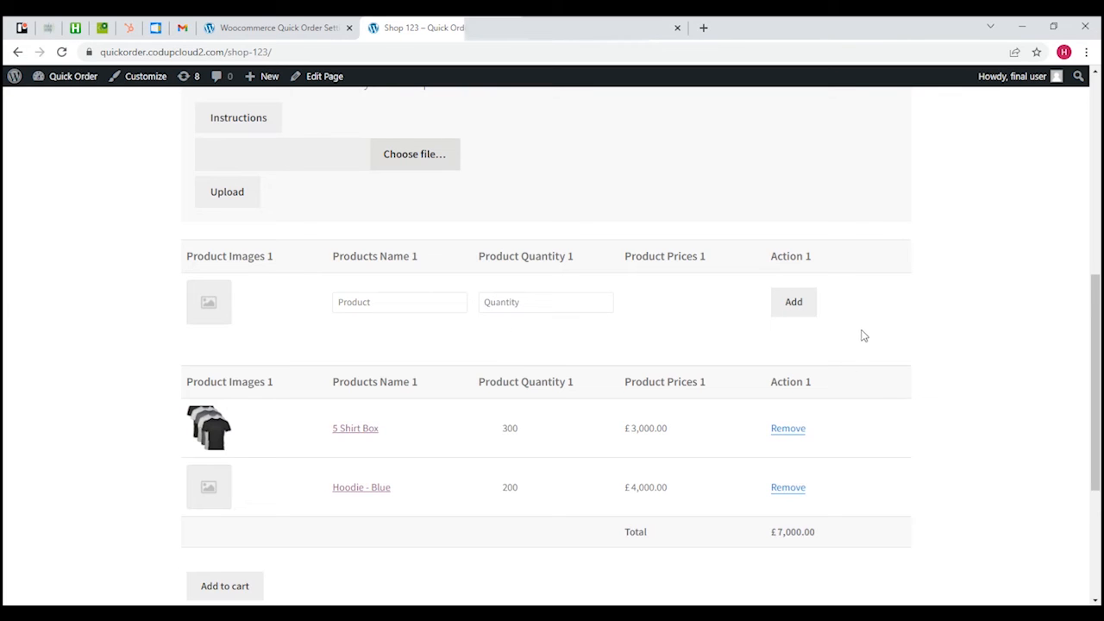
pyautogui.moveTo(431, 442)
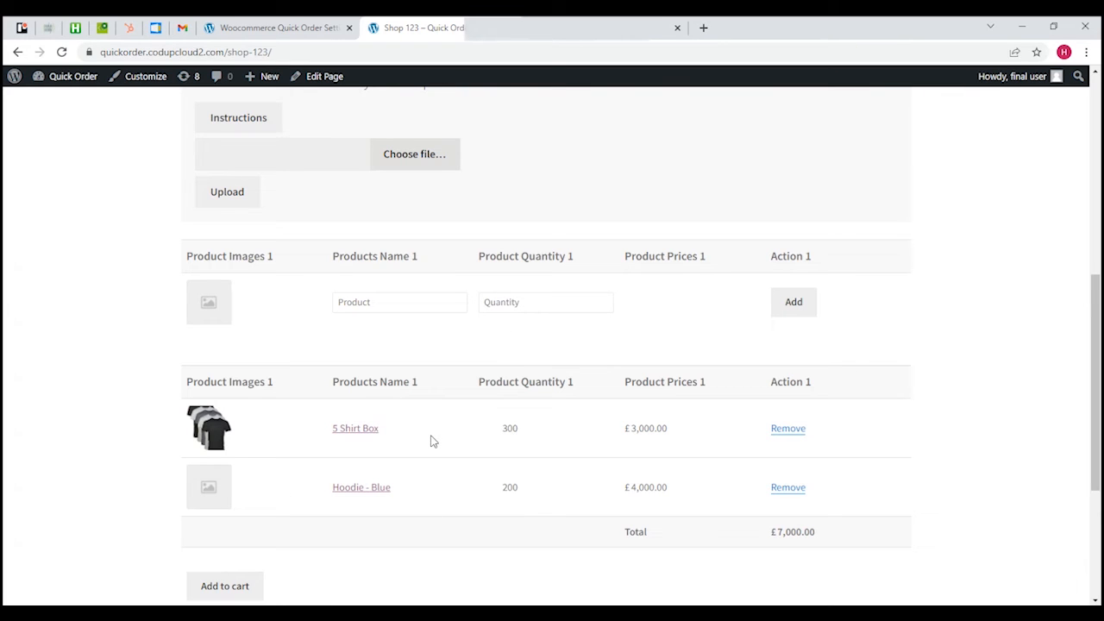
pyautogui.moveTo(417, 477)
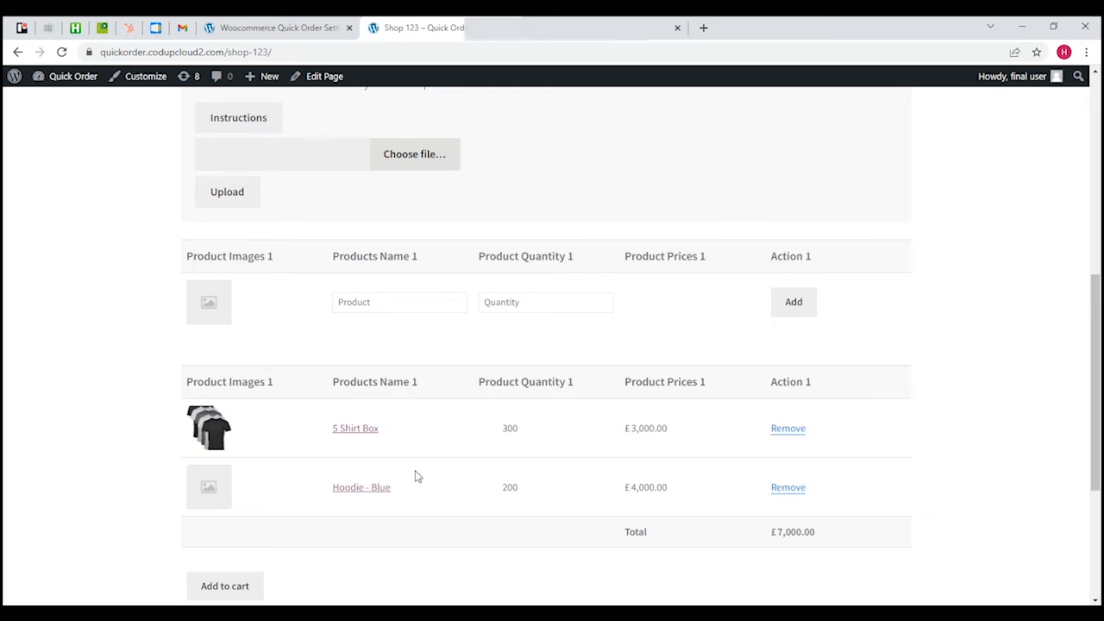
pyautogui.scroll(-3)
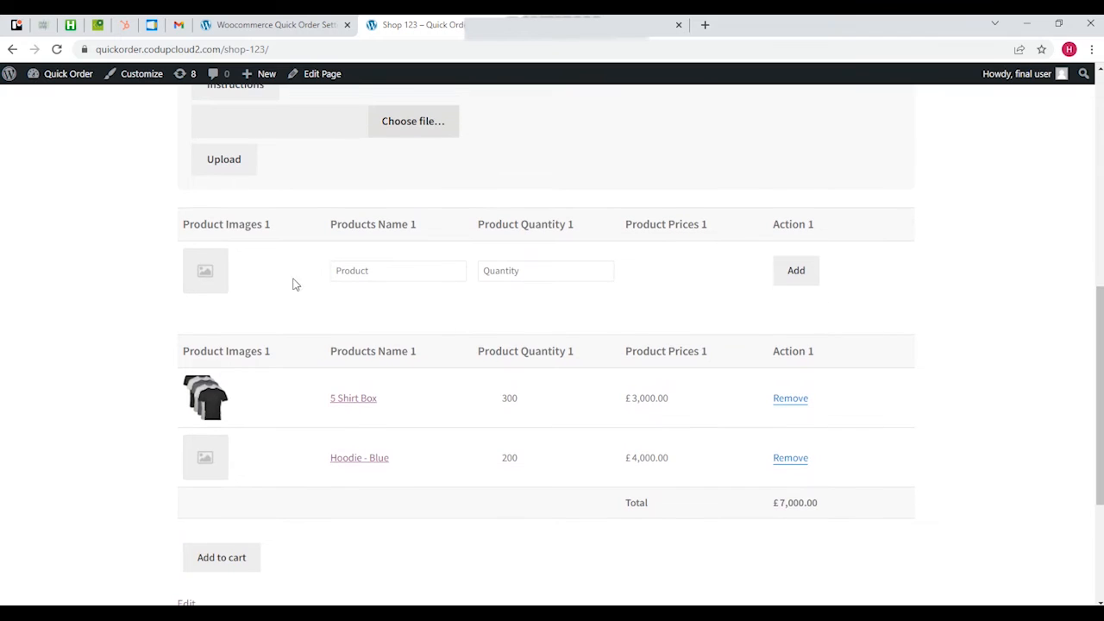
pyautogui.moveTo(1083, 303)
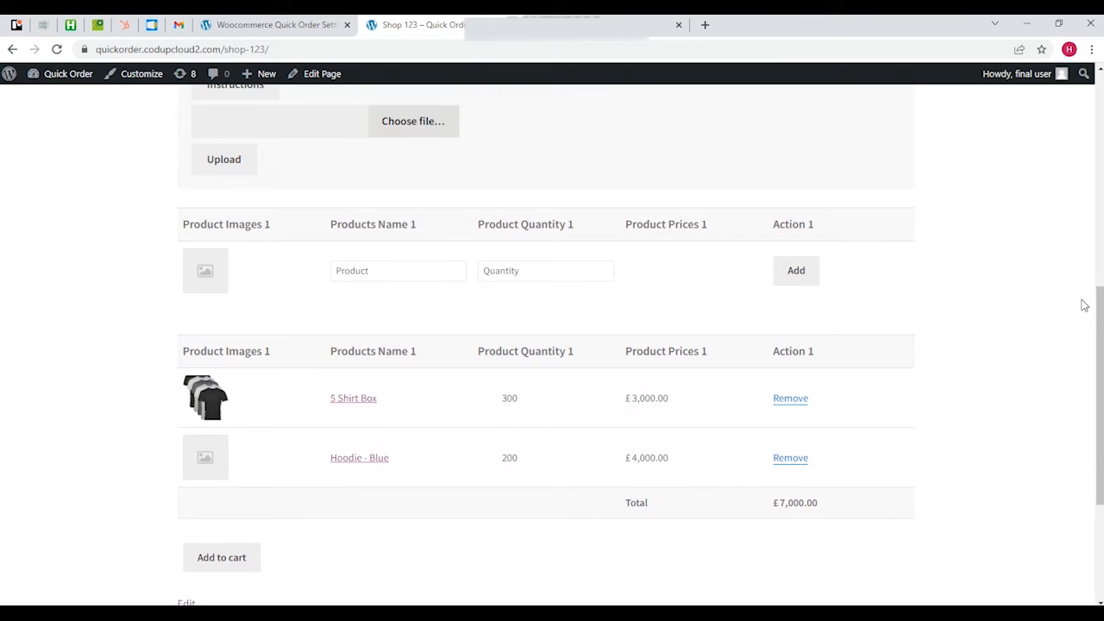
pyautogui.scroll(-3)
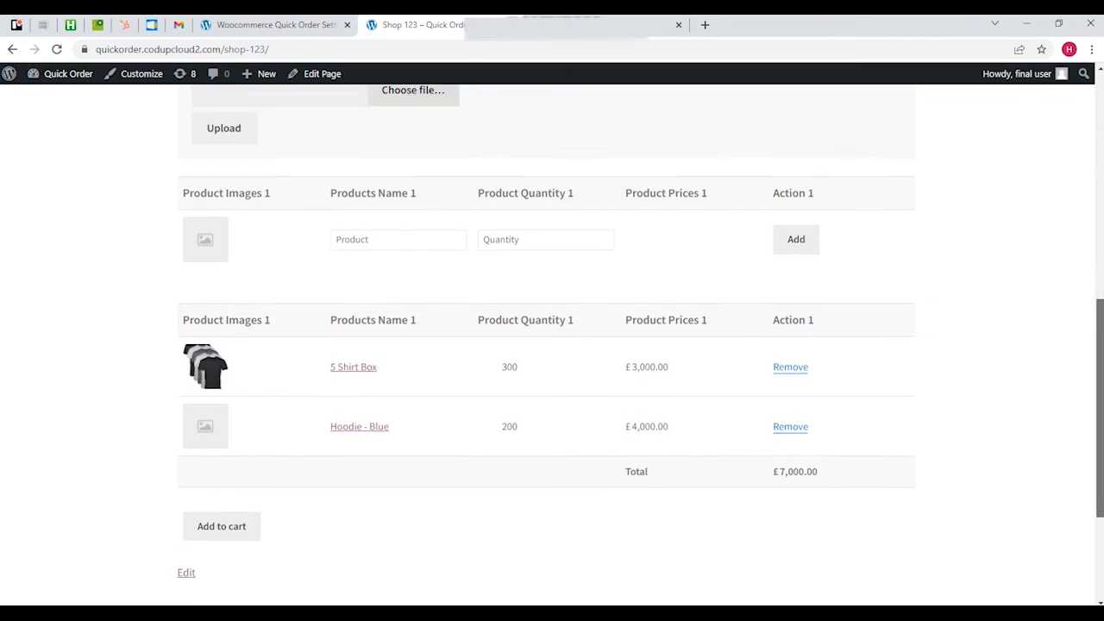
pyautogui.scroll(-3)
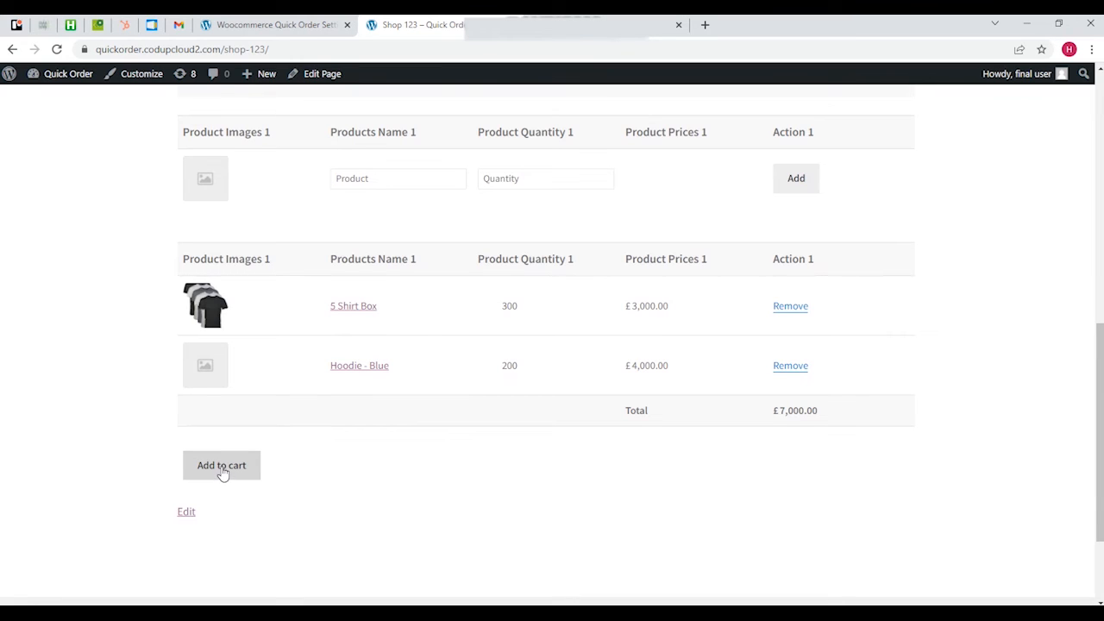
pyautogui.moveTo(217, 475)
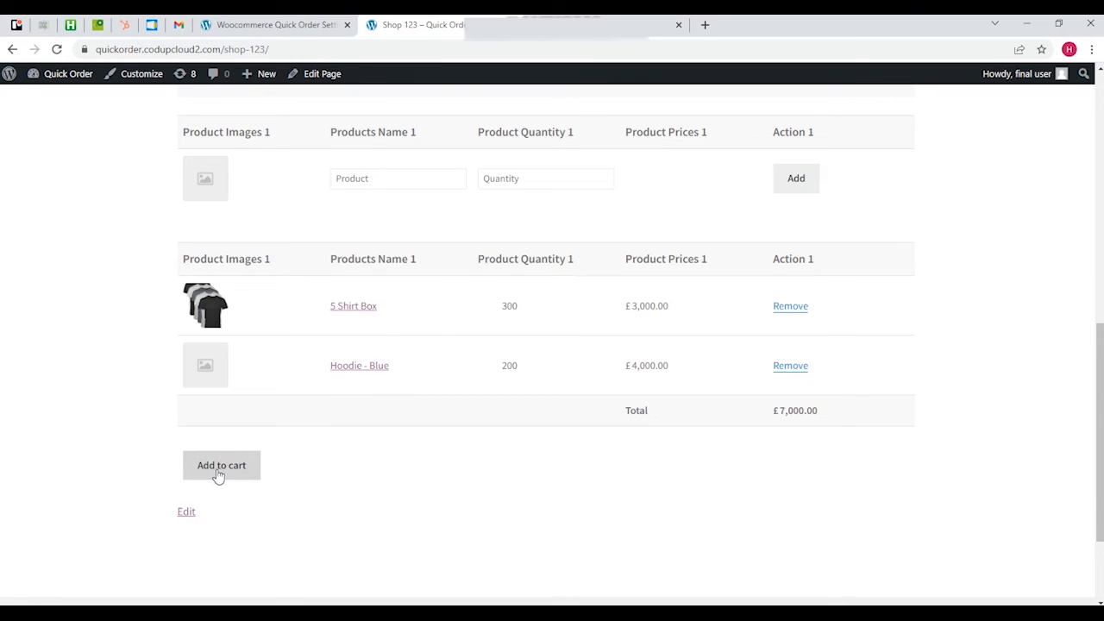
pyautogui.moveTo(266, 349)
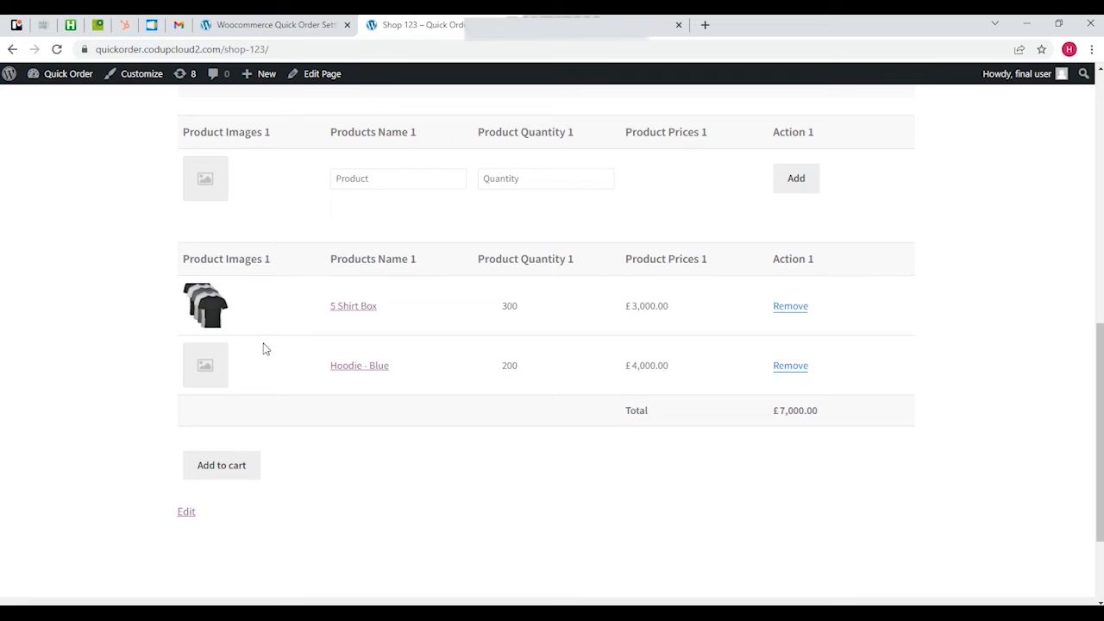
pyautogui.moveTo(229, 471)
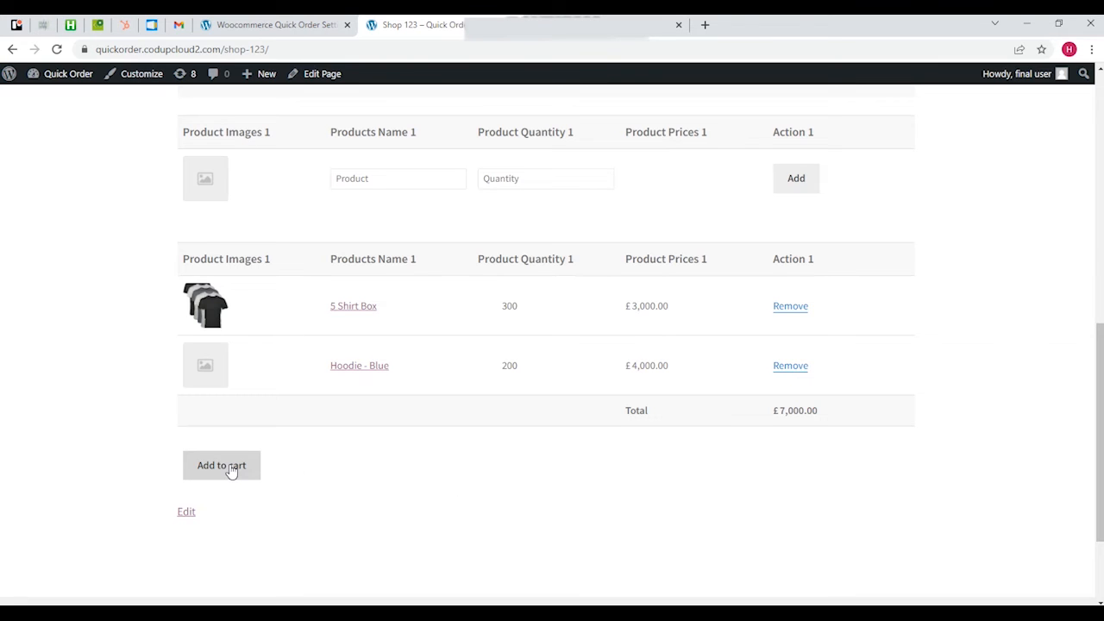
pyautogui.moveTo(307, 448)
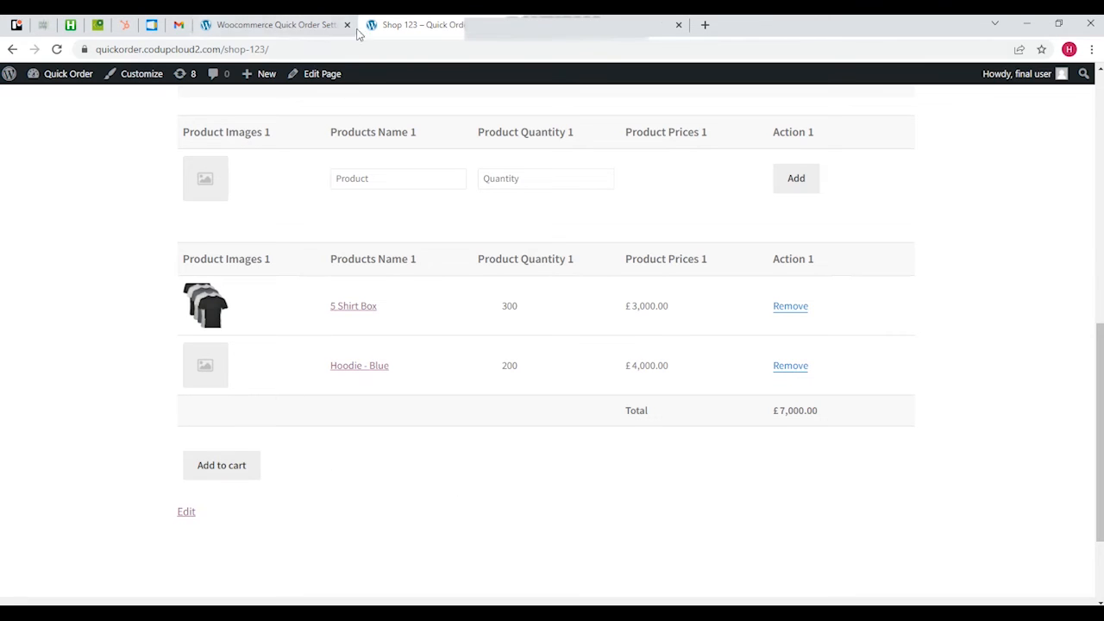
# - In Exclude Categories, select Hoodies only (ticking then unticking Tshirts)
pyautogui.click(276, 25)
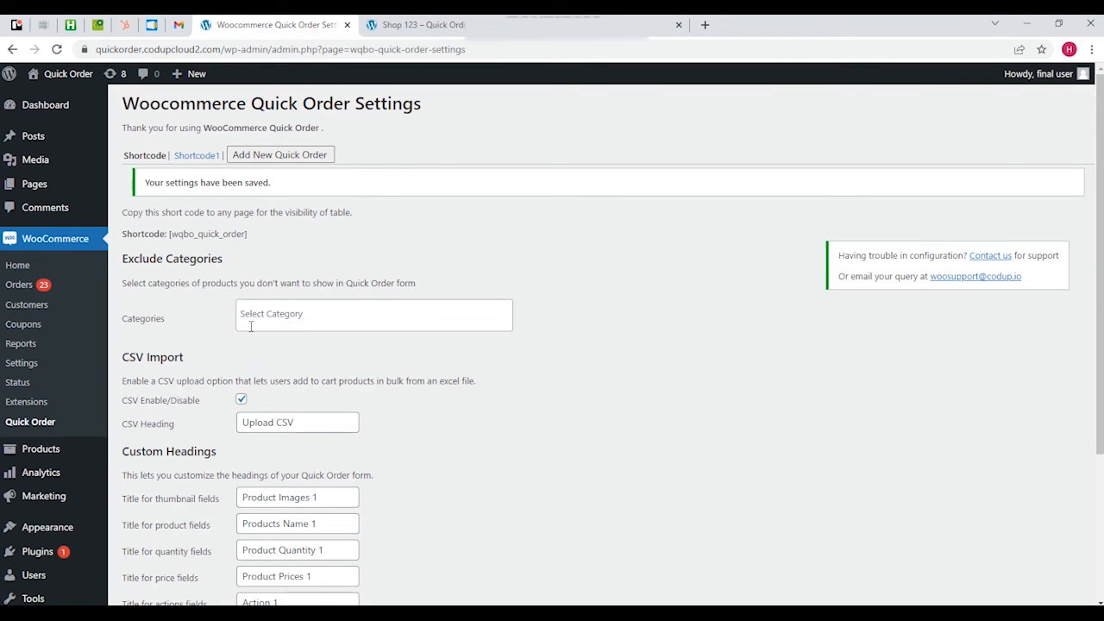
pyautogui.click(372, 314)
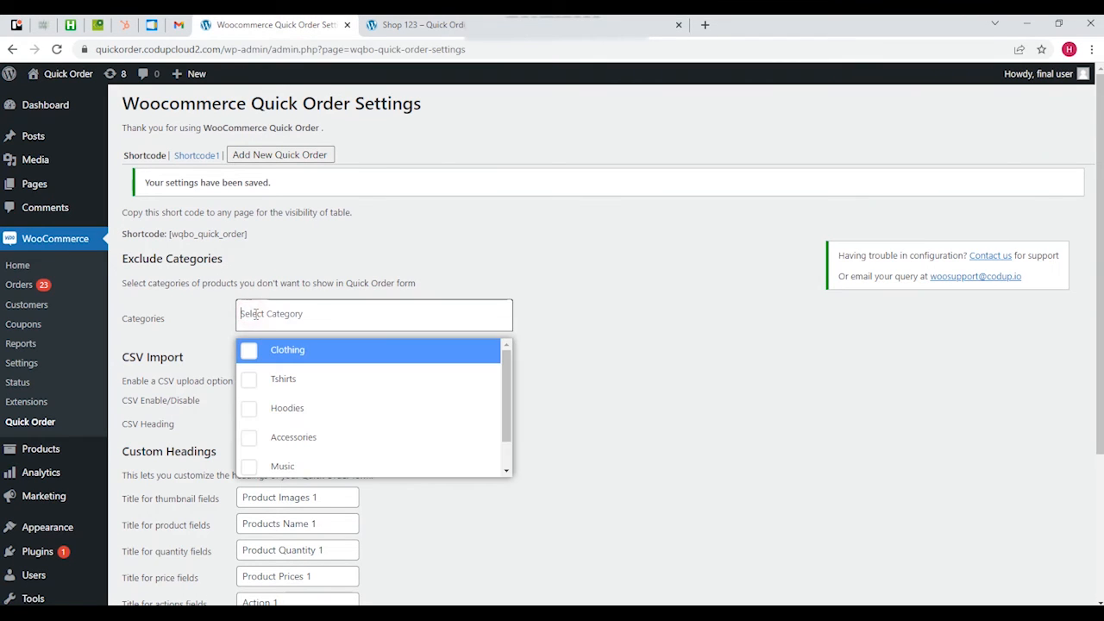
pyautogui.moveTo(181, 311)
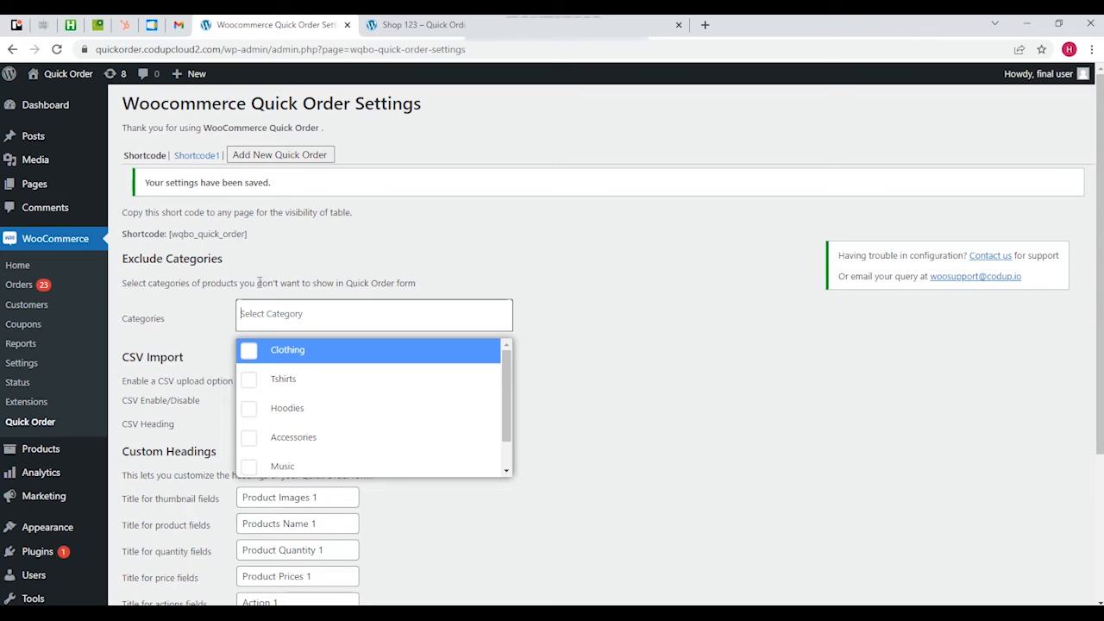
pyautogui.moveTo(303, 283)
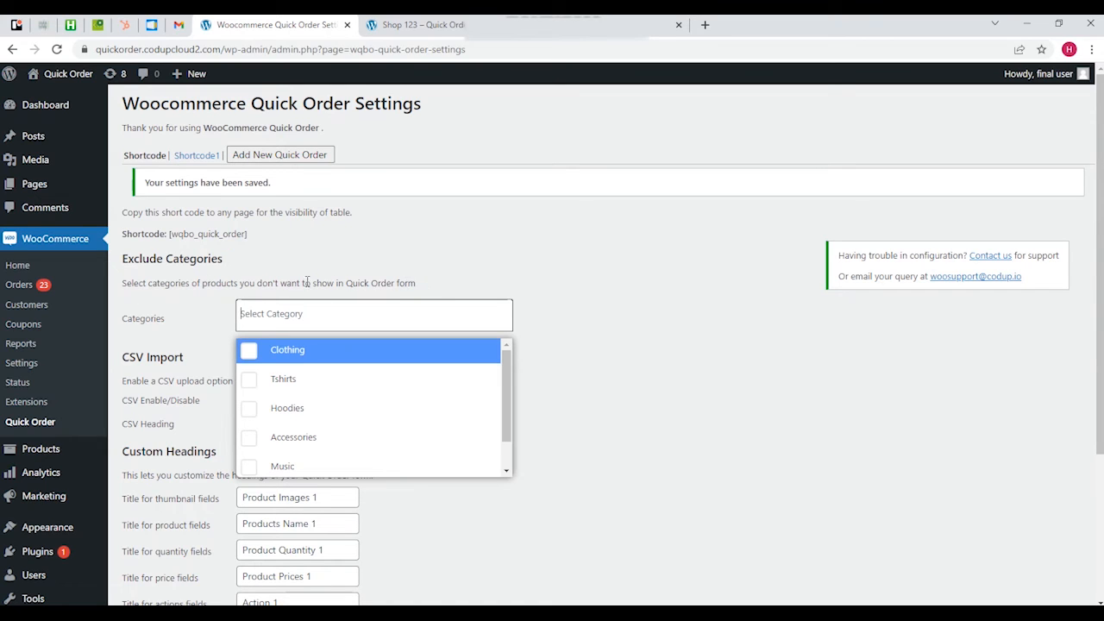
pyautogui.click(249, 380)
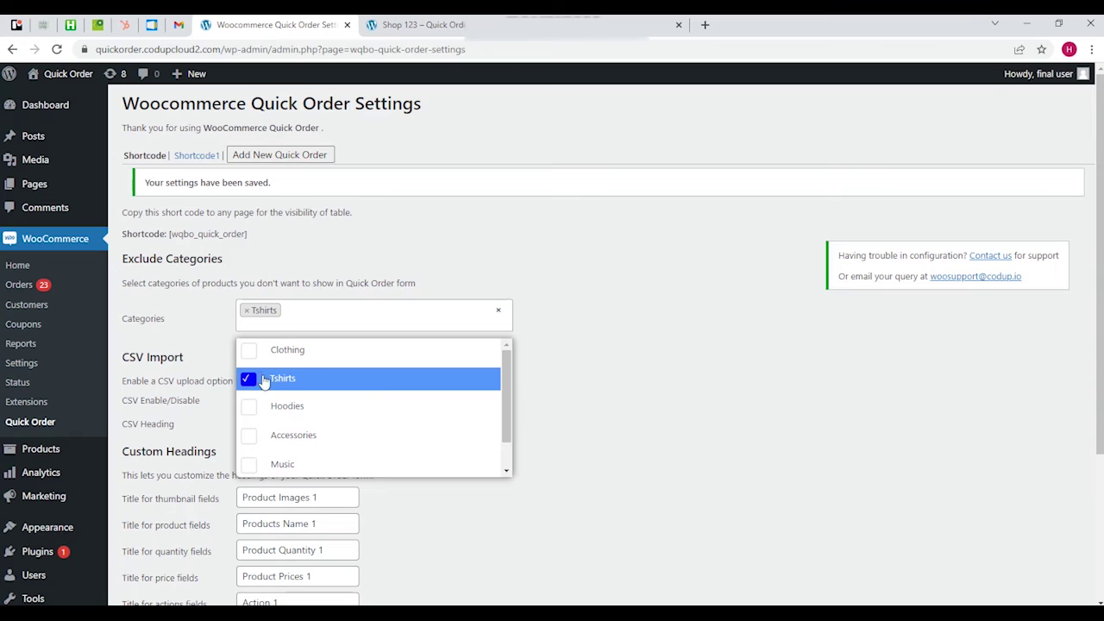
pyautogui.click(248, 406)
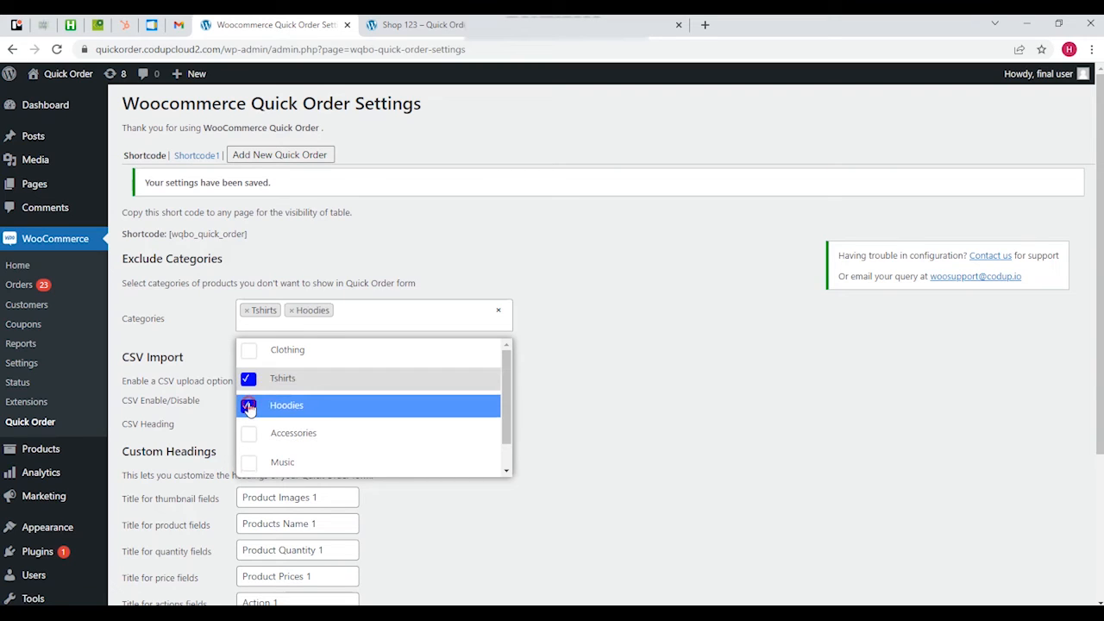
pyautogui.moveTo(270, 397)
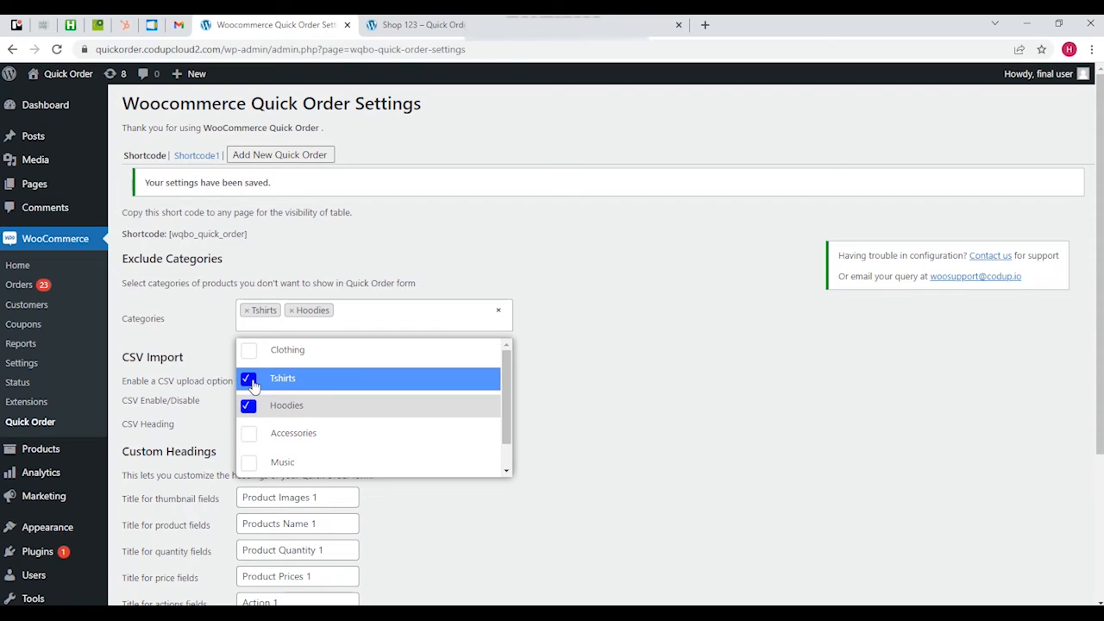
pyautogui.click(249, 380)
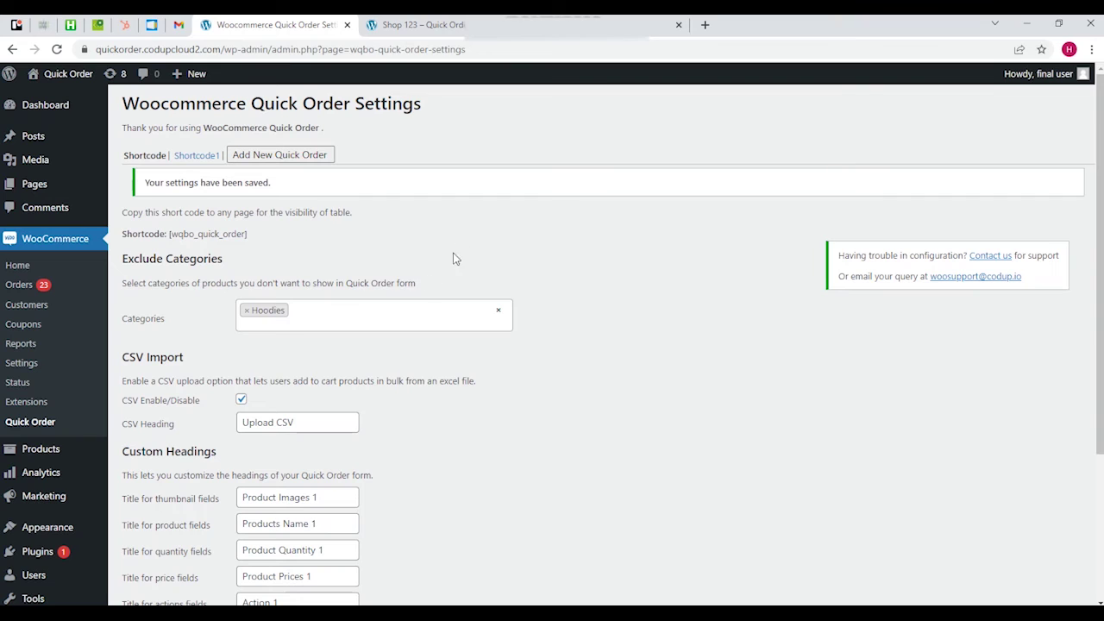
pyautogui.click(423, 24)
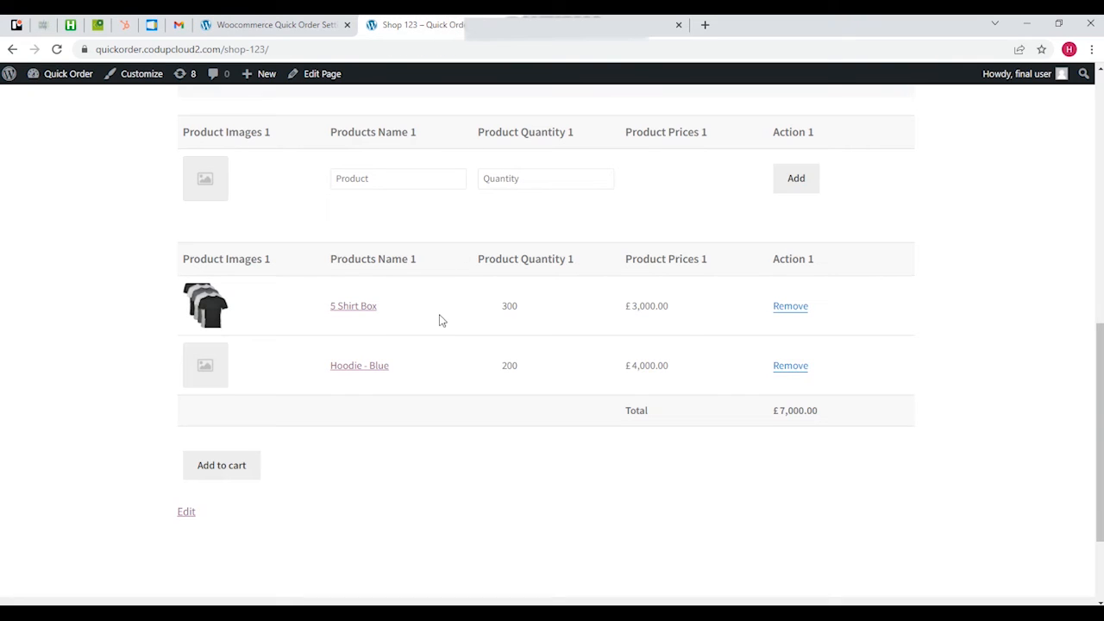
pyautogui.moveTo(790, 366)
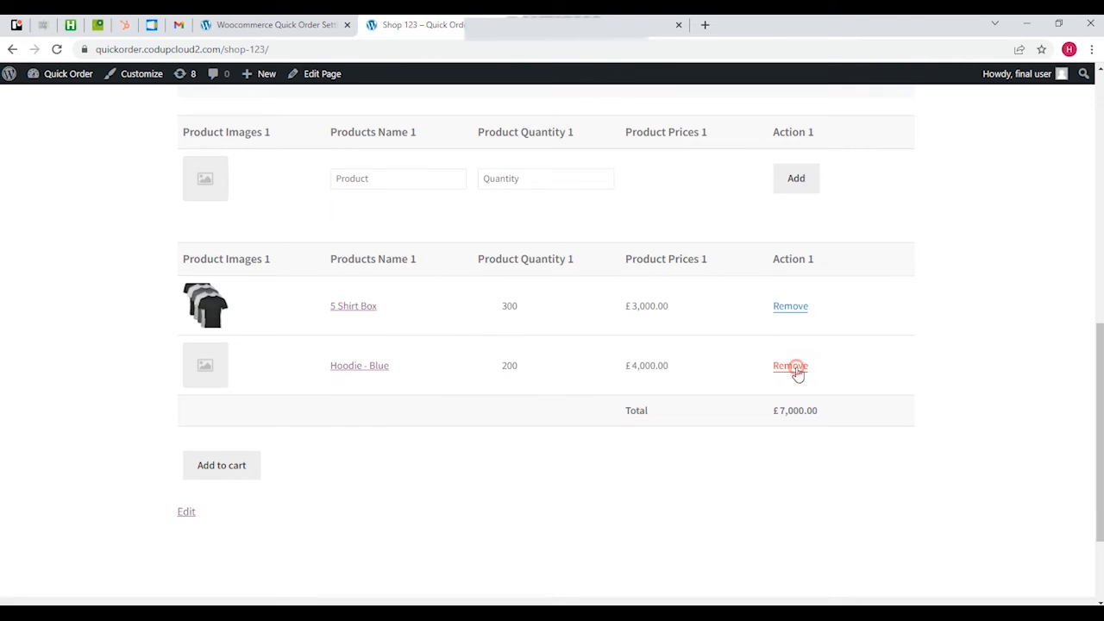
pyautogui.click(790, 365)
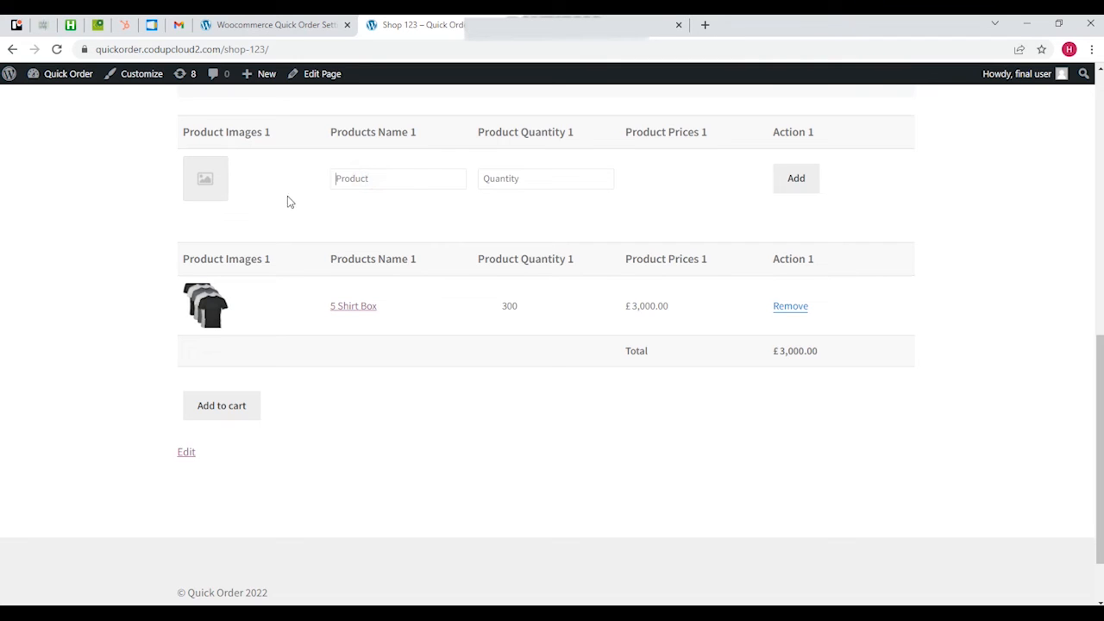
pyautogui.write('hoo')
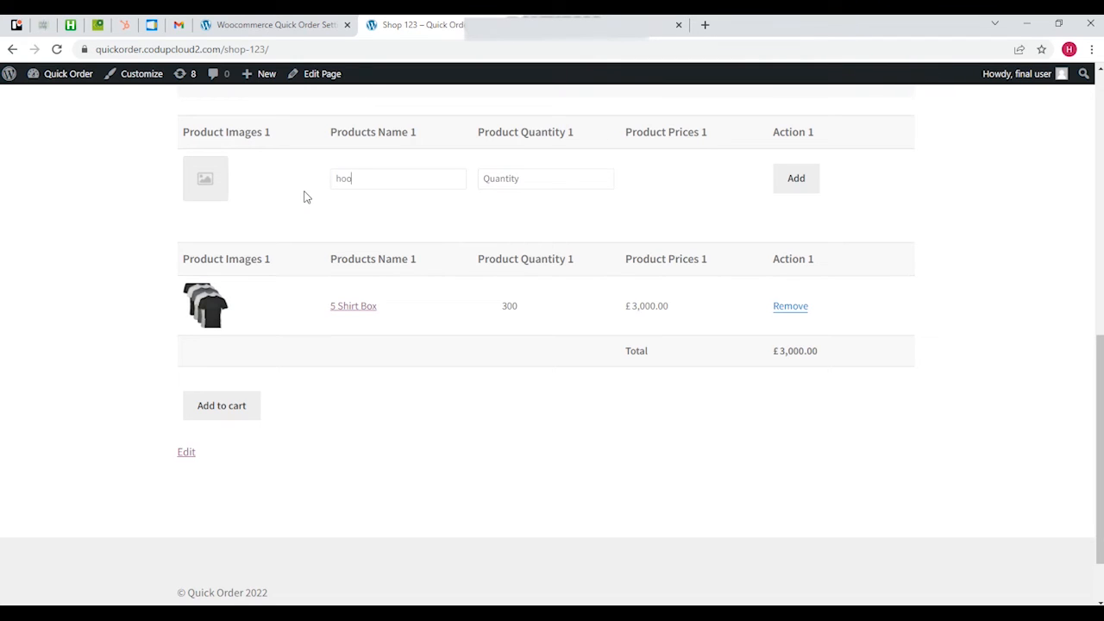
pyautogui.write('d')
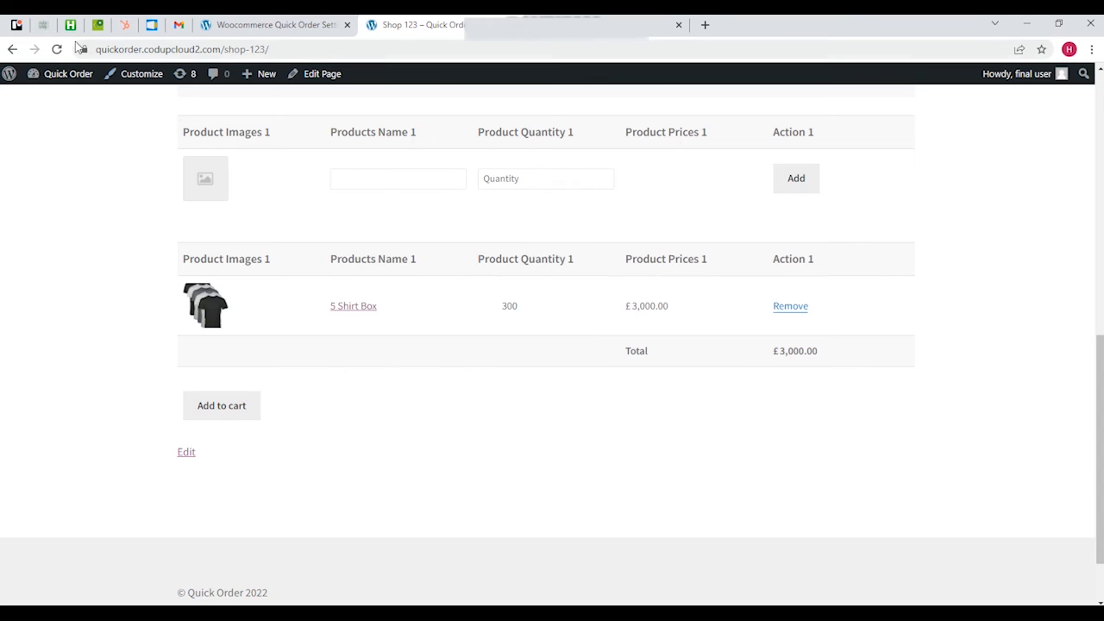
# - Save the Quick Order settings with Hoodies excluded and return to the Shop 123 page
pyautogui.click(276, 24)
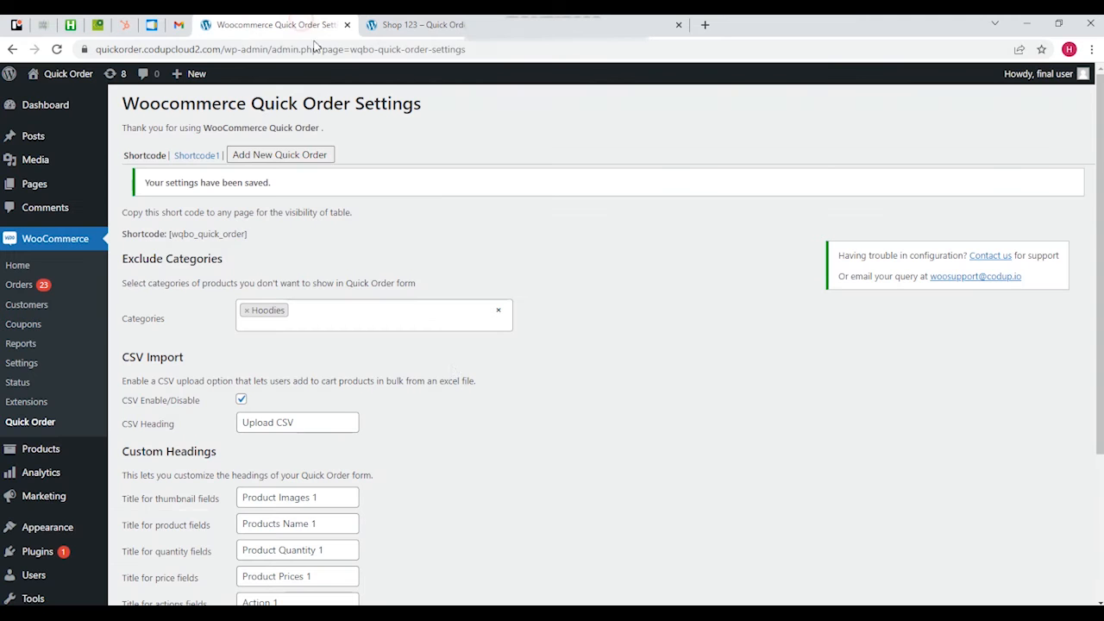
pyautogui.scroll(-3)
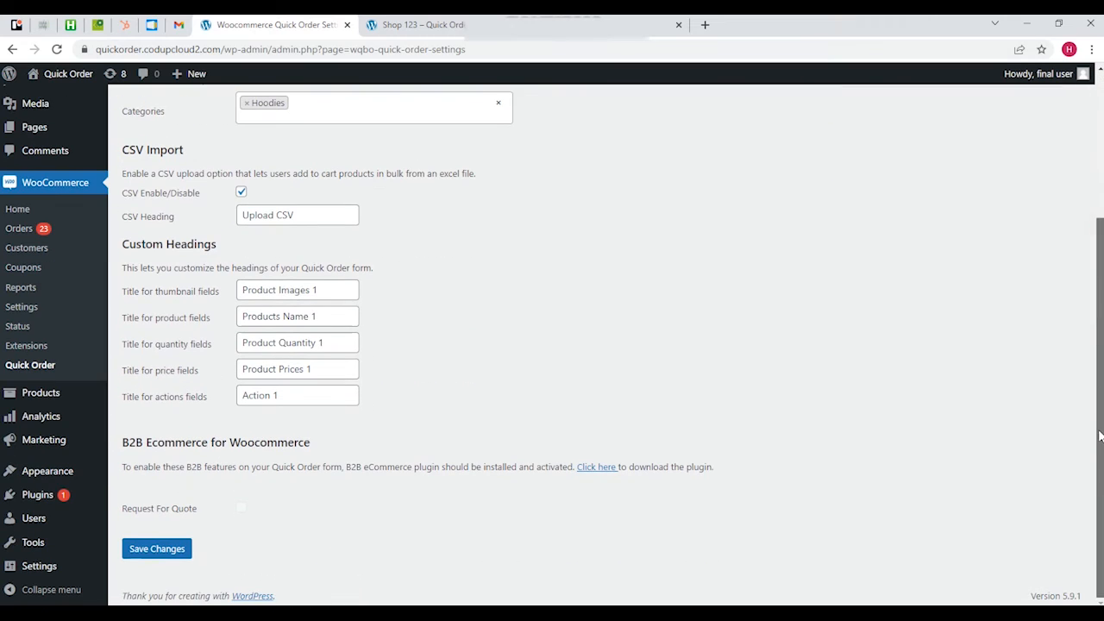
pyautogui.click(157, 549)
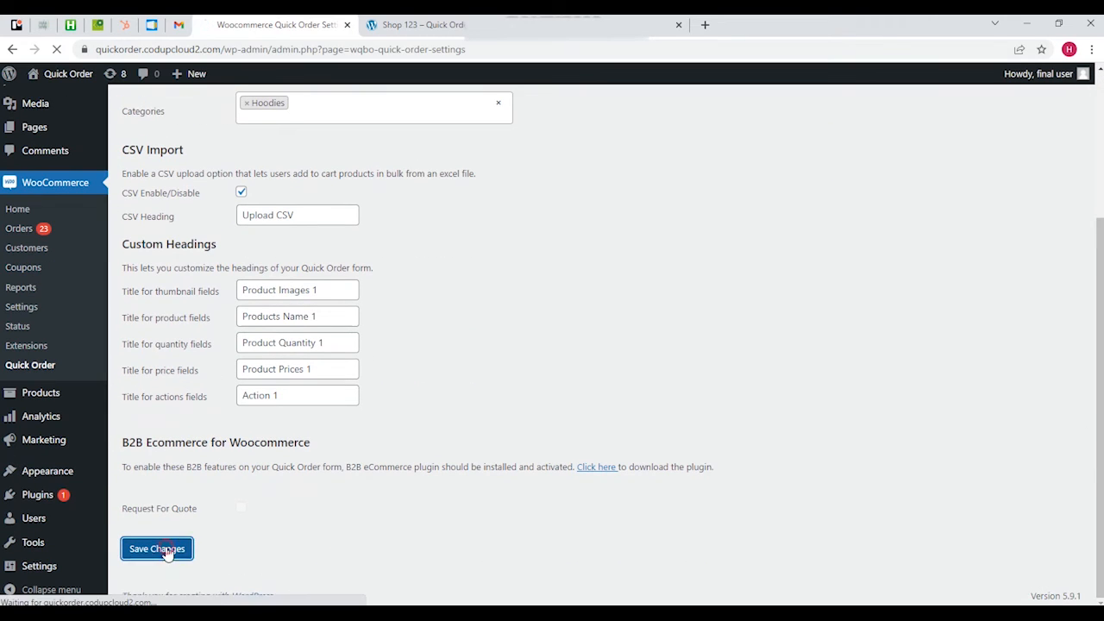
pyautogui.click(157, 549)
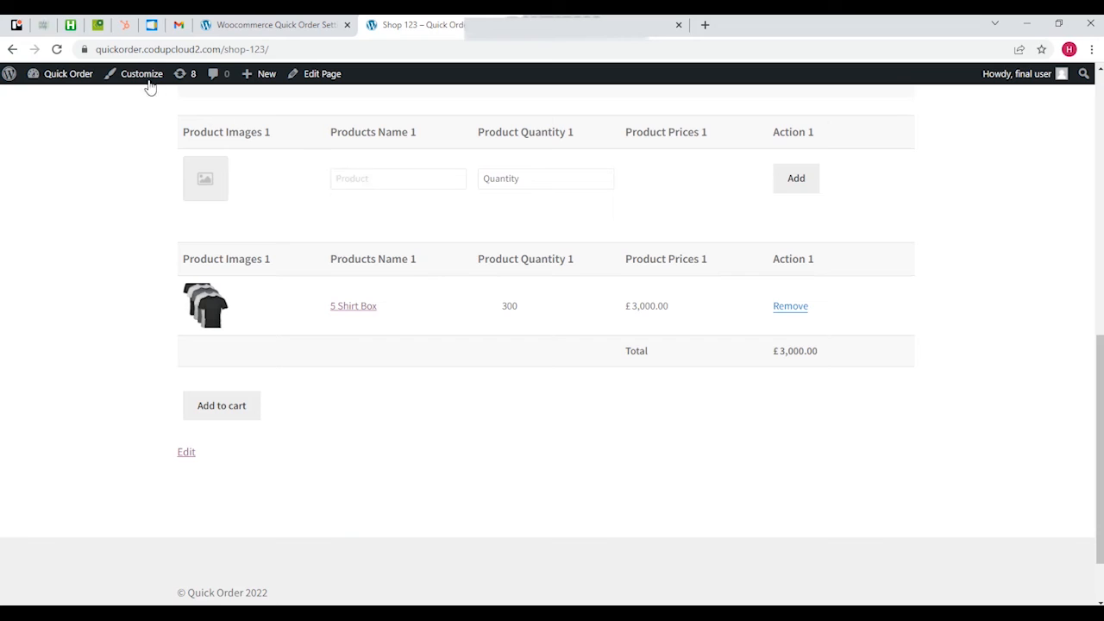
# - Reload Shop 123 and search 'hoodies' to confirm No Results Found, then clear the search
pyautogui.click(397, 178)
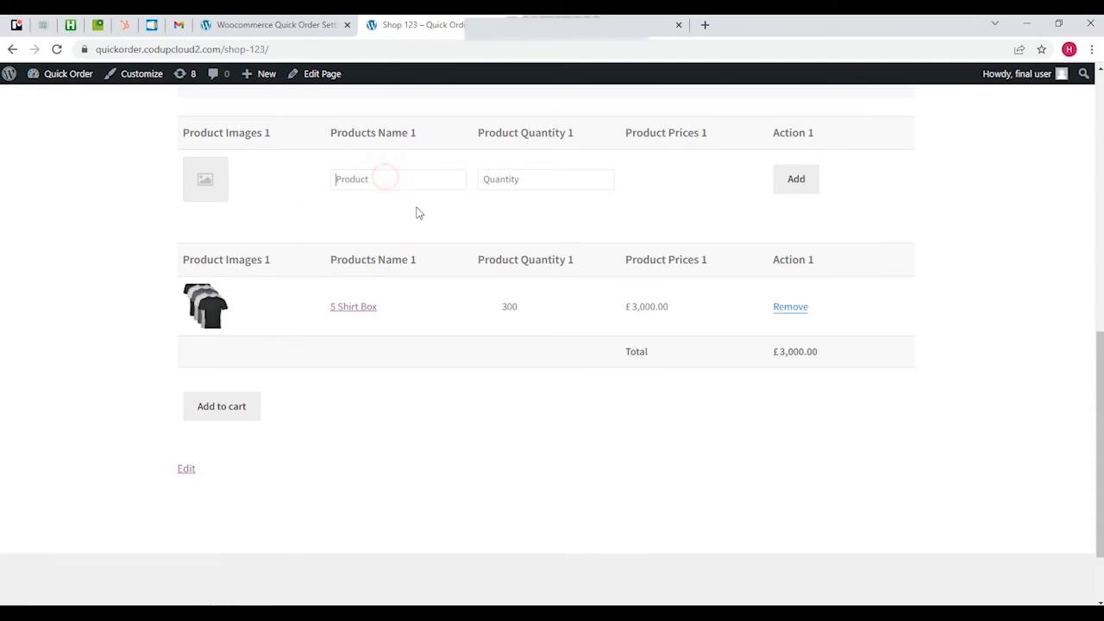
pyautogui.write('hoodies')
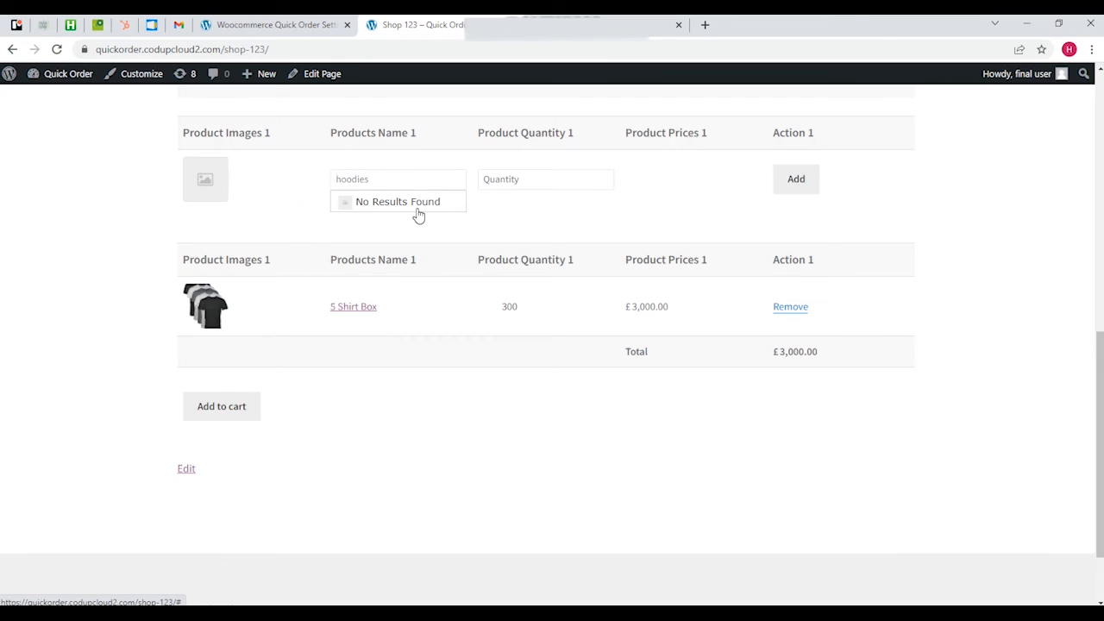
pyautogui.press('BackSpace')
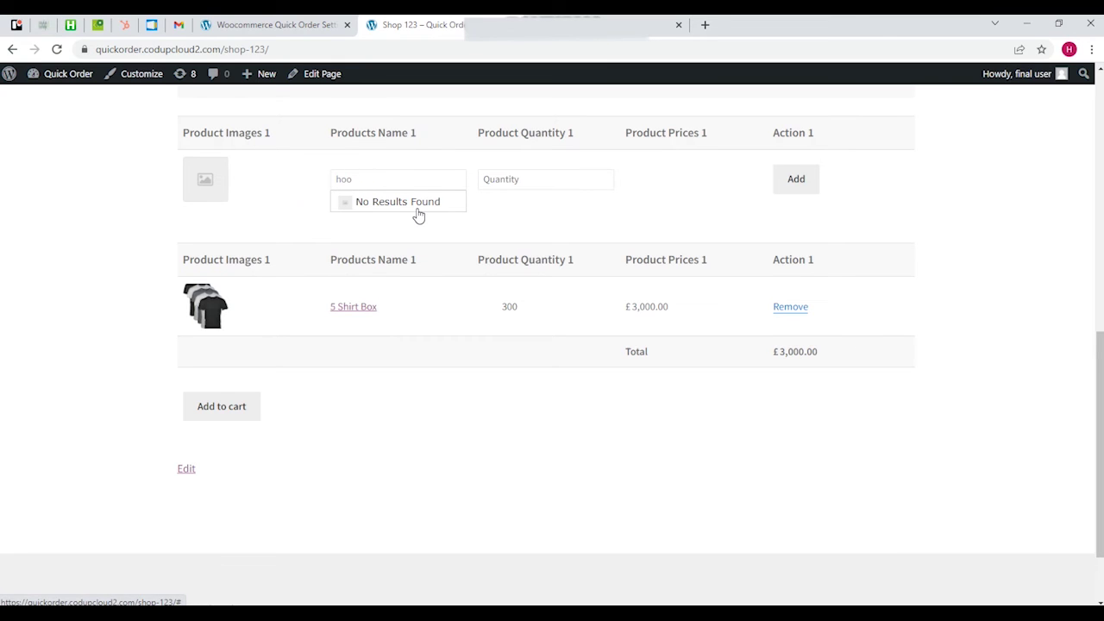
pyautogui.press('Backspace')
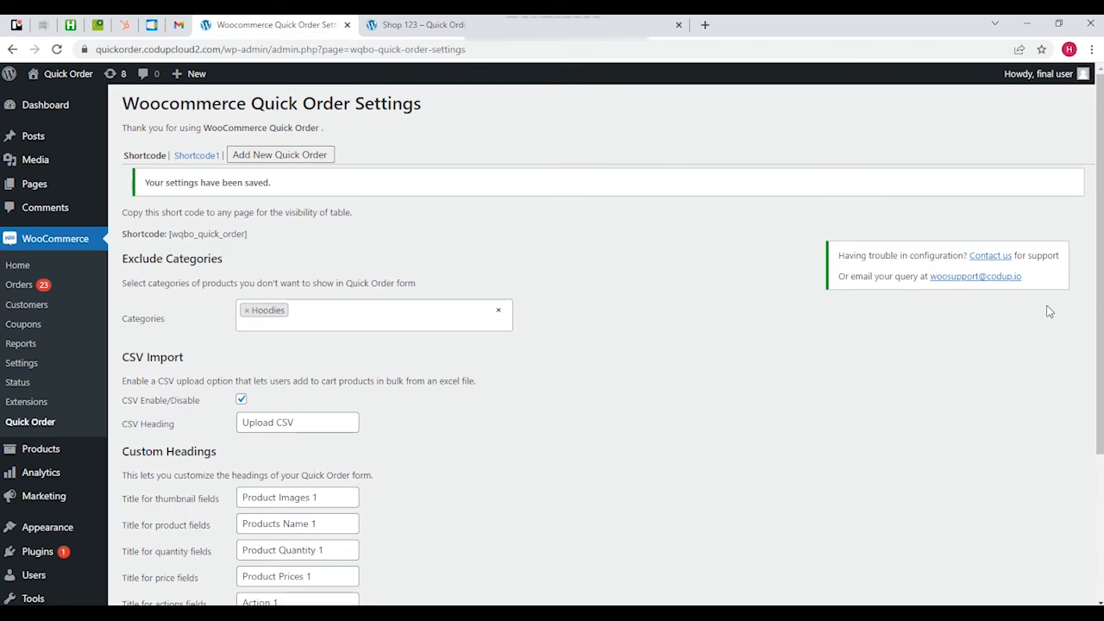
pyautogui.moveTo(190, 331)
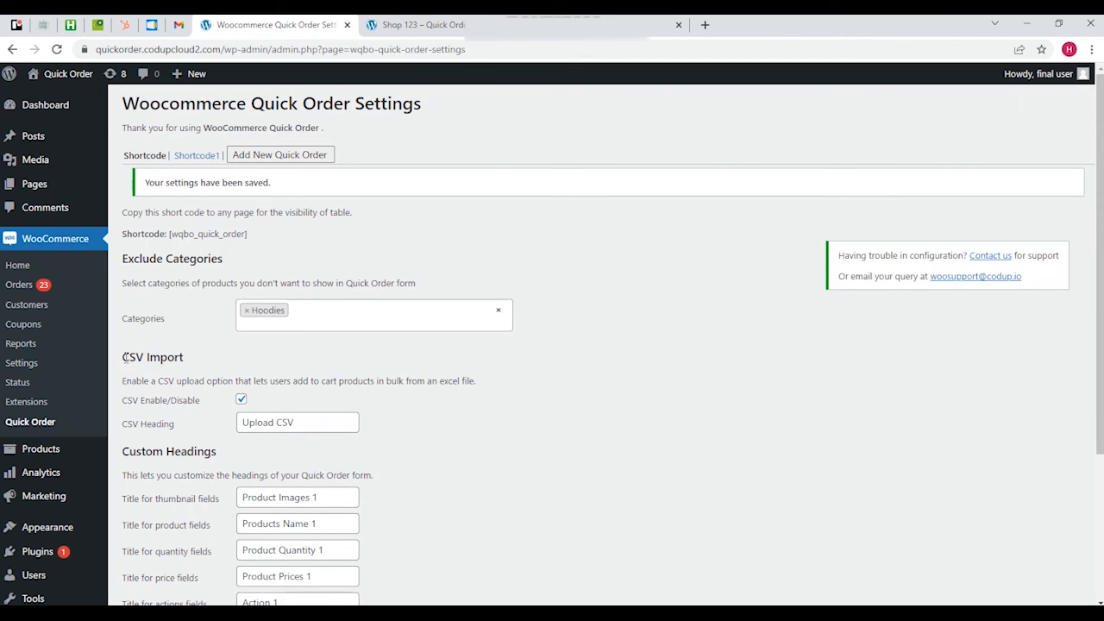
pyautogui.doubleClick(152, 355)
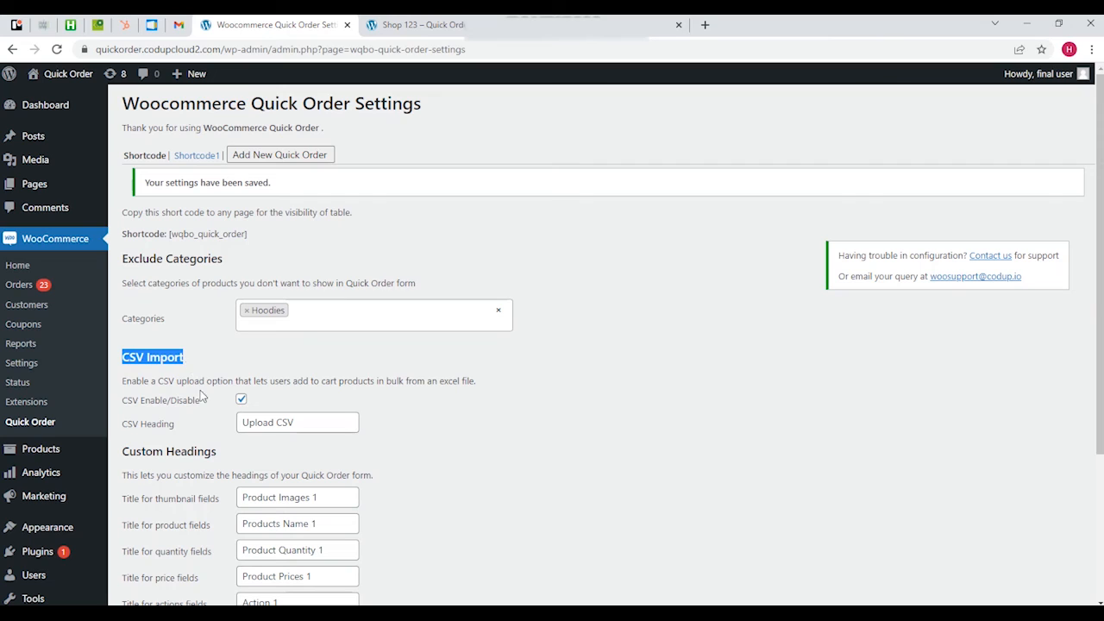
pyautogui.moveTo(131, 392)
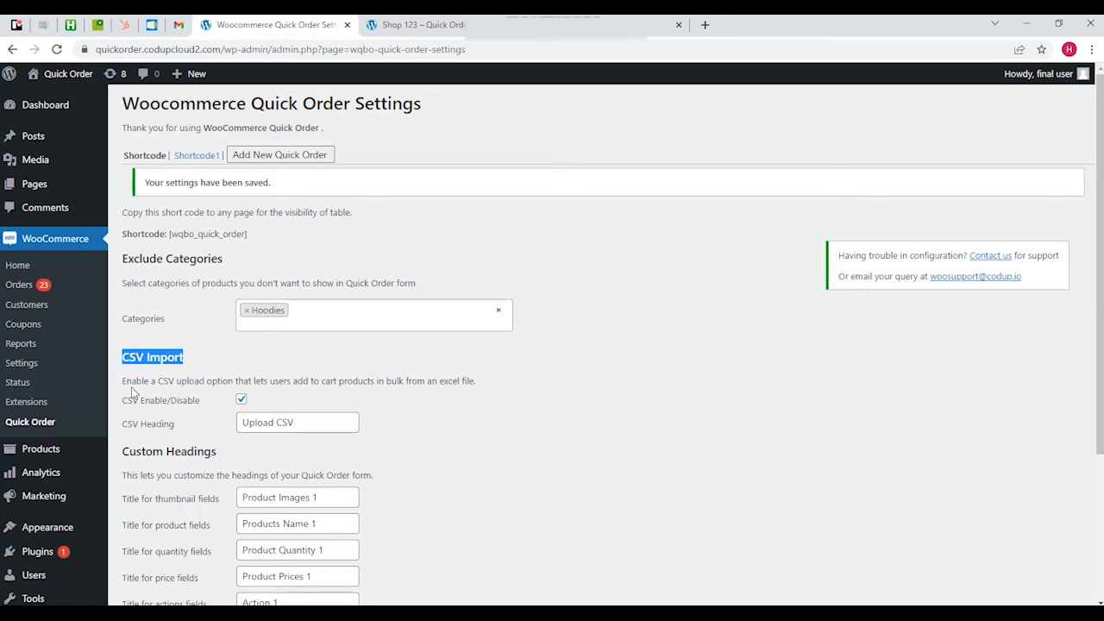
pyautogui.moveTo(202, 392)
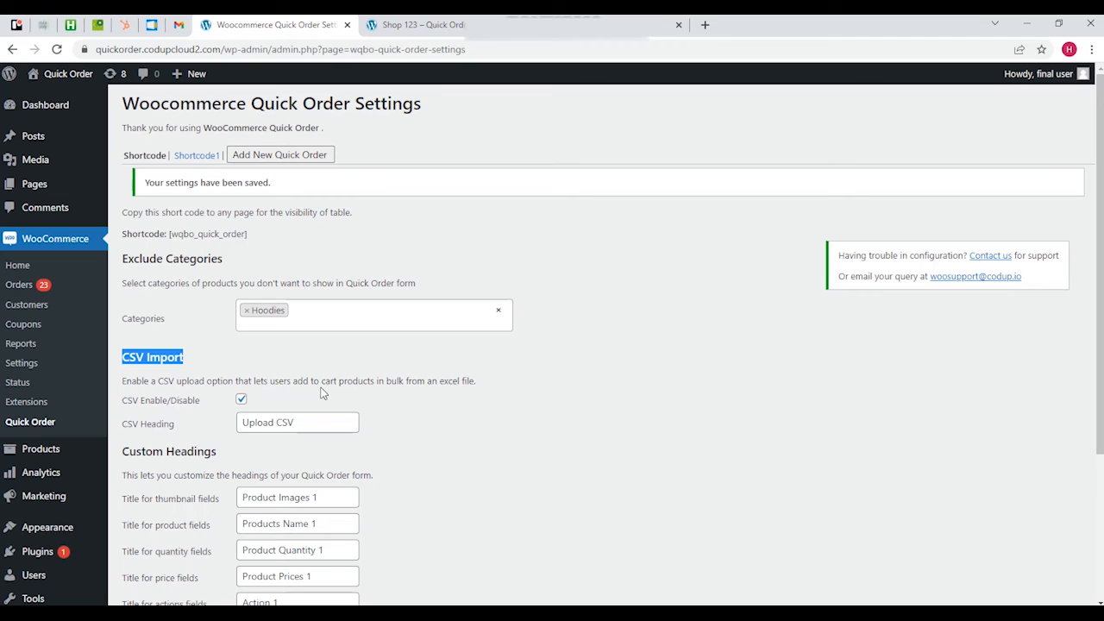
pyautogui.moveTo(456, 394)
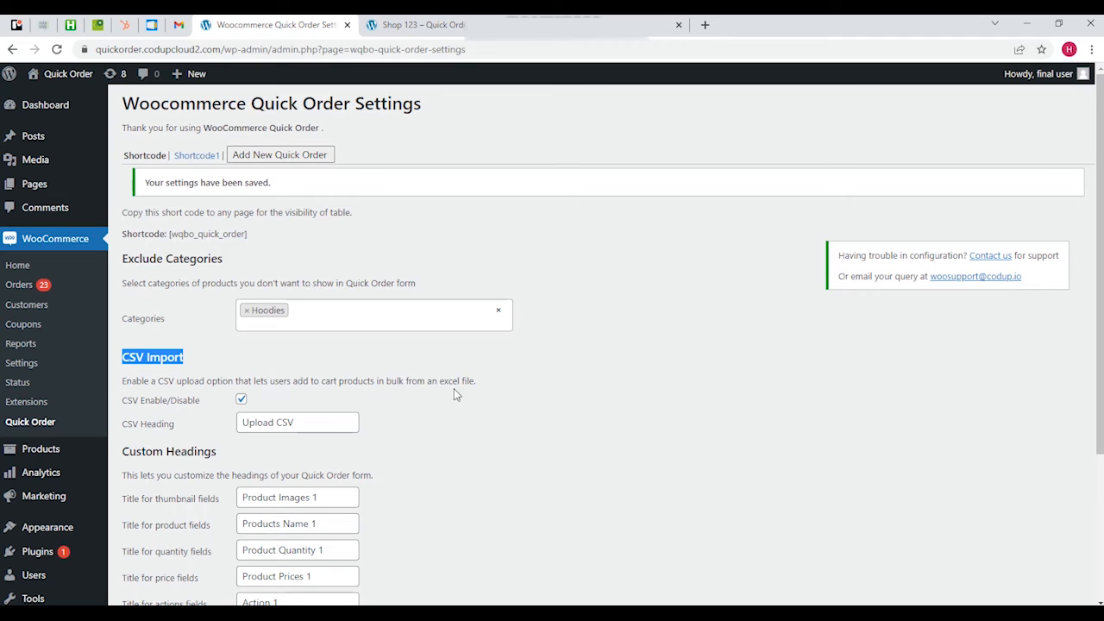
pyautogui.moveTo(271, 402)
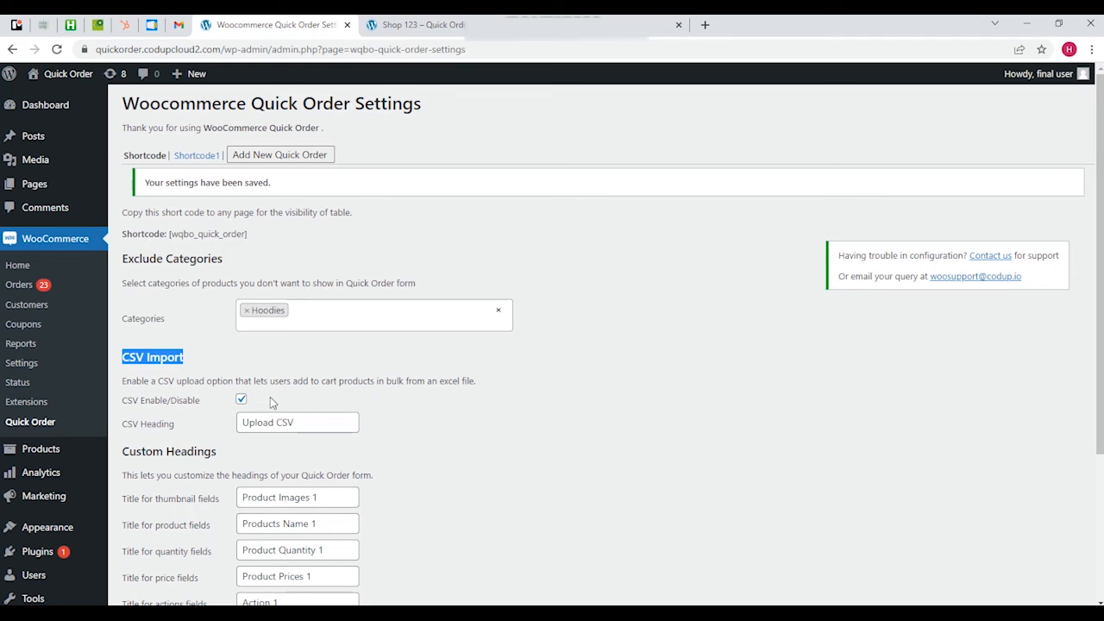
pyautogui.click(242, 400)
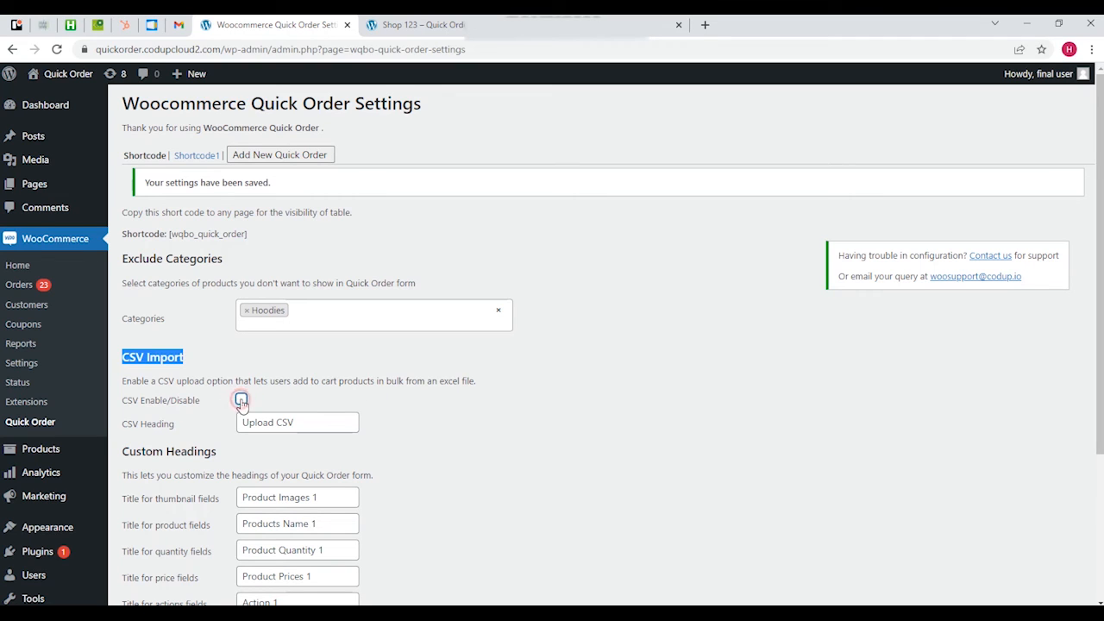
pyautogui.click(241, 400)
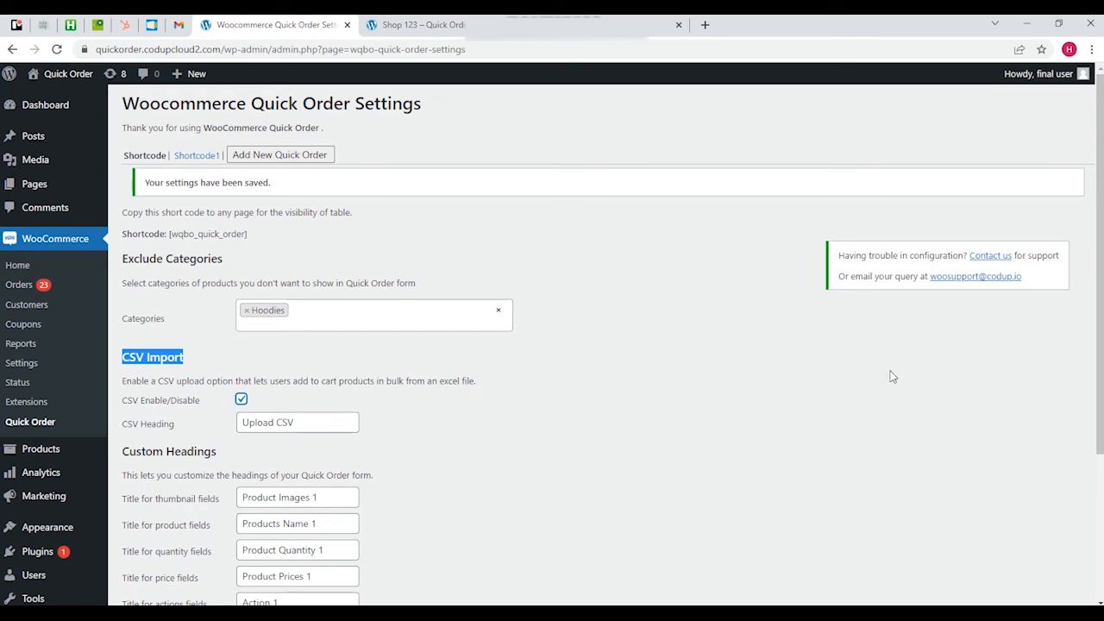
pyautogui.scroll(-3)
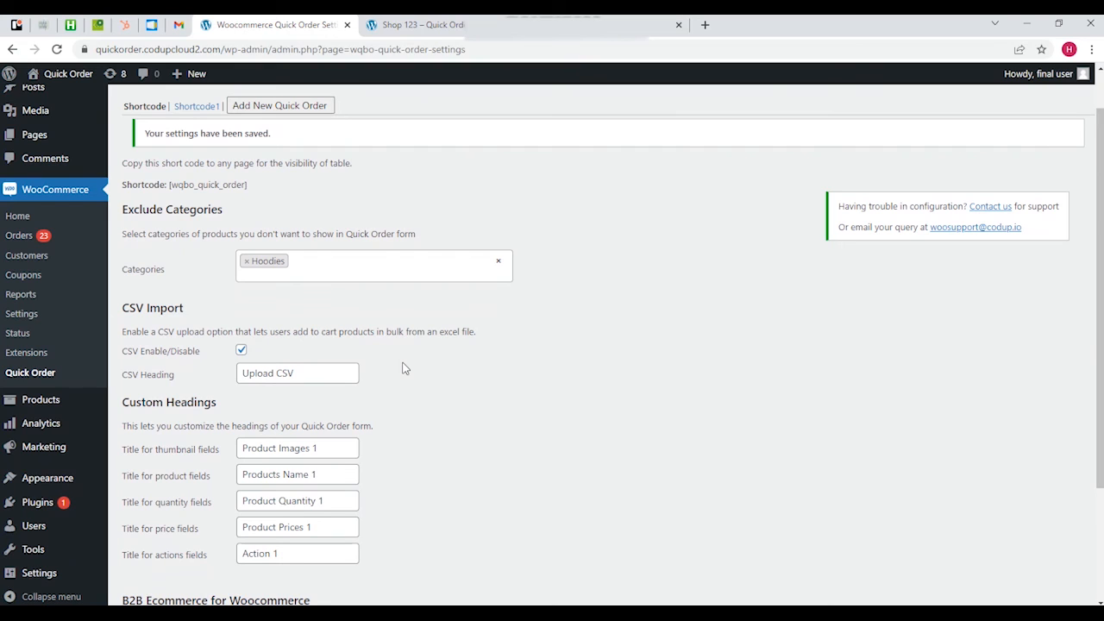
pyautogui.moveTo(265, 81)
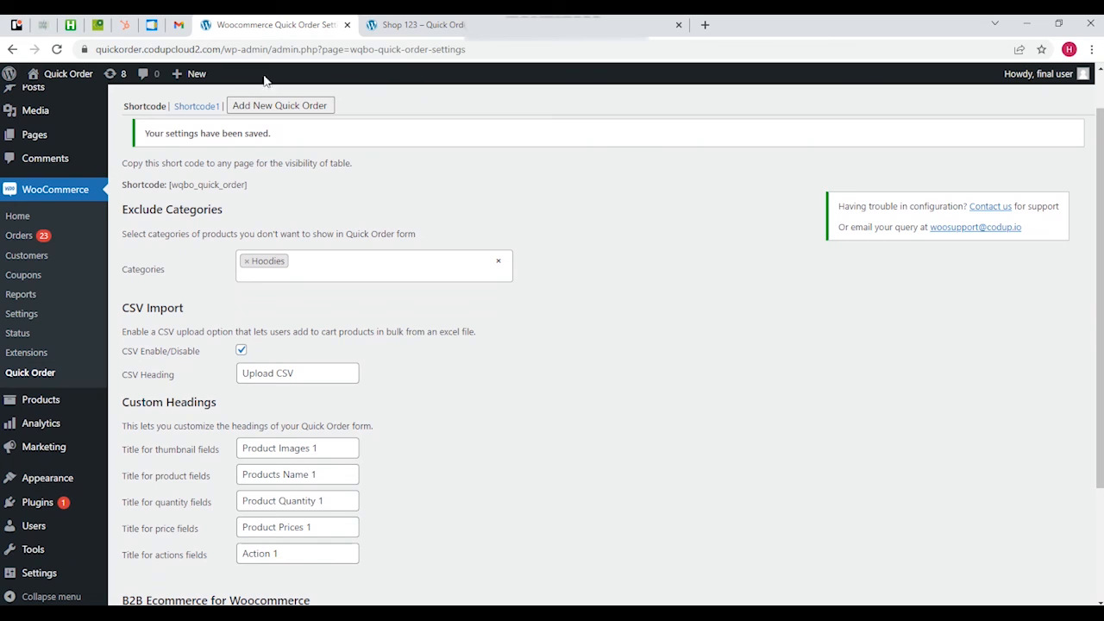
# - Check the Shop 123 order form and return to the Quick Order settings
pyautogui.click(410, 24)
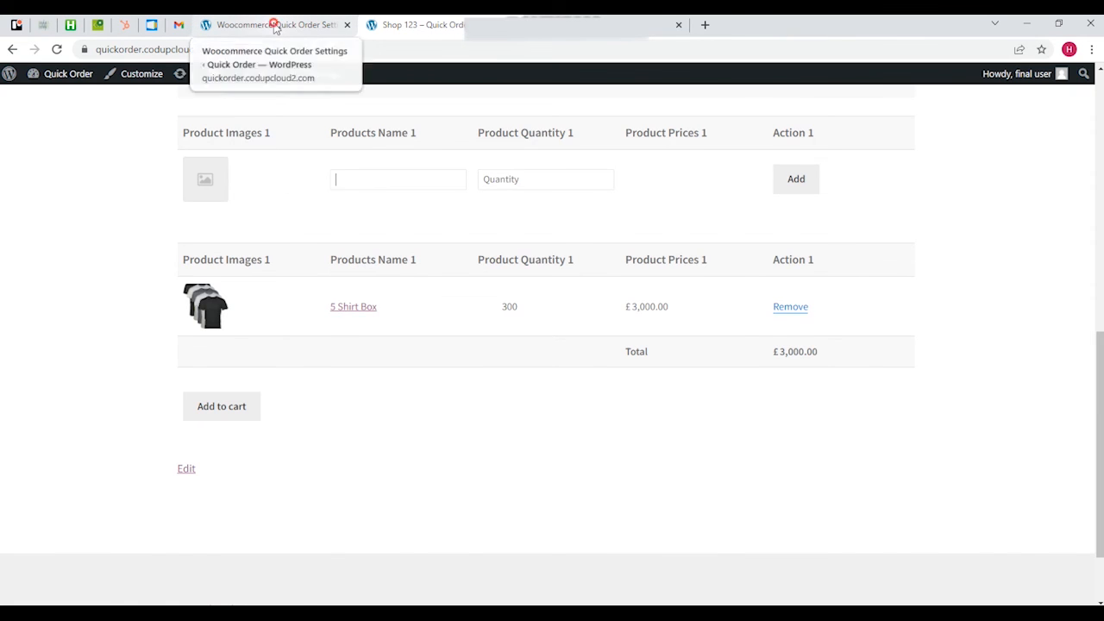
pyautogui.click(428, 24)
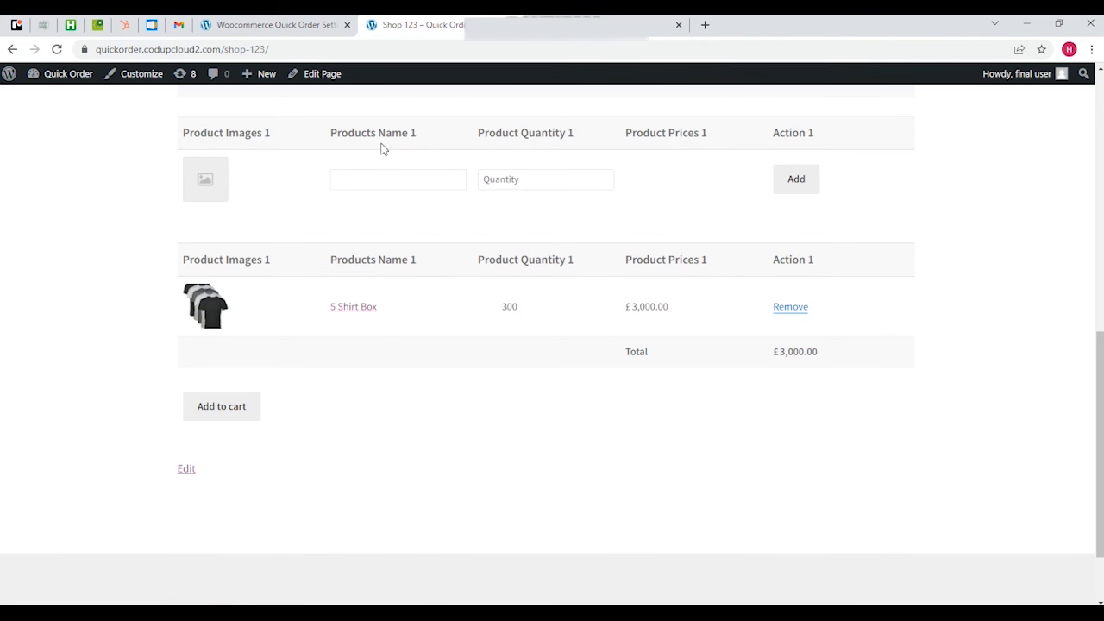
pyautogui.click(276, 26)
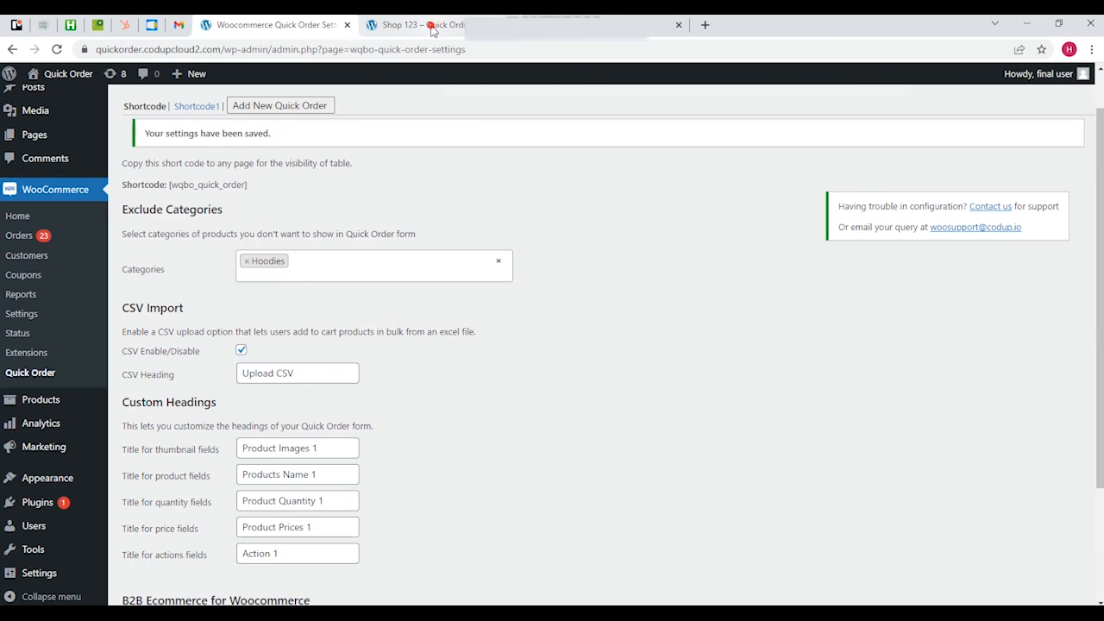
pyautogui.click(423, 24)
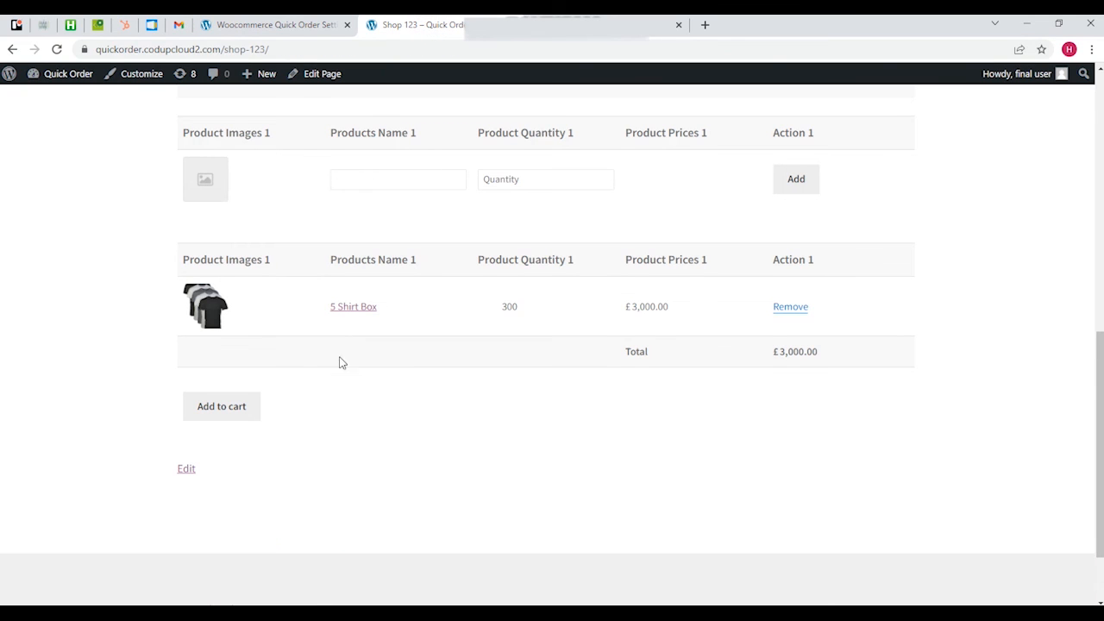
pyautogui.moveTo(362, 297)
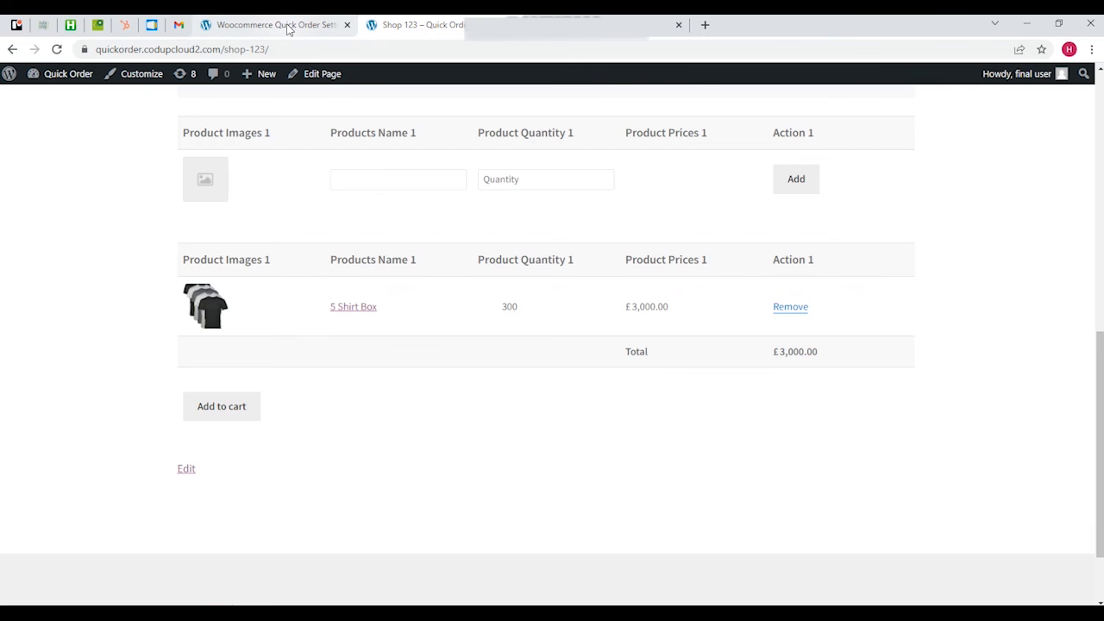
pyautogui.moveTo(289, 24)
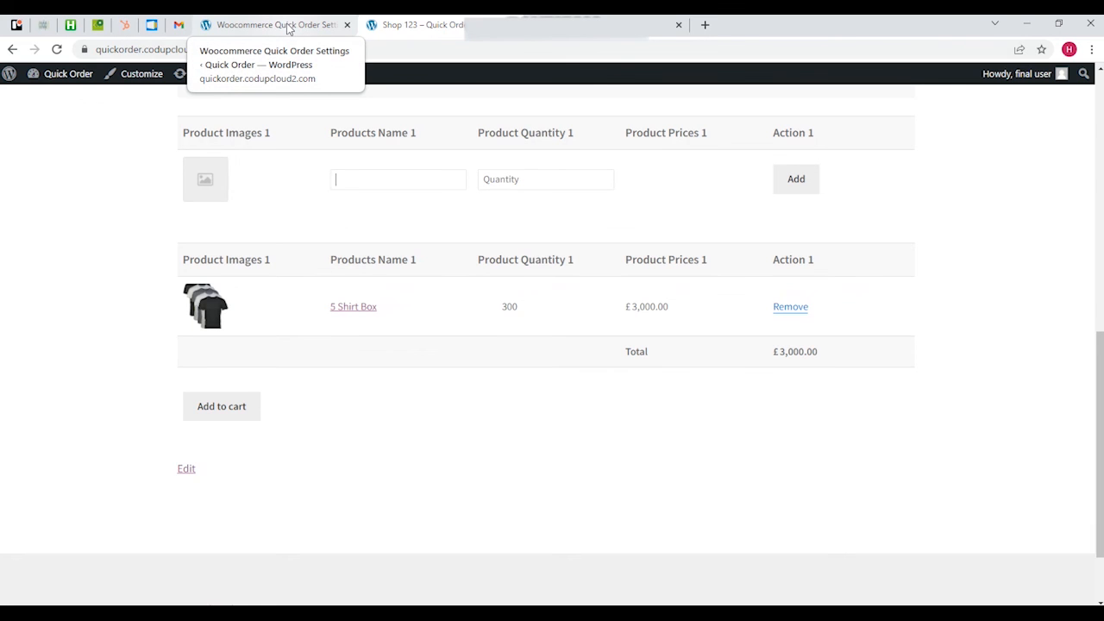
pyautogui.click(276, 24)
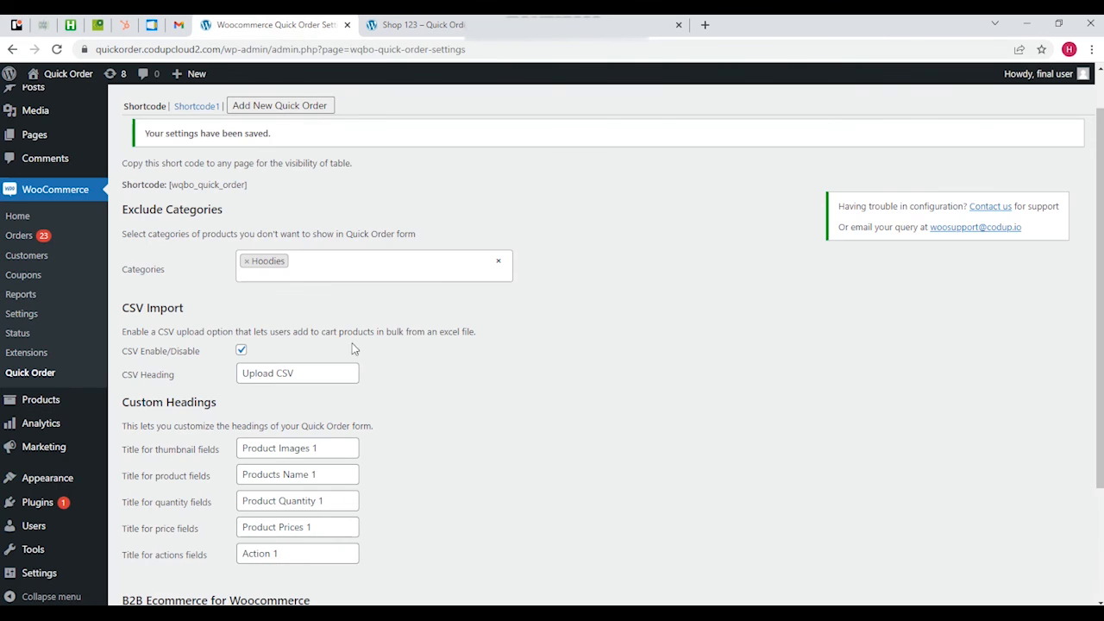
# - Set the CSV Heading field to 'Upload CSV' with CSV import enabled
pyautogui.click(297, 372)
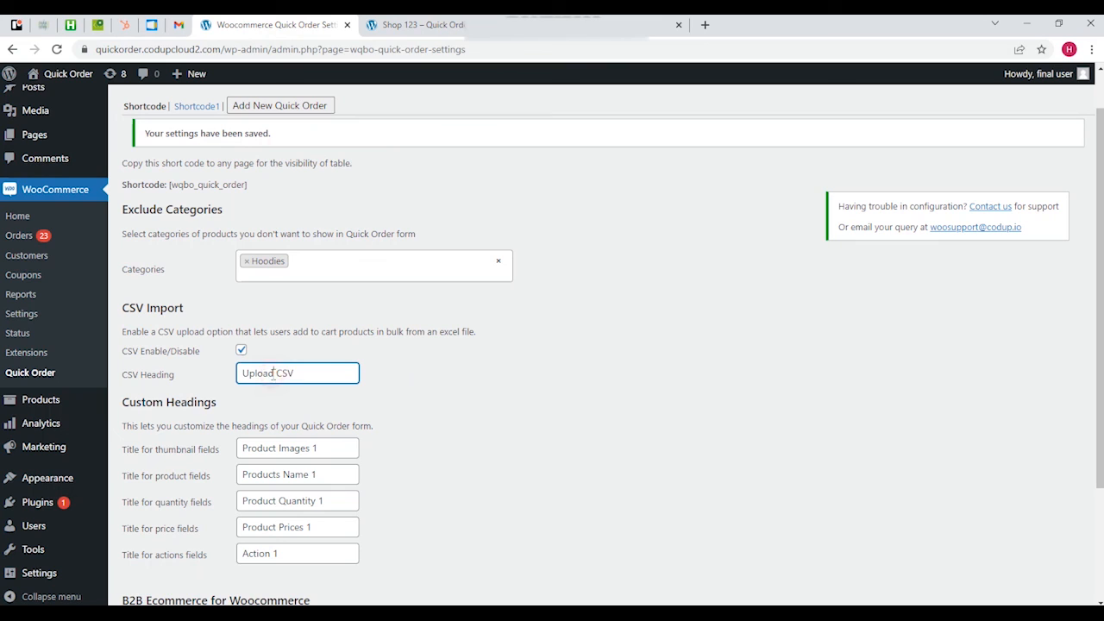
pyautogui.moveTo(216, 383)
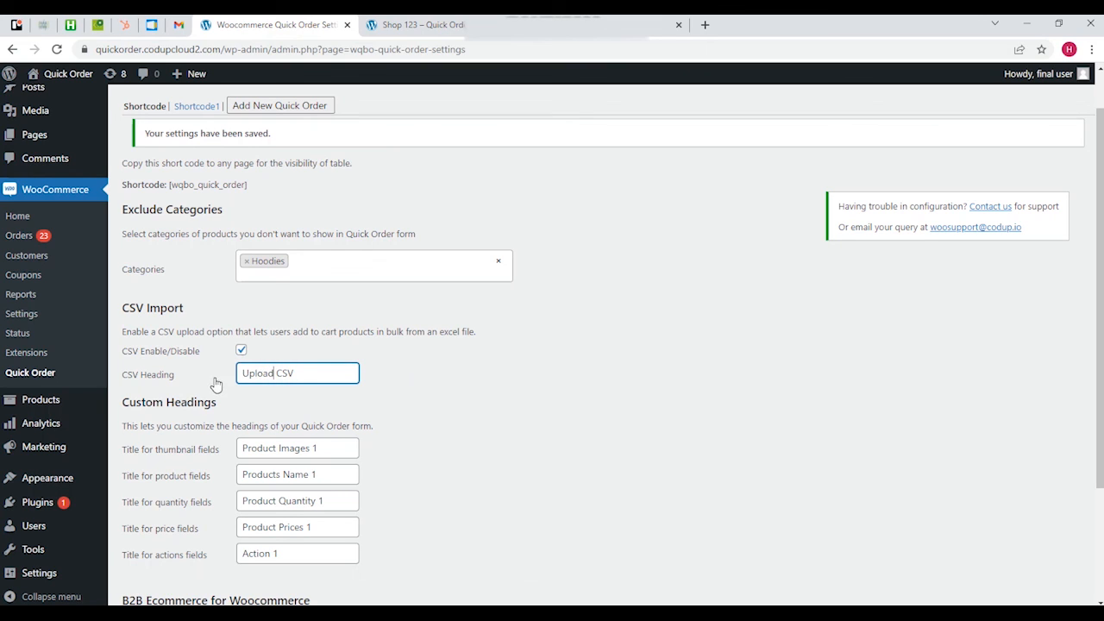
pyautogui.click(297, 372)
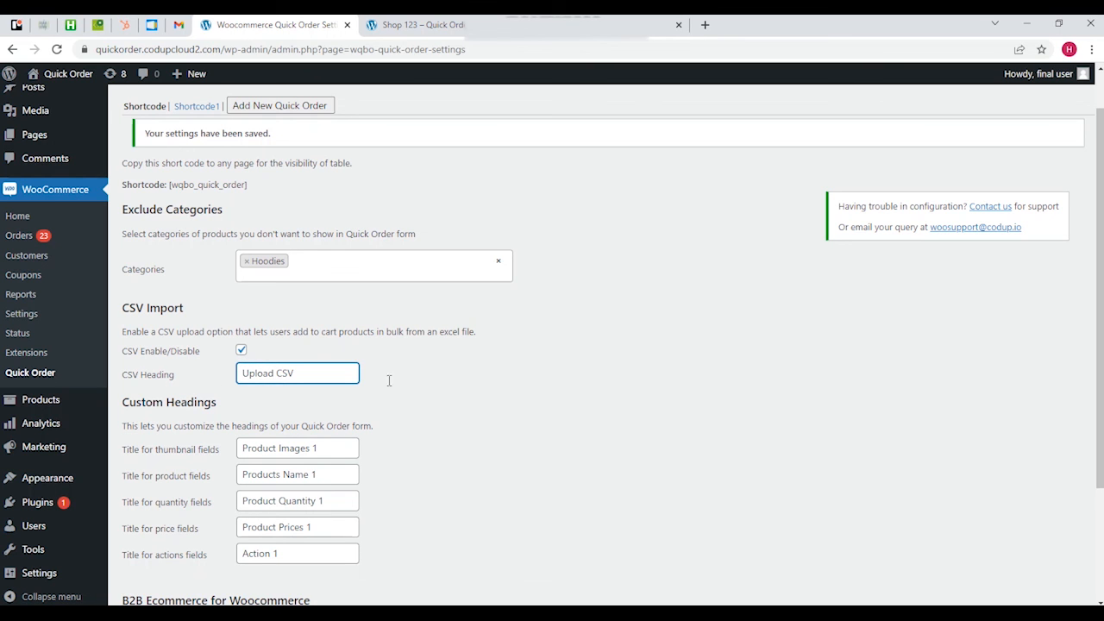
pyautogui.moveTo(1029, 265)
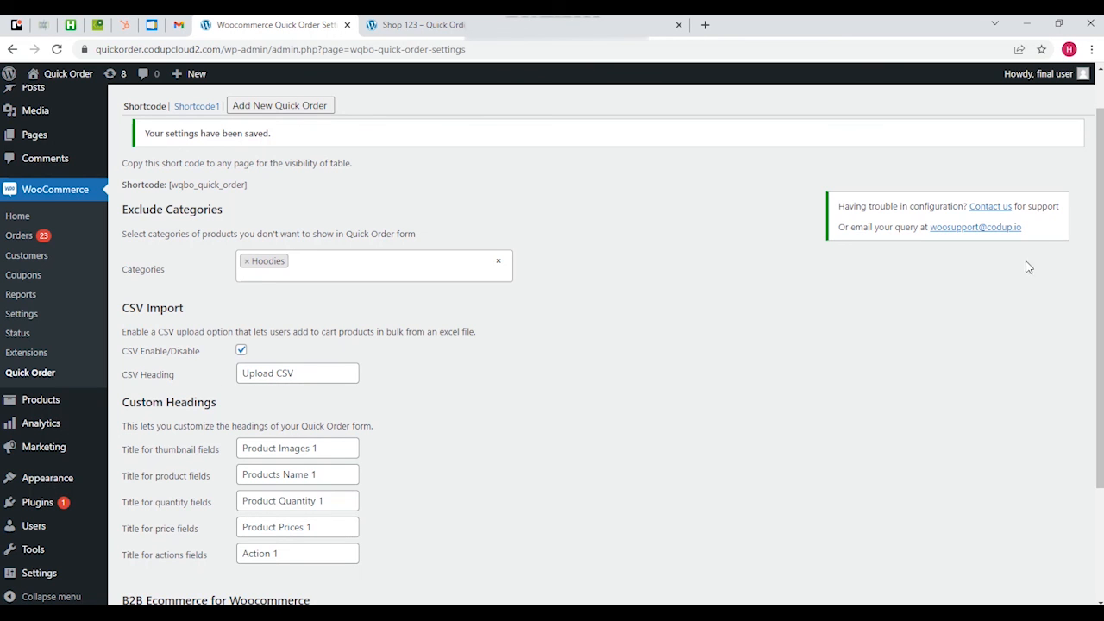
pyautogui.scroll(-3)
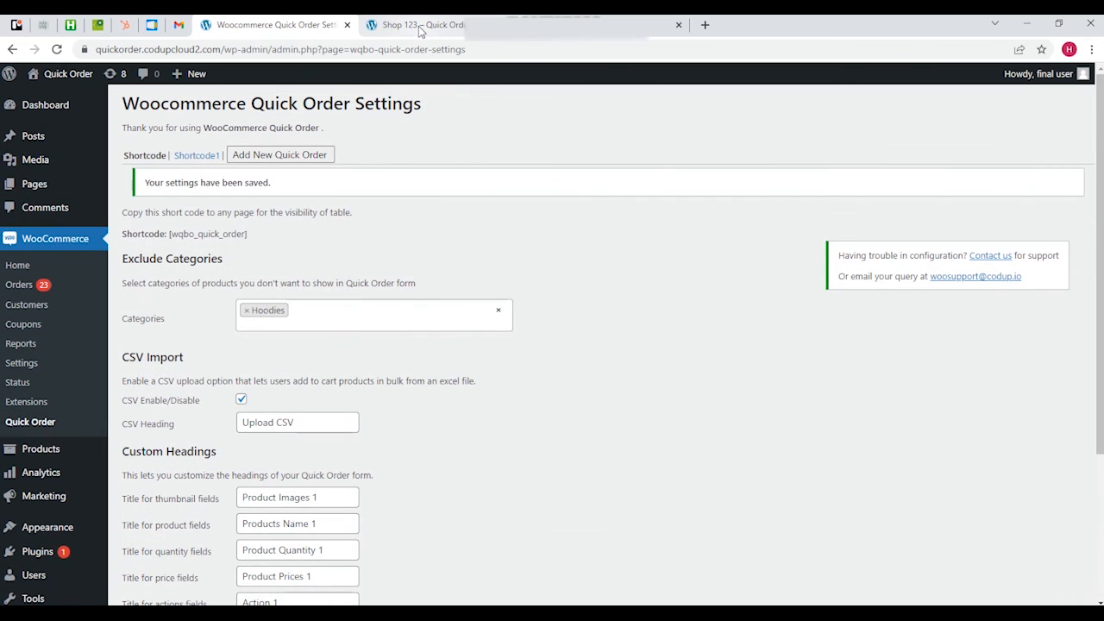
pyautogui.moveTo(476, 435)
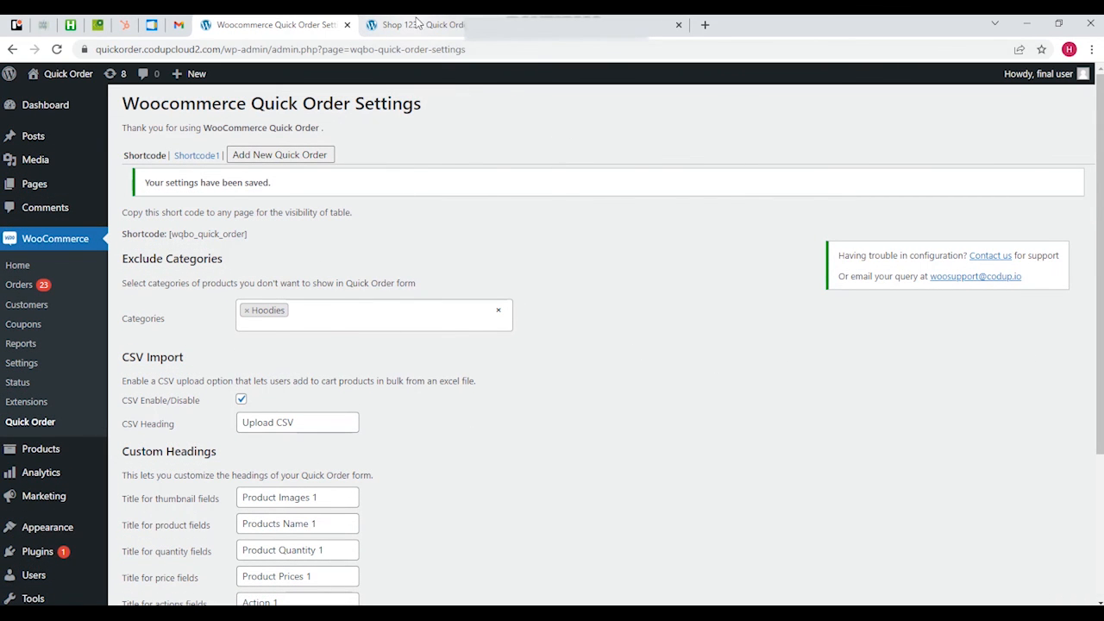
# - Start choosing a file to upload under Upload CSV on the Shop 123 page
pyautogui.click(432, 24)
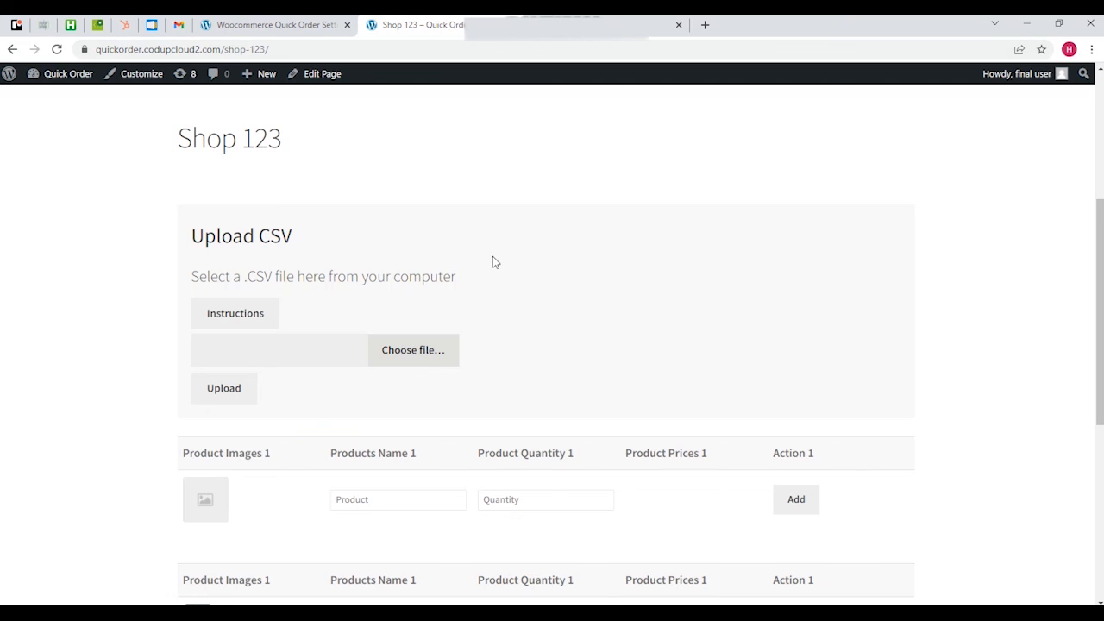
pyautogui.moveTo(176, 256)
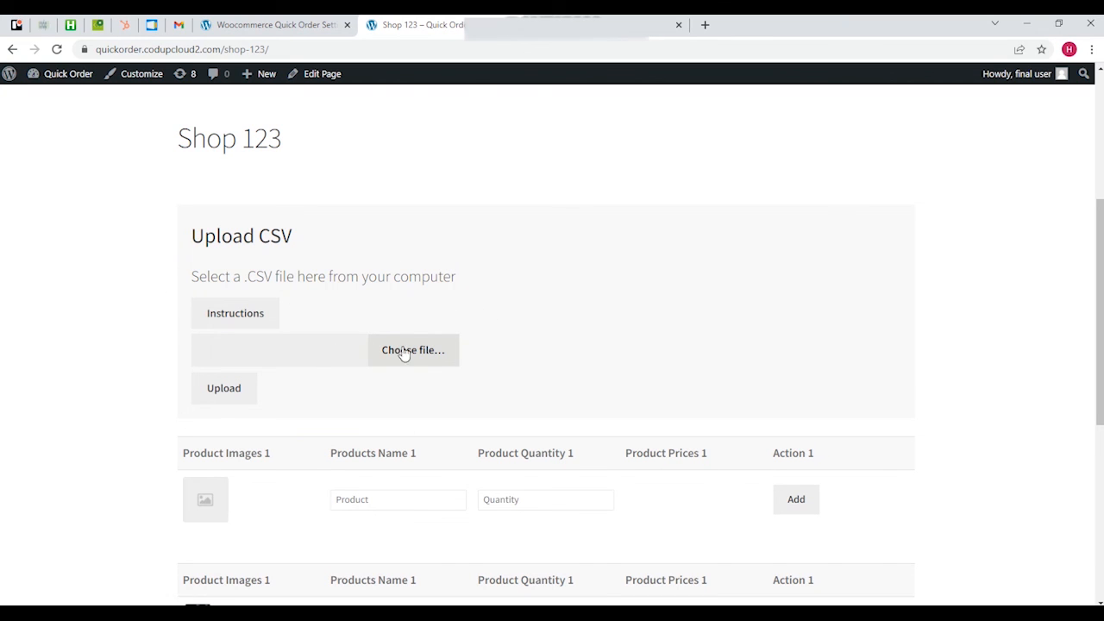
pyautogui.moveTo(490, 331)
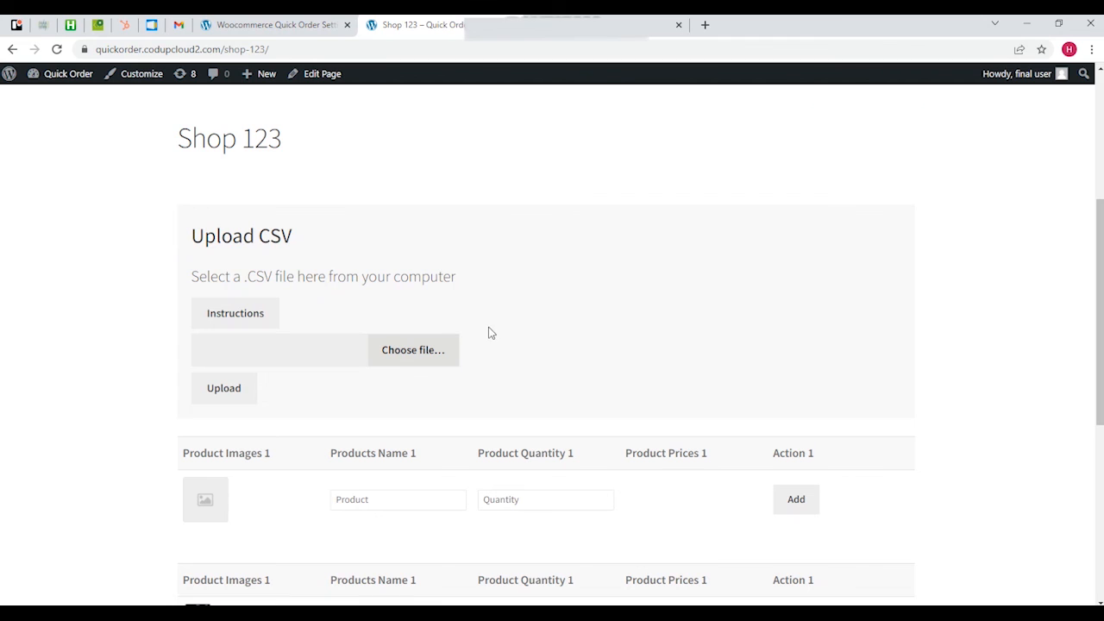
pyautogui.moveTo(303, 265)
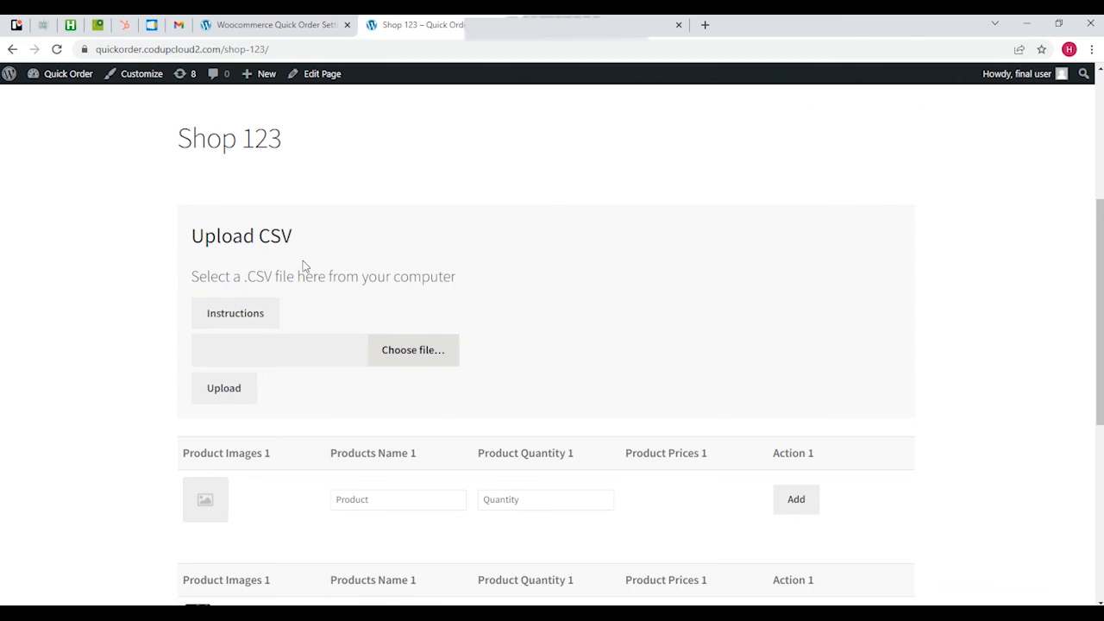
pyautogui.moveTo(227, 262)
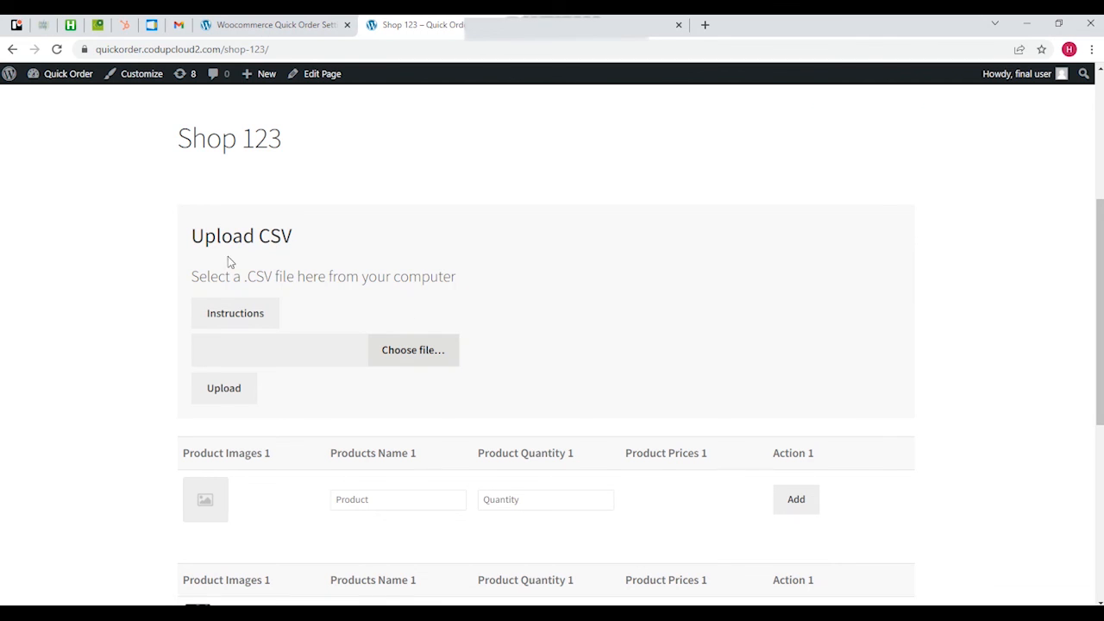
pyautogui.moveTo(209, 252)
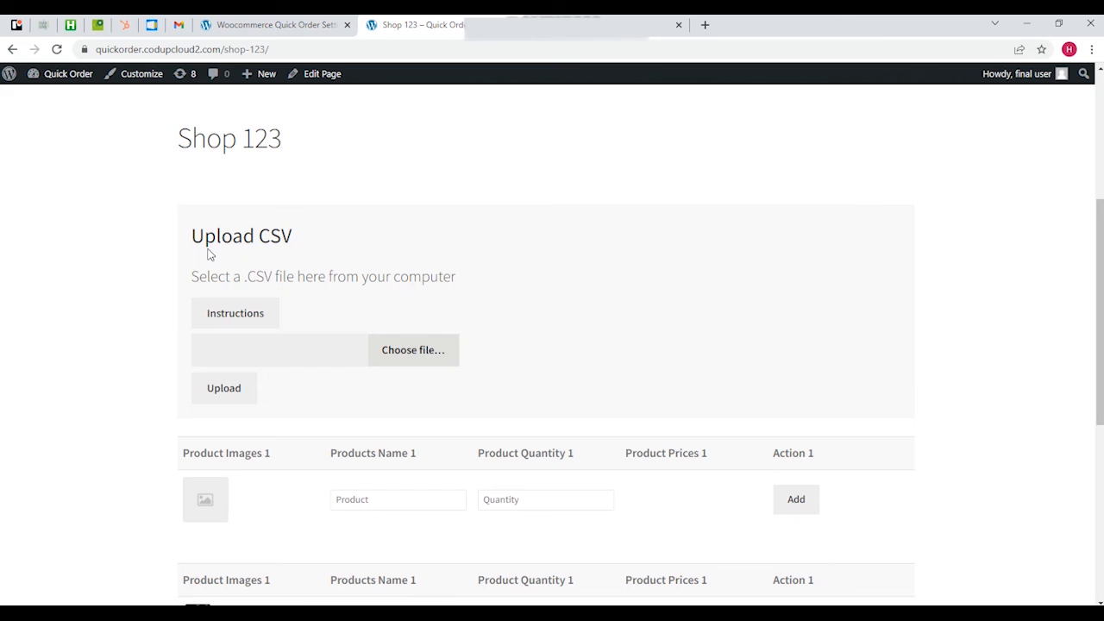
pyautogui.moveTo(285, 241)
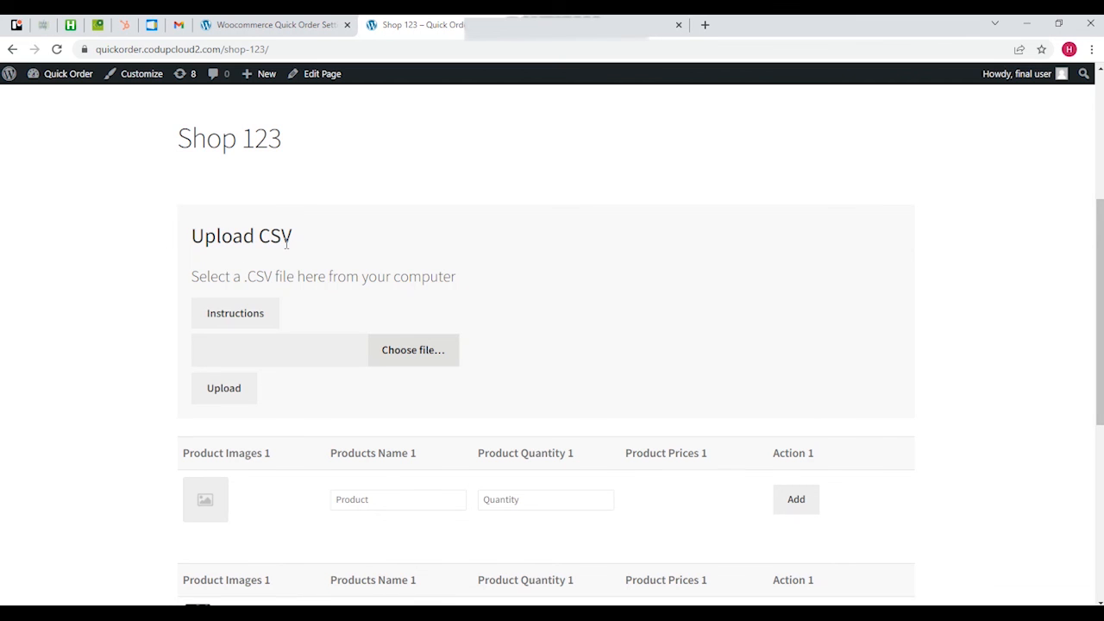
pyautogui.moveTo(383, 295)
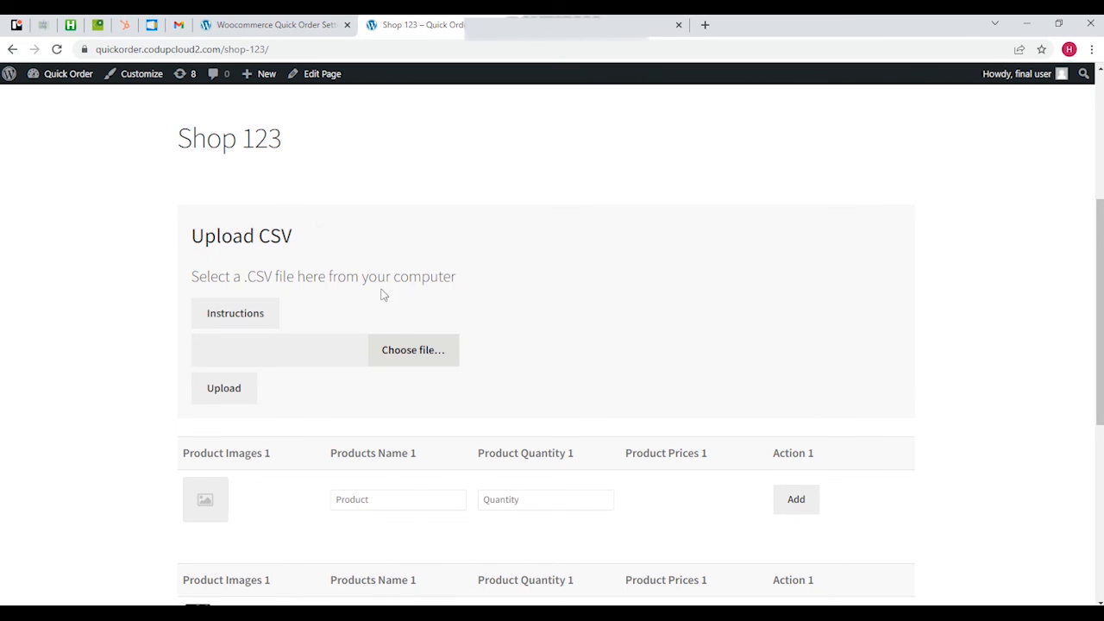
pyautogui.click(415, 350)
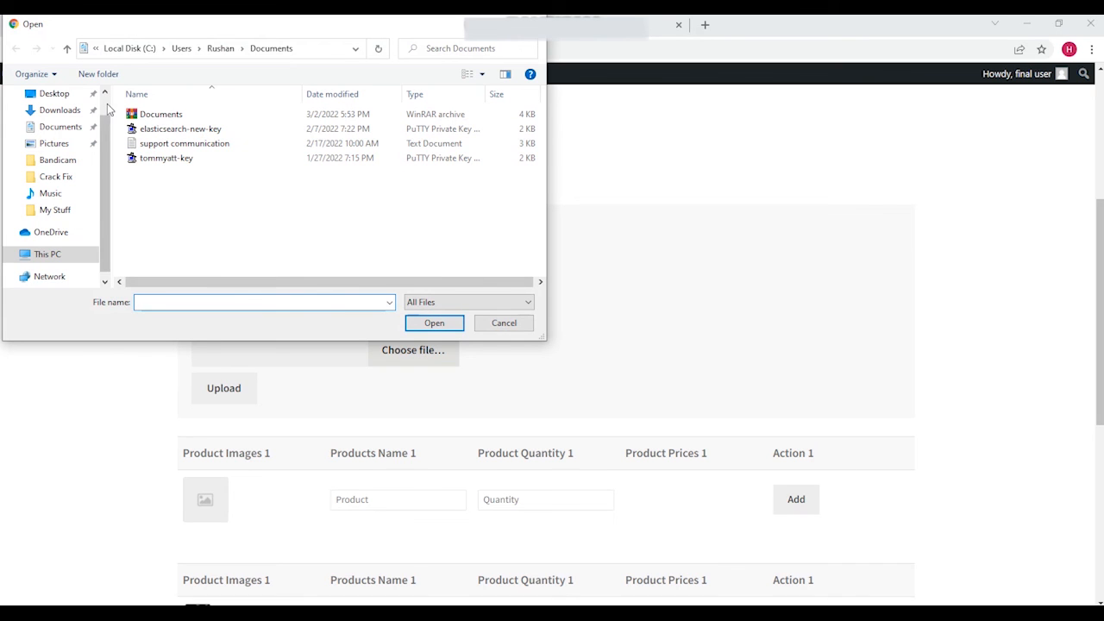
# - Select shop 123.xlsx from the Desktop as the upload file
pyautogui.click(157, 159)
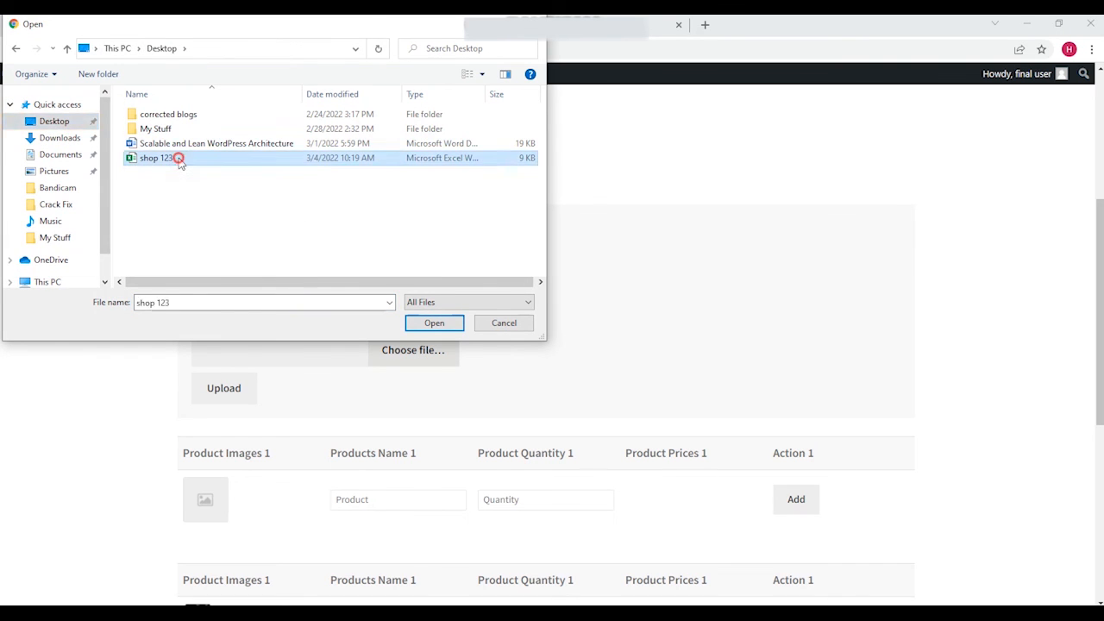
pyautogui.click(435, 323)
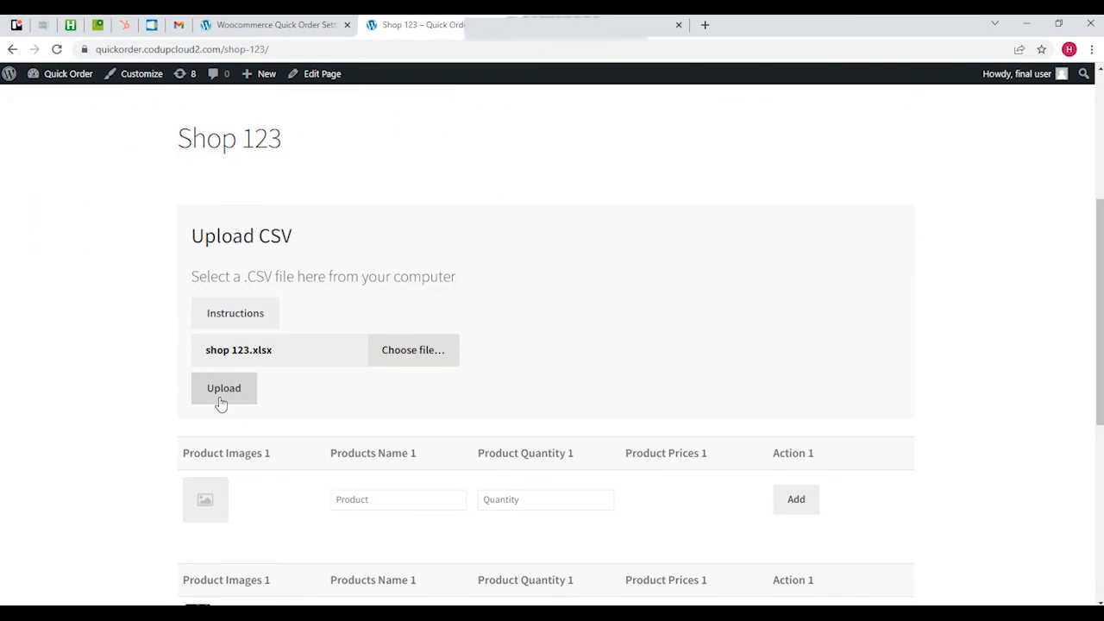
pyautogui.moveTo(310, 395)
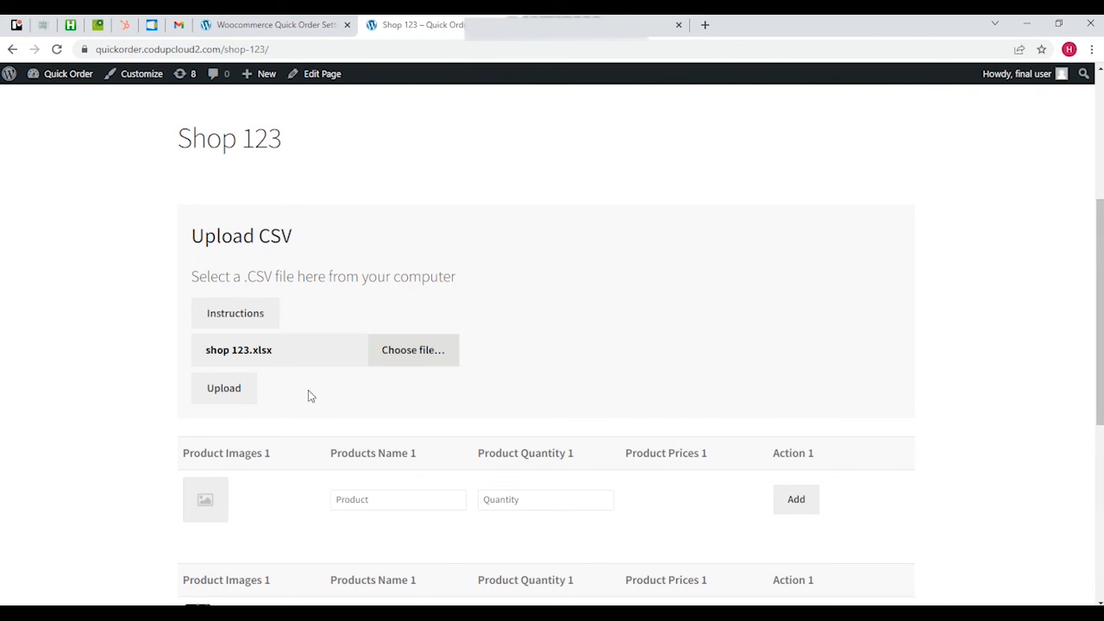
pyautogui.moveTo(341, 404)
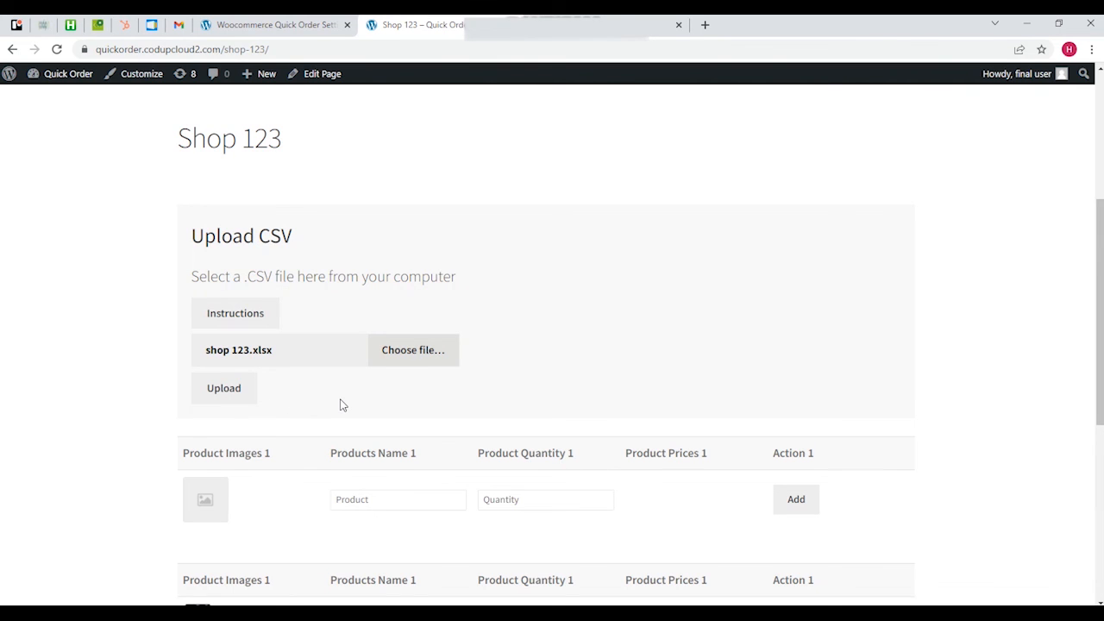
pyautogui.moveTo(274, 364)
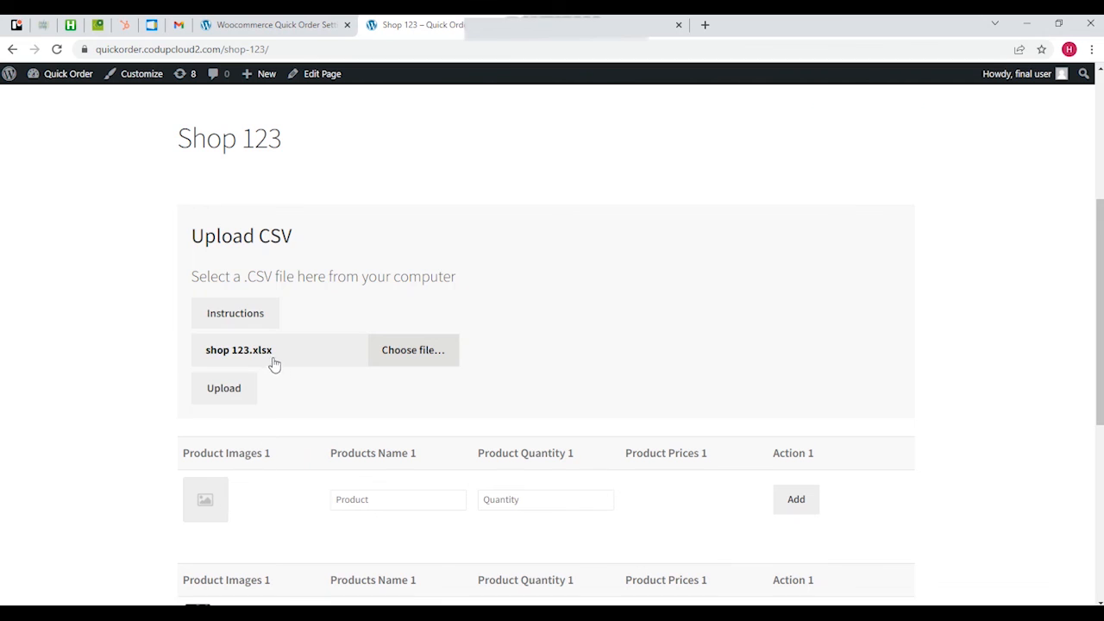
pyautogui.moveTo(240, 369)
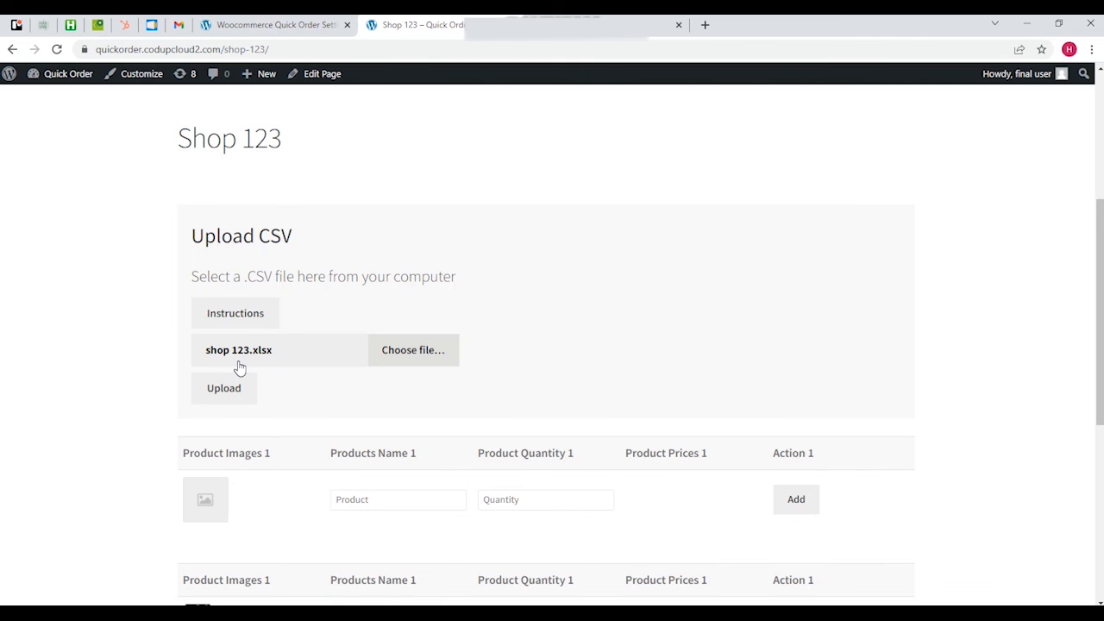
pyautogui.moveTo(252, 362)
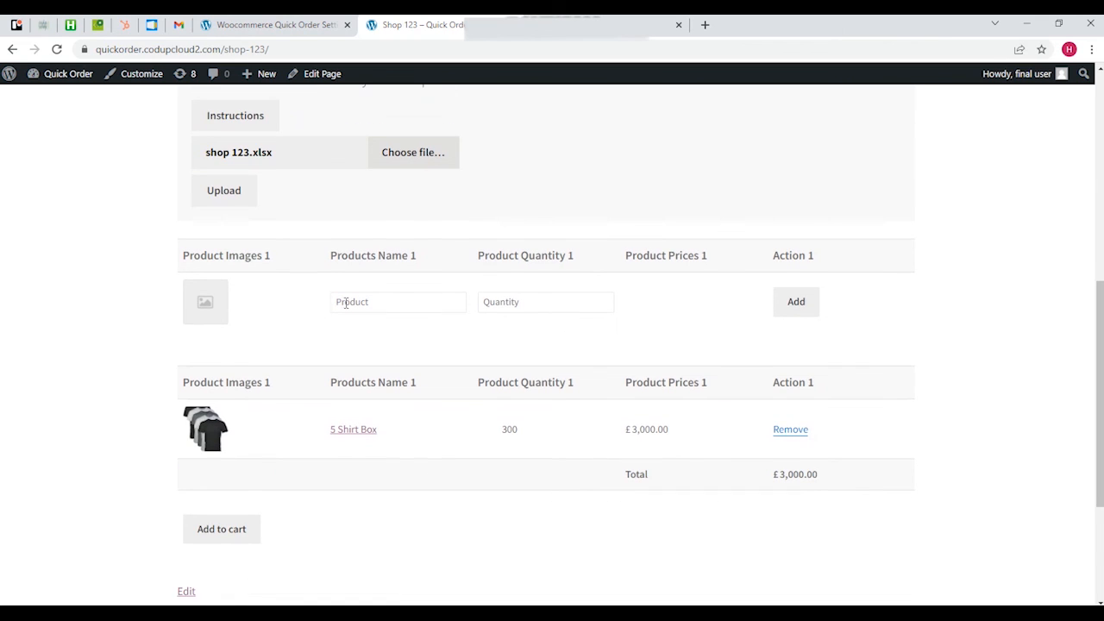
pyautogui.moveTo(357, 442)
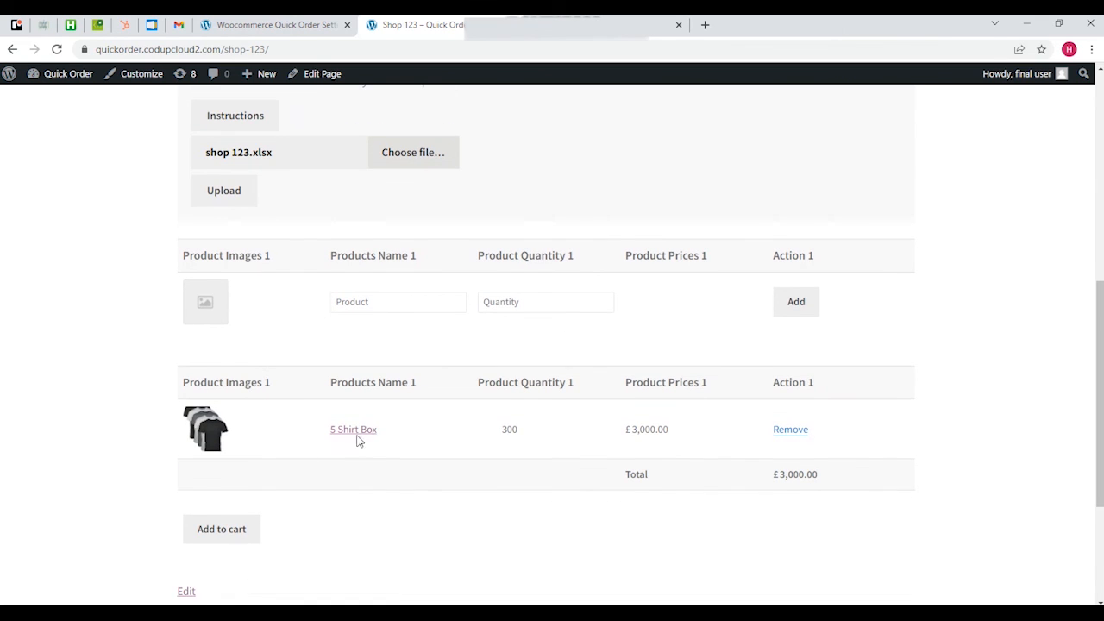
pyautogui.moveTo(497, 221)
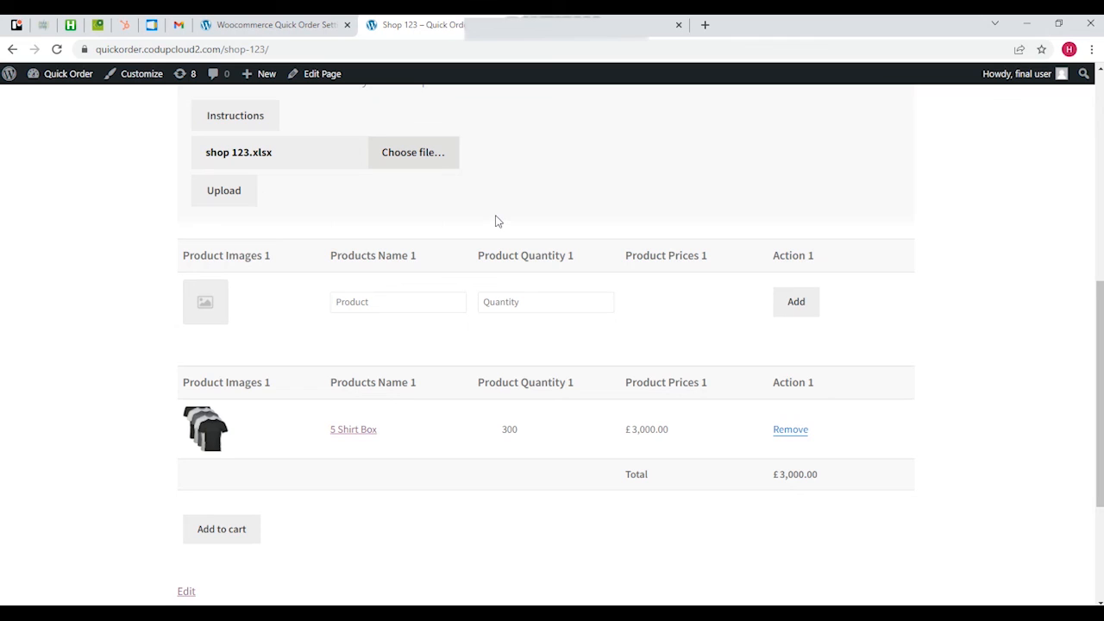
pyautogui.moveTo(508, 207)
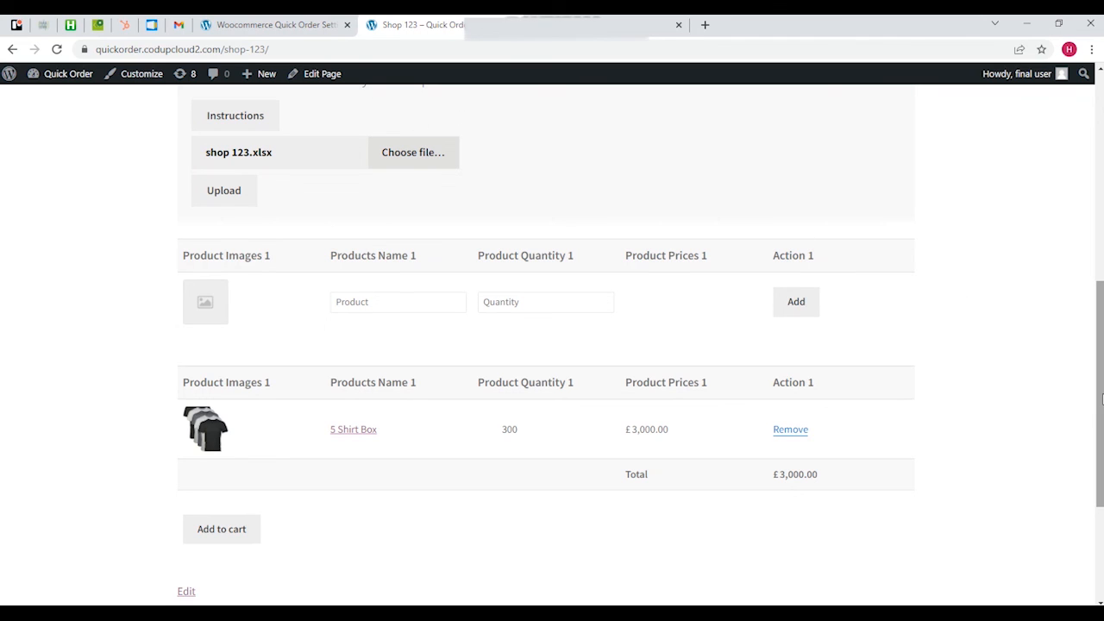
pyautogui.moveTo(404, 74)
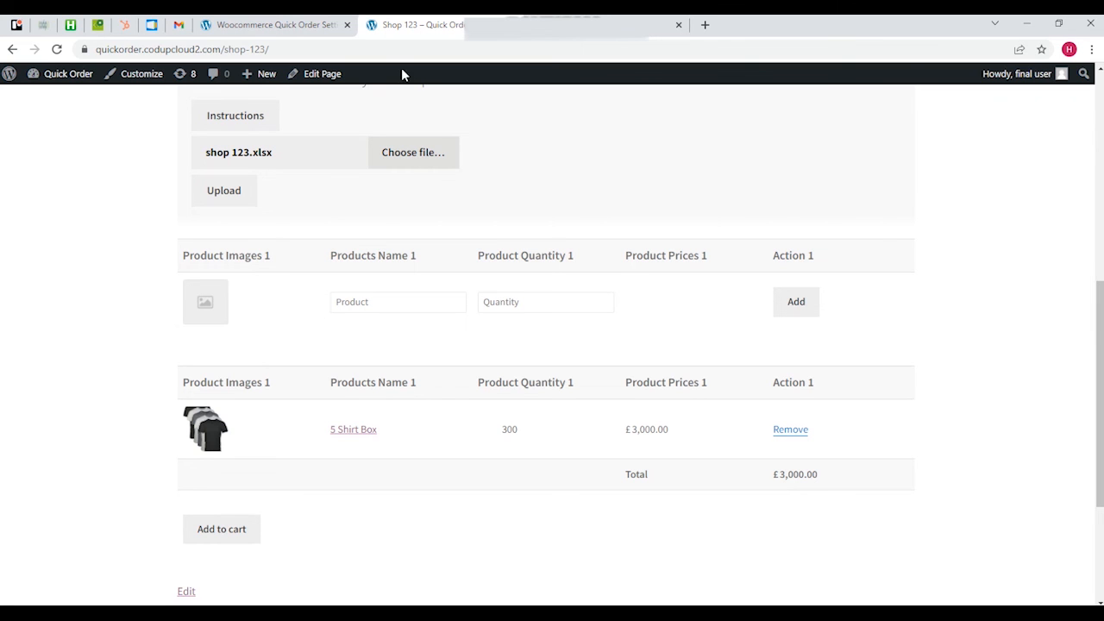